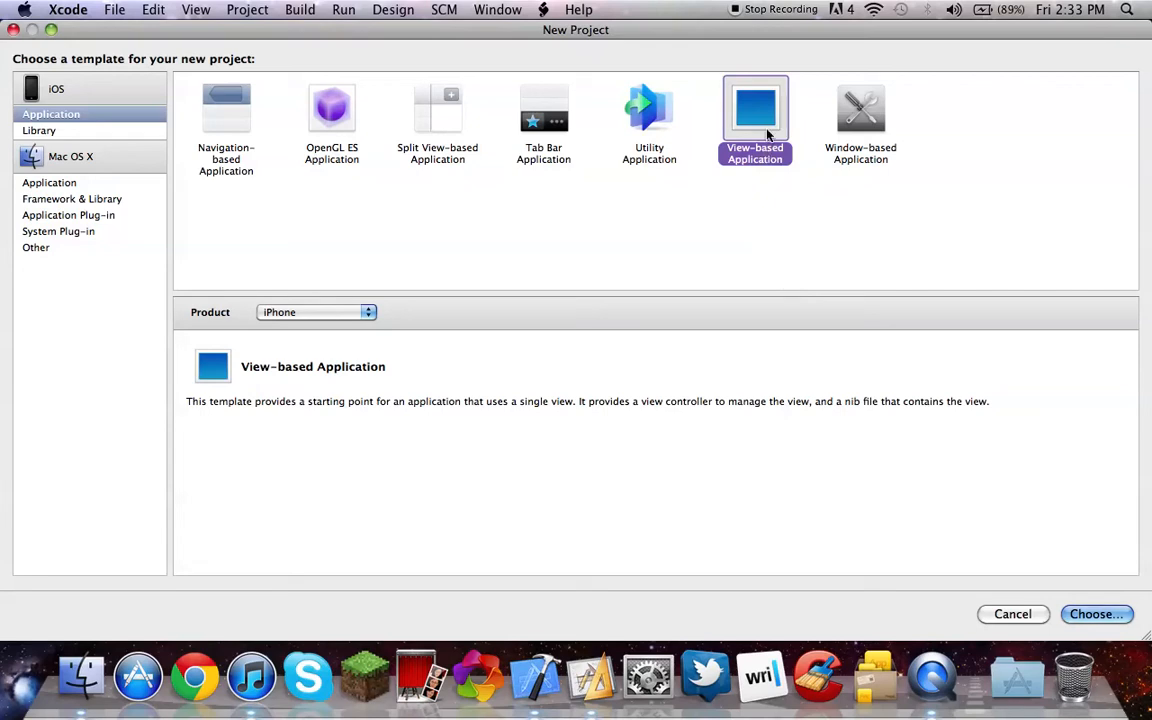
mouse_move(756, 120)
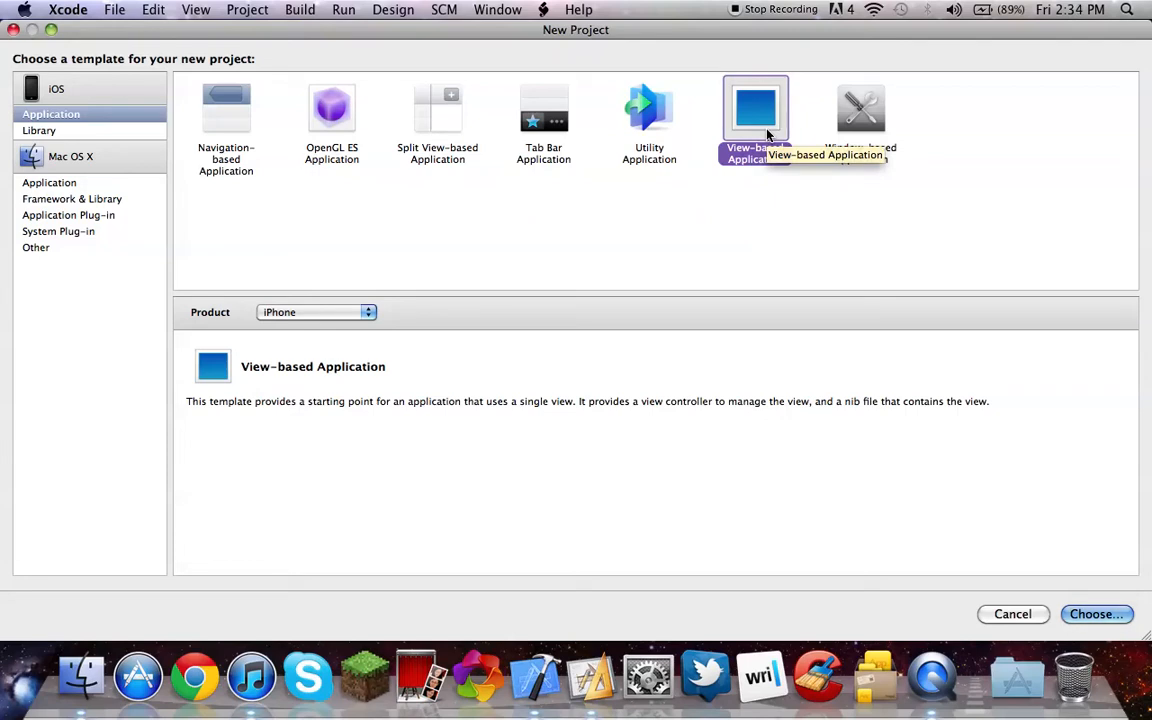
Step: Choose the View-based Application template and name the new project Math
left_click(1096, 614)
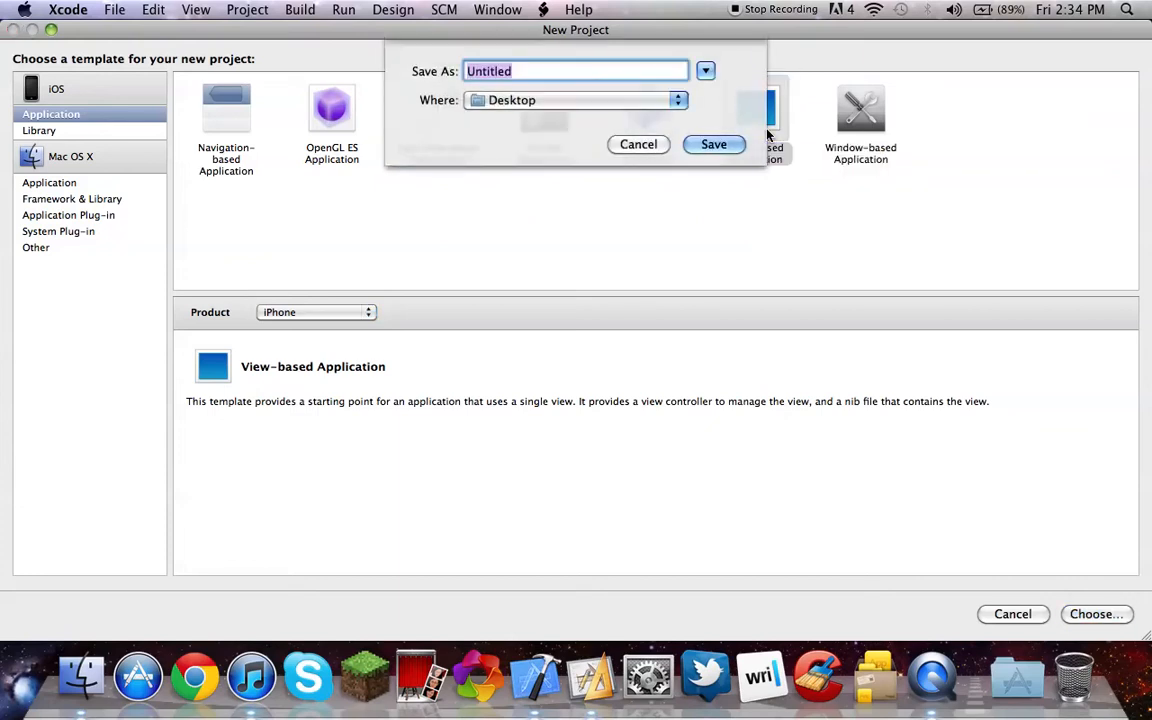
type("Math")
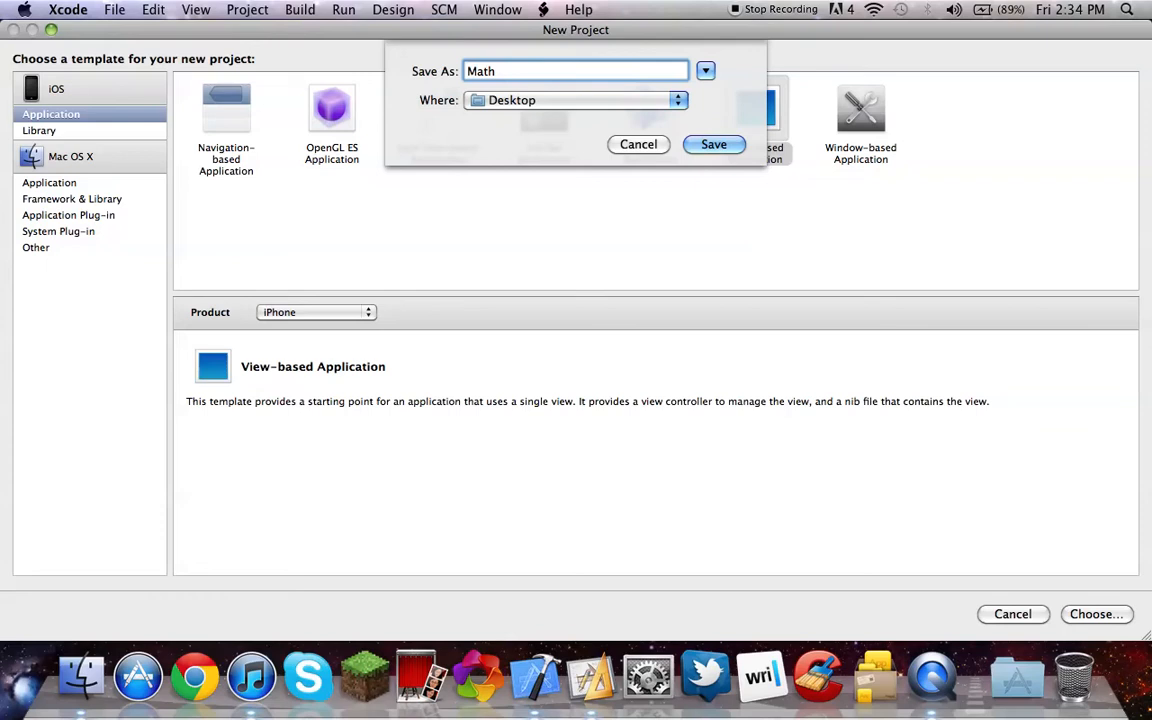
Step: Save the Math project, maximize its window and expand the Classes and Resources groups
left_click(714, 144)
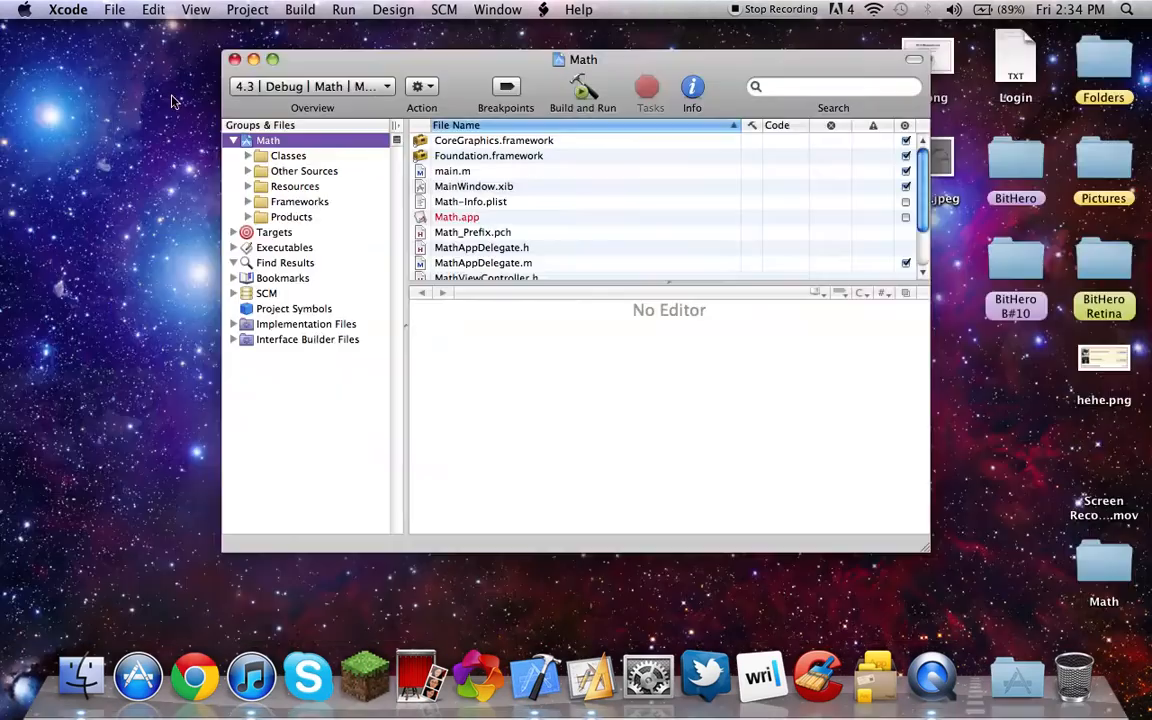
left_click(310, 86)
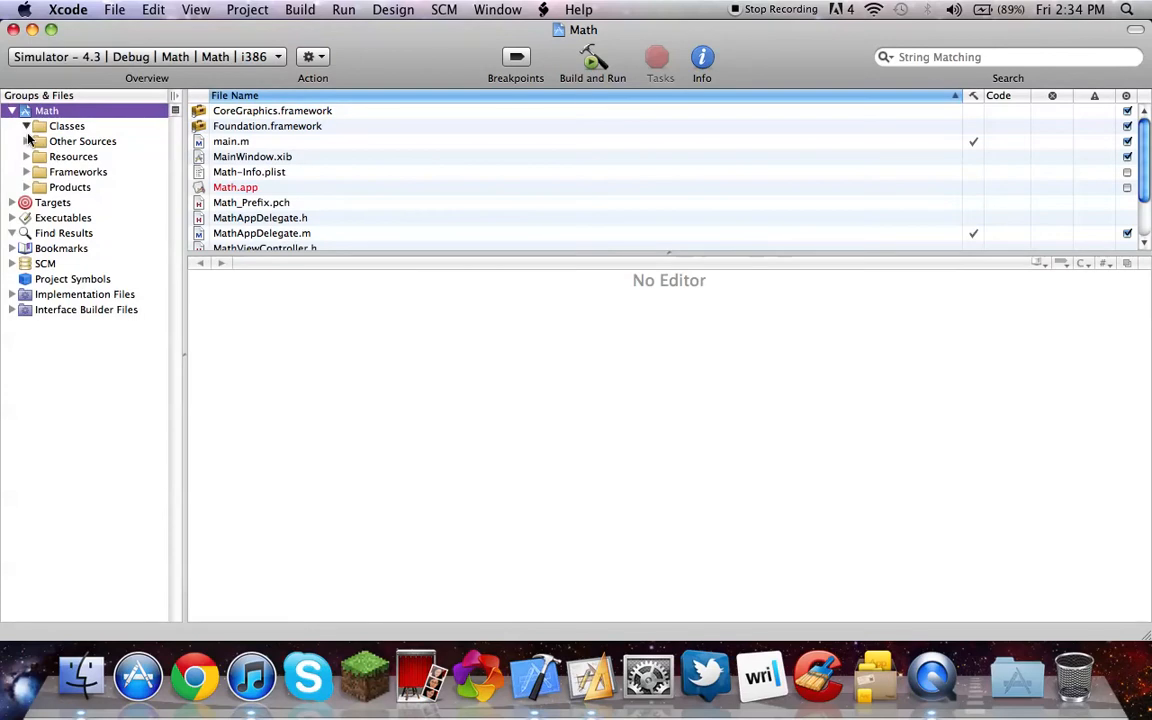
left_click(26, 124)
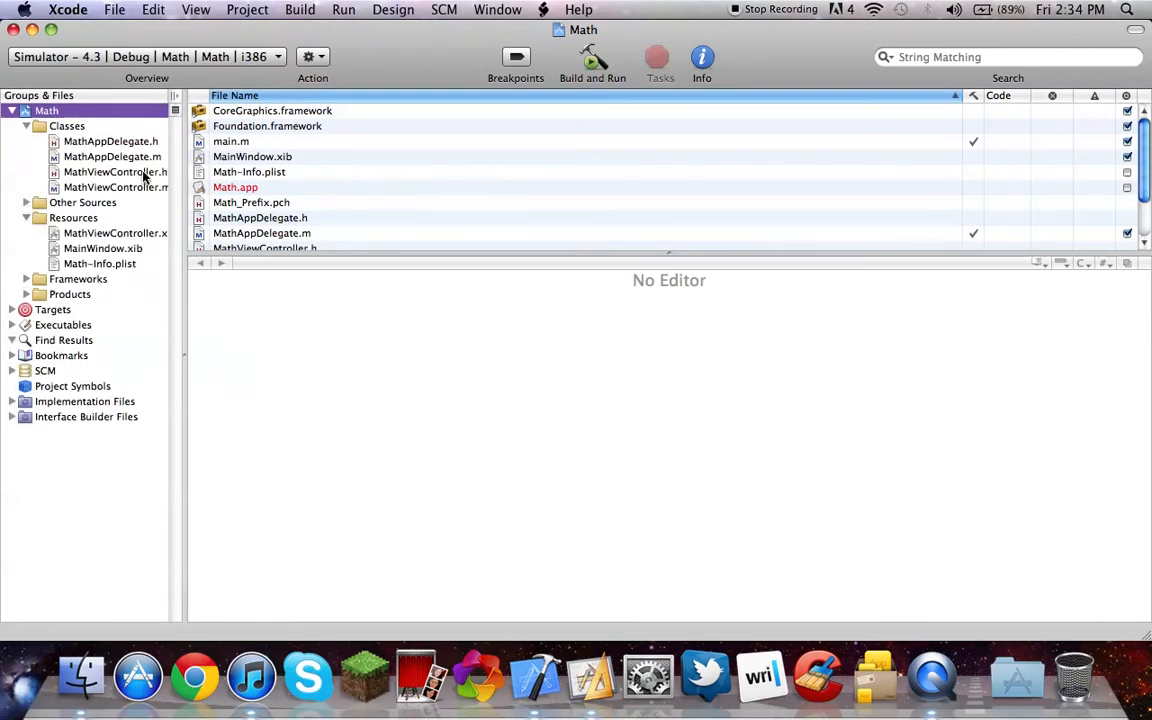
Step: In MathViewController.h declare IBOutlet UITextField value1, value2 and IBOutlet UILabel label
left_click(116, 172)
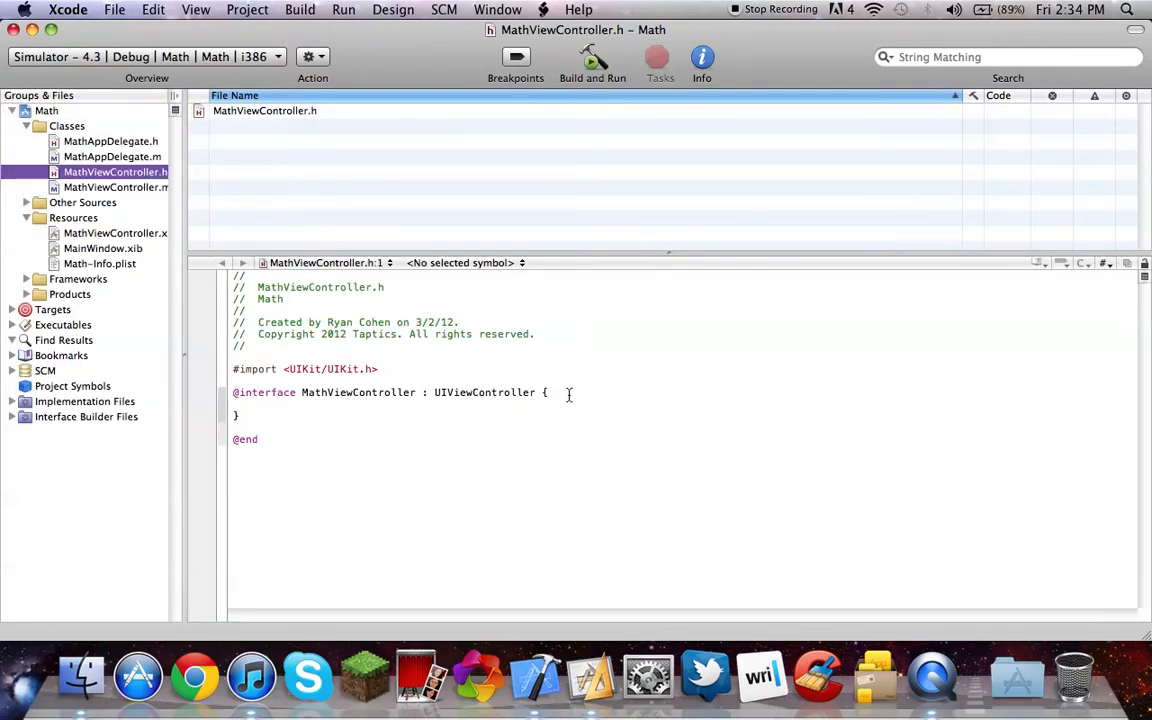
type("IBOutlet")
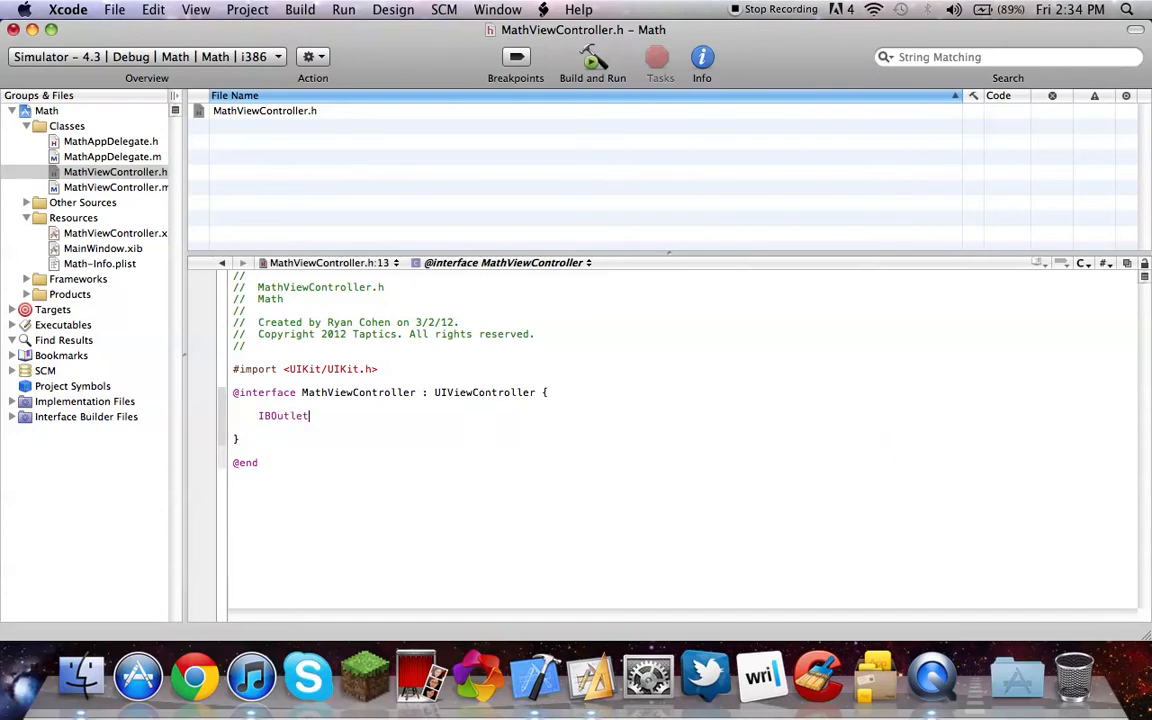
type("UITextView")
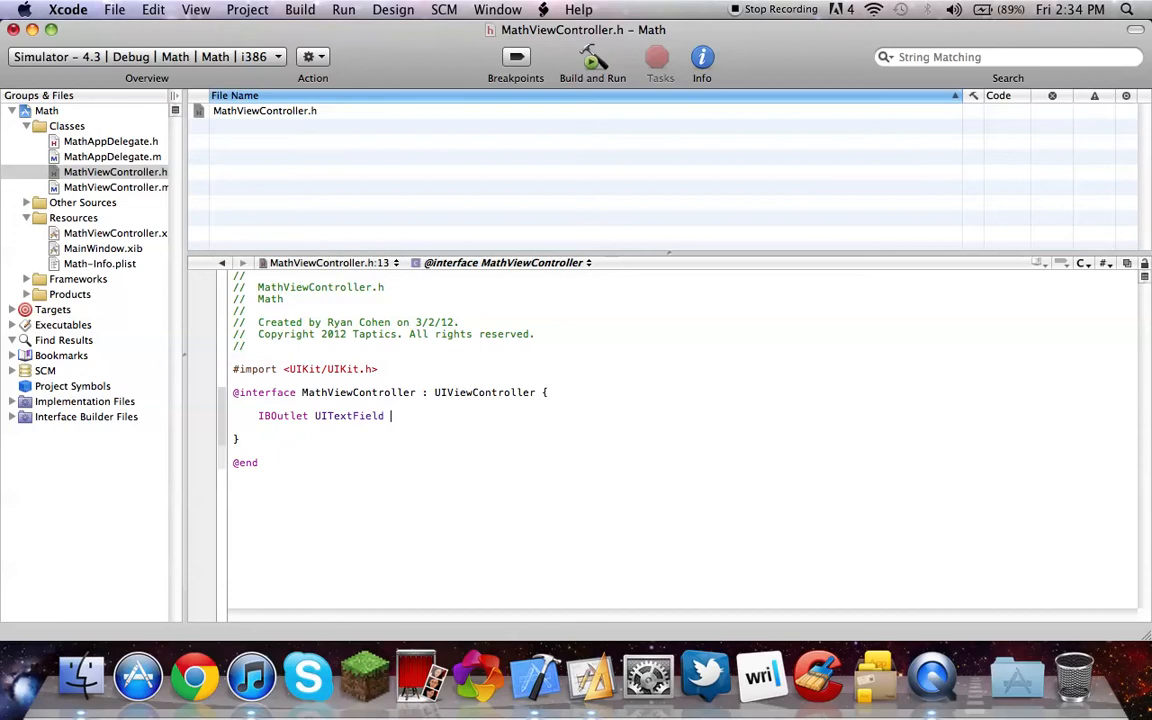
type("*fie")
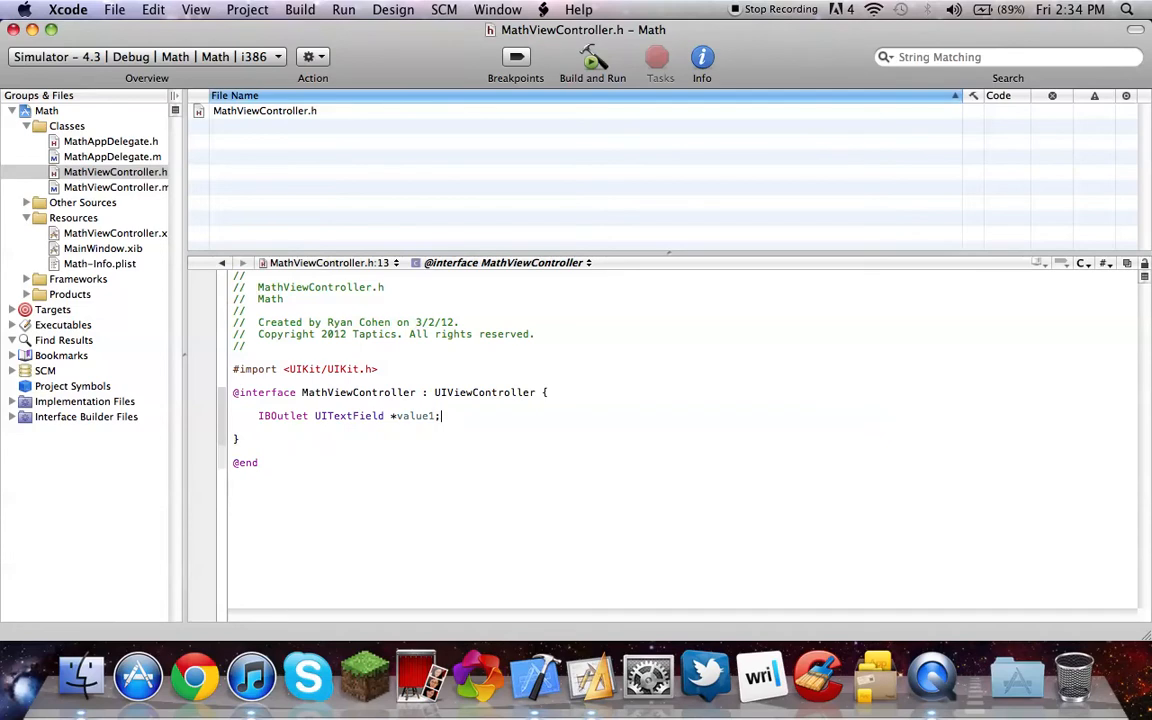
type("IBOutlet uit")
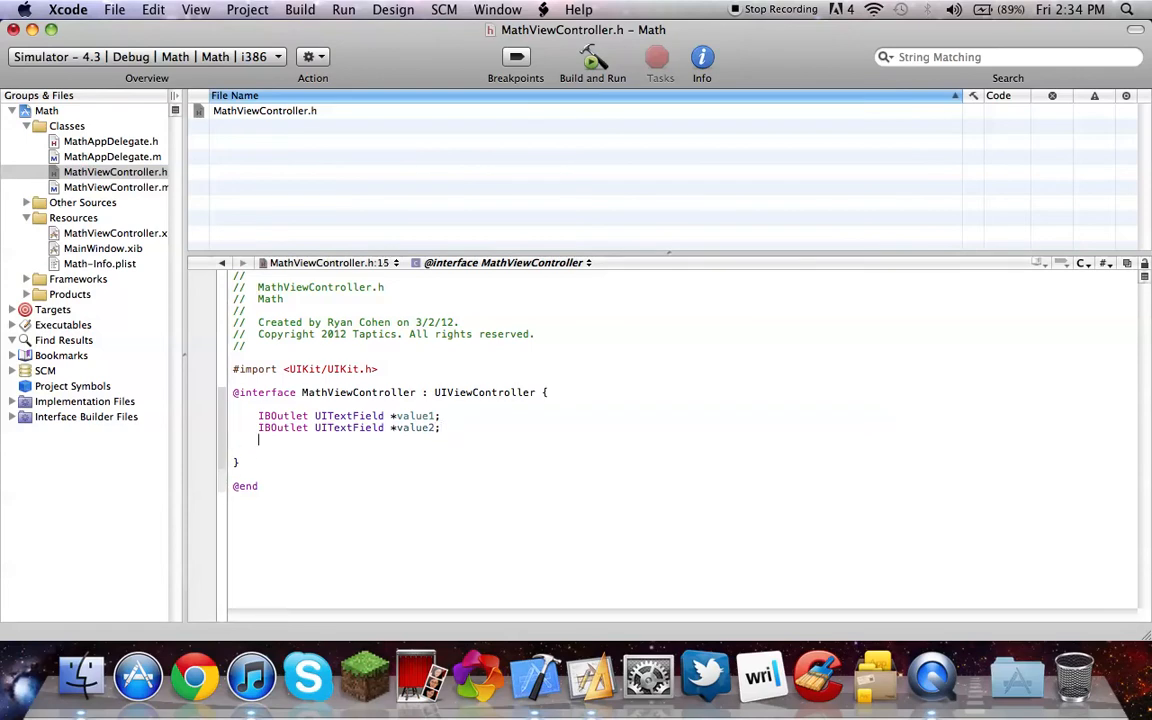
type("IBOutlet UILabel")
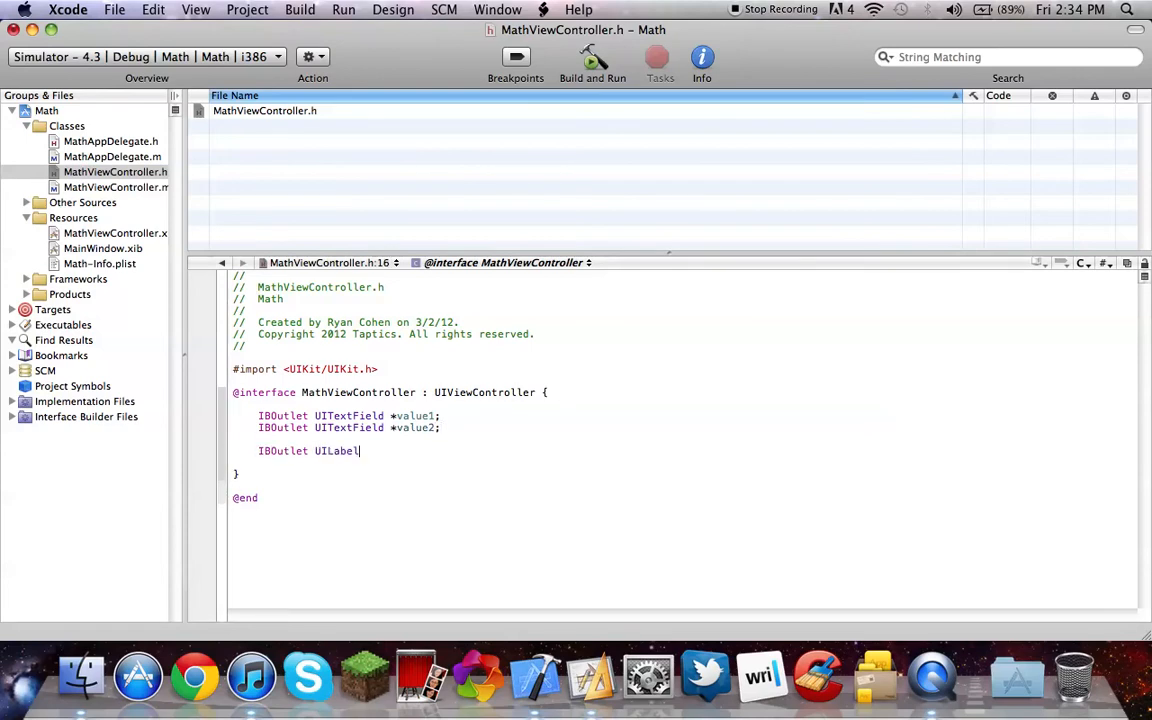
type("*lab")
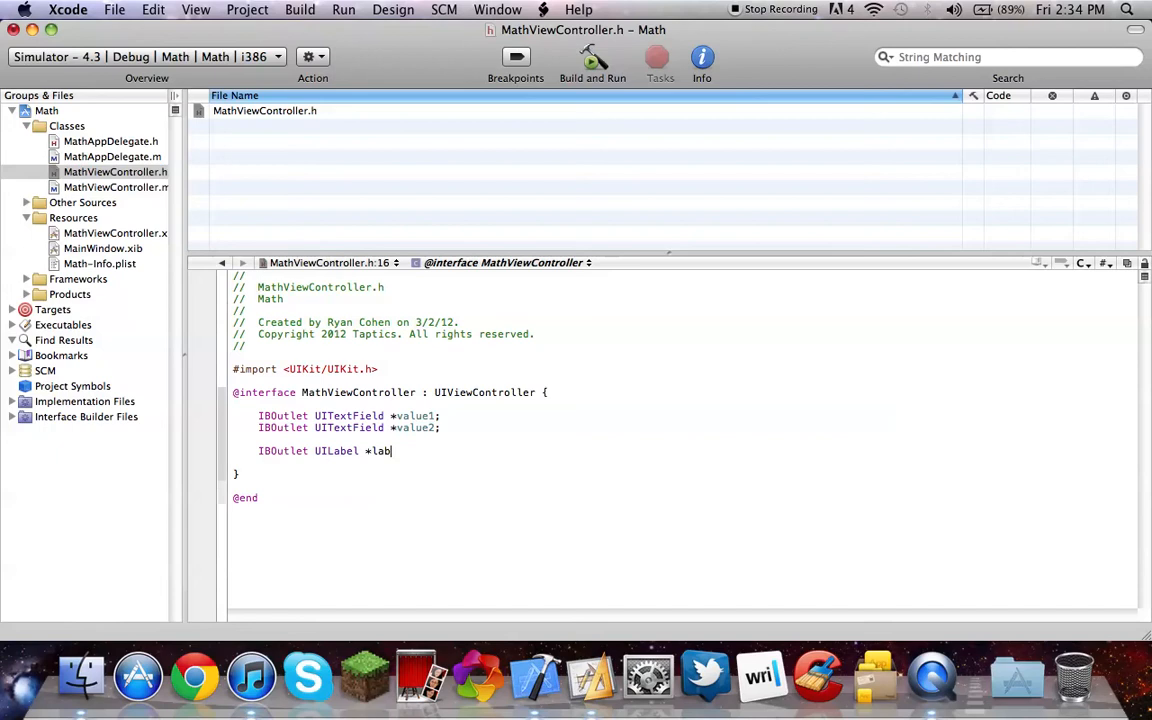
type("el;")
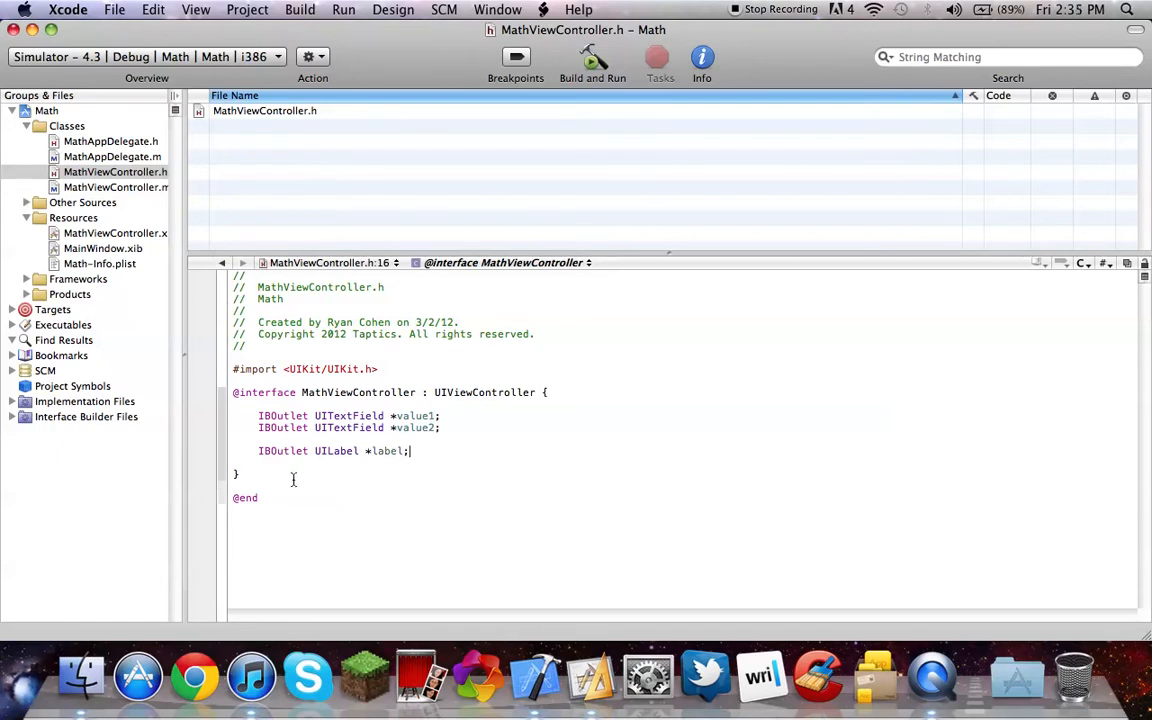
Step: Declare - (IBAction)calculate:(id) sender; and move to MathViewController.m
type("- (IBAction")
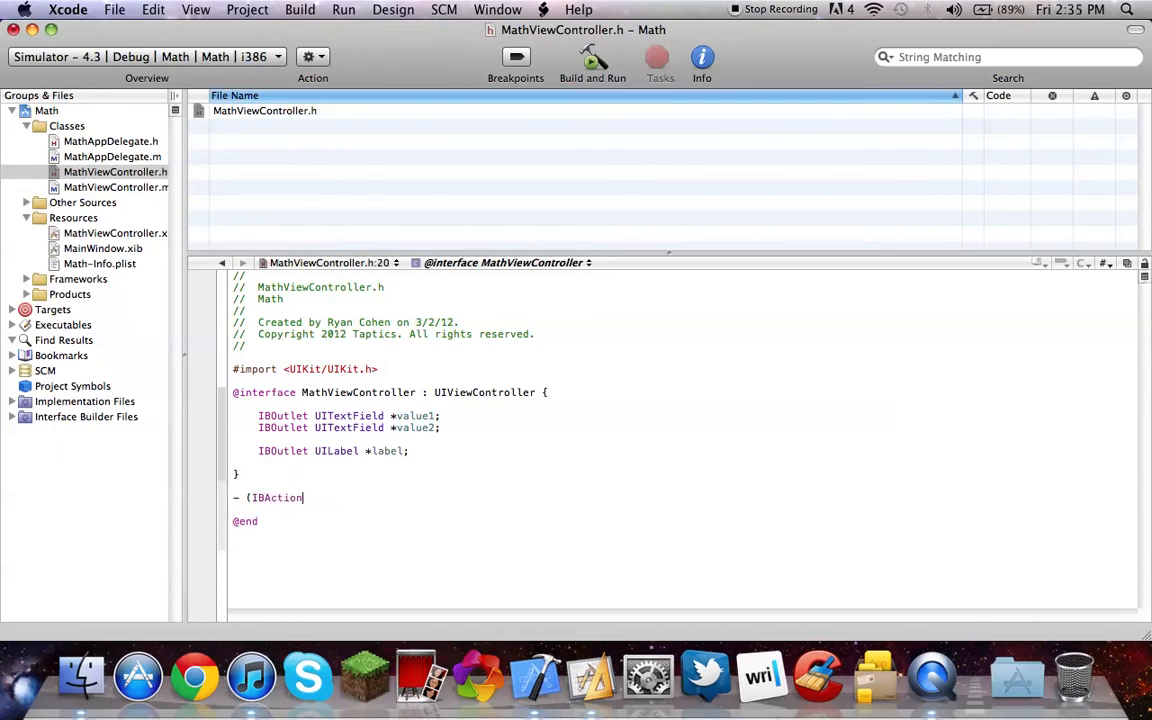
type(")c")
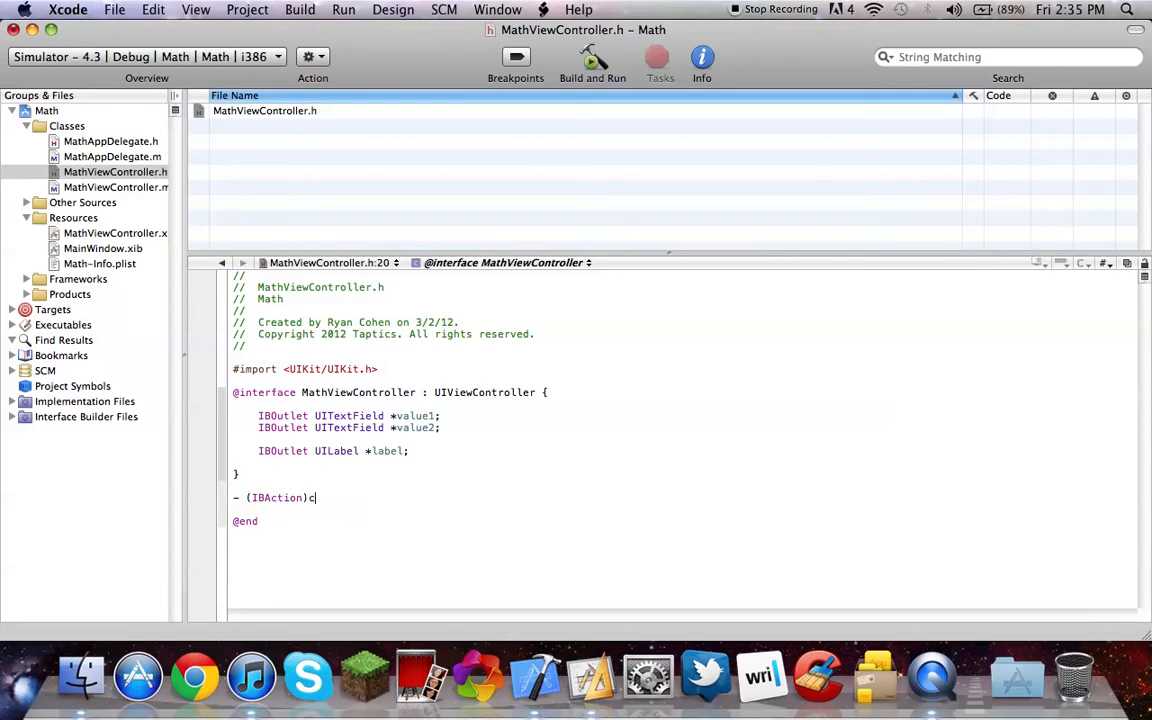
type("alcu;a")
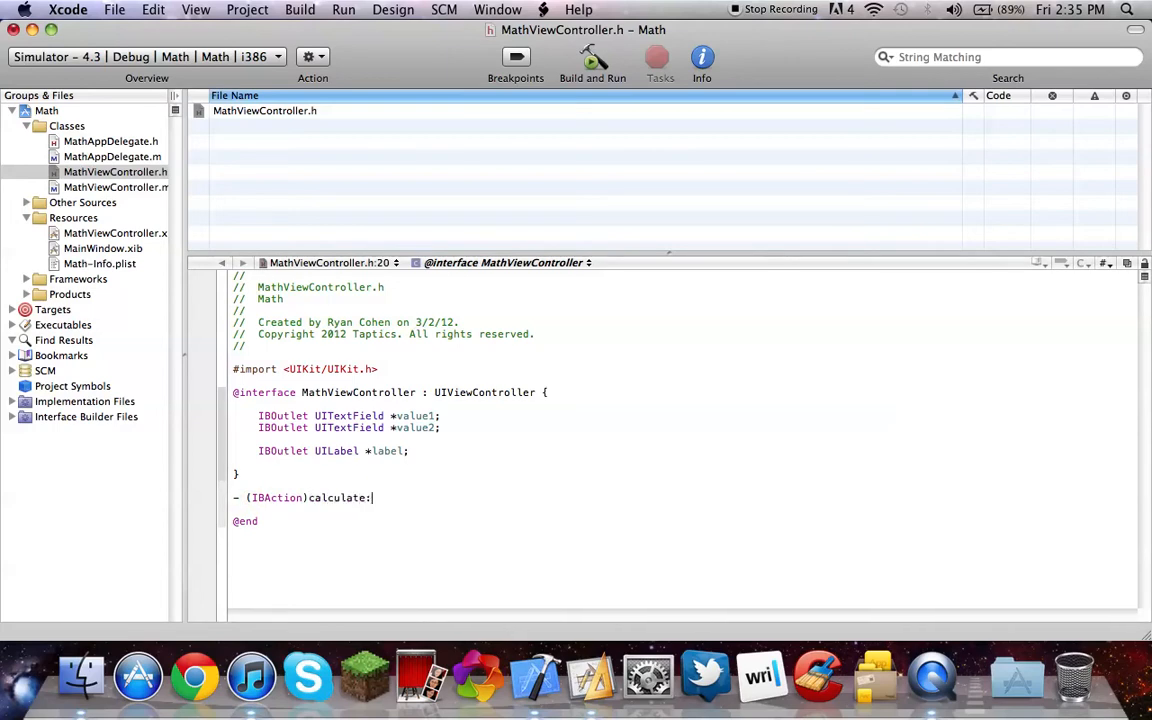
type("(id) sender;")
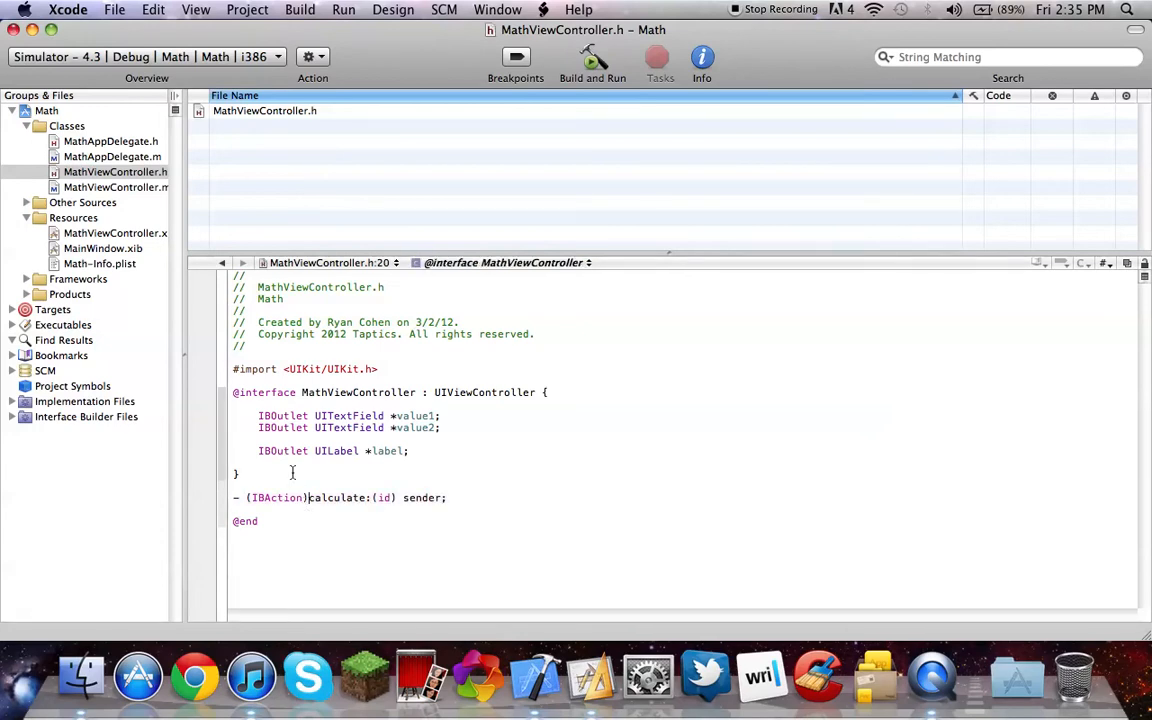
left_click(116, 188)
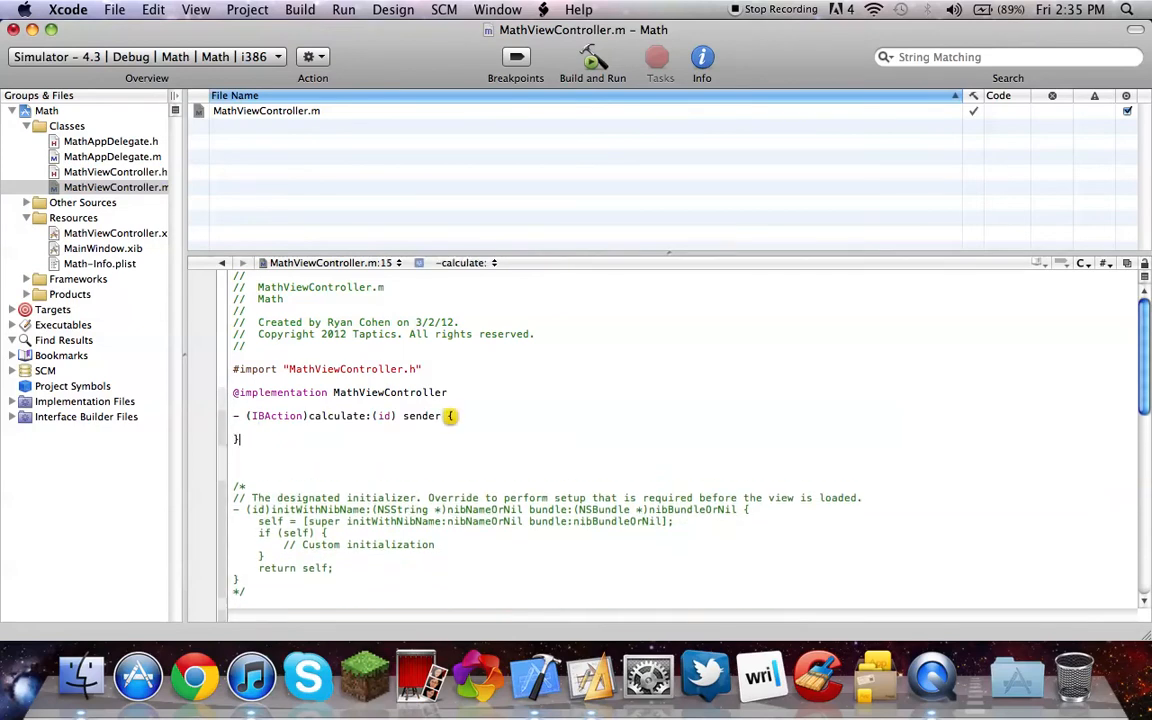
Step: Write float x = [value1.text floatValue]; in the calculate: method
type("float")
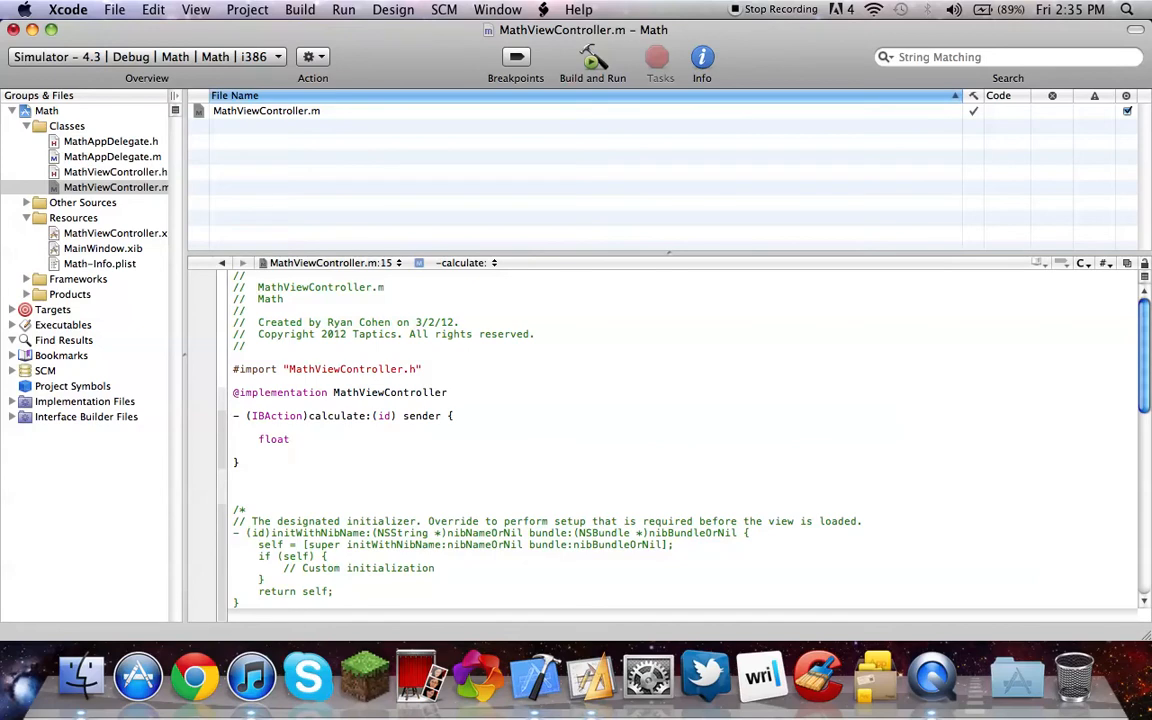
type("x =")
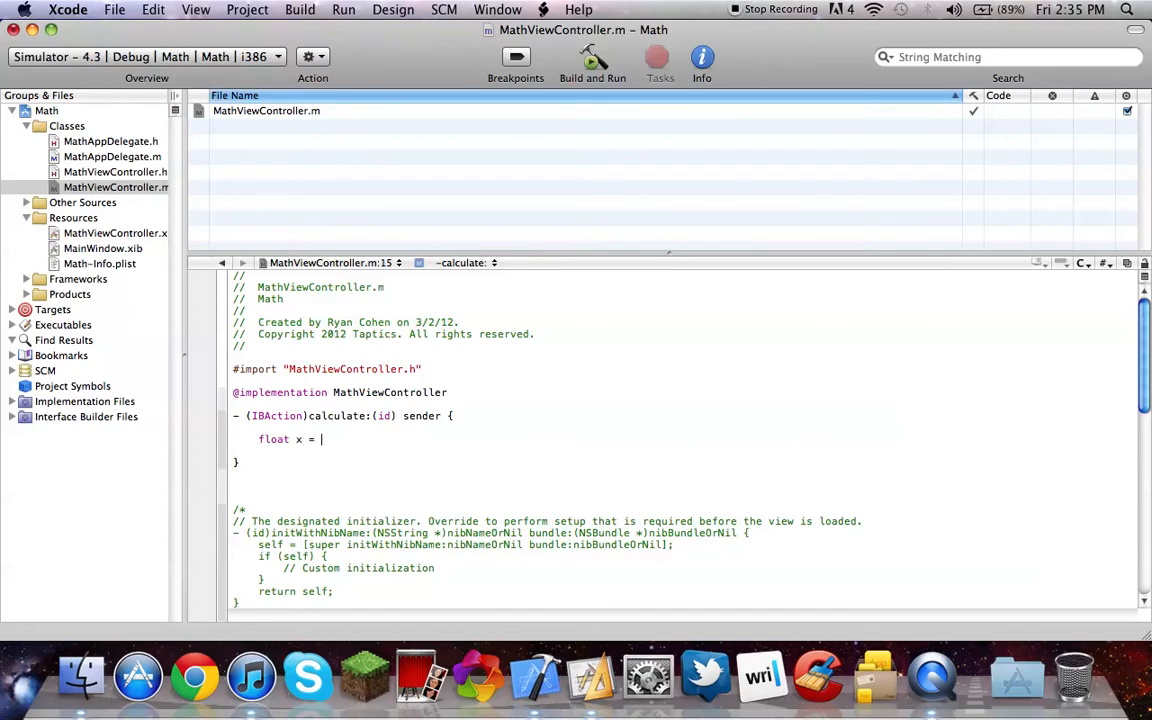
type("([field1")
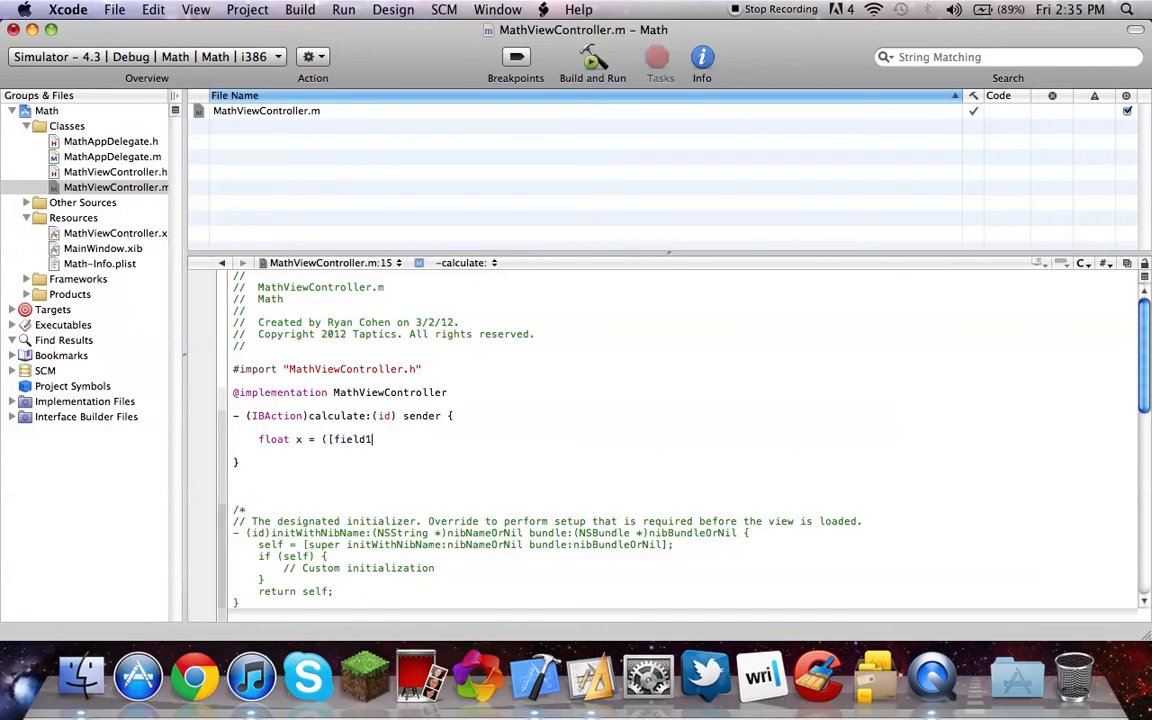
type(".text")
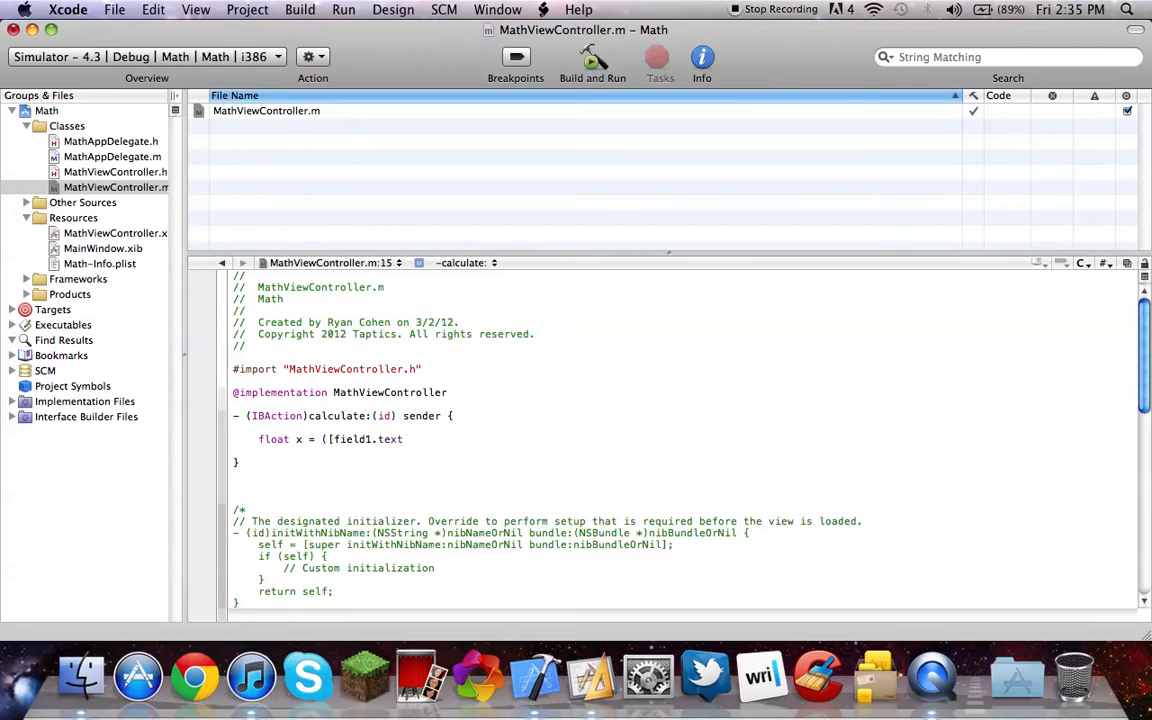
type("floatValue")
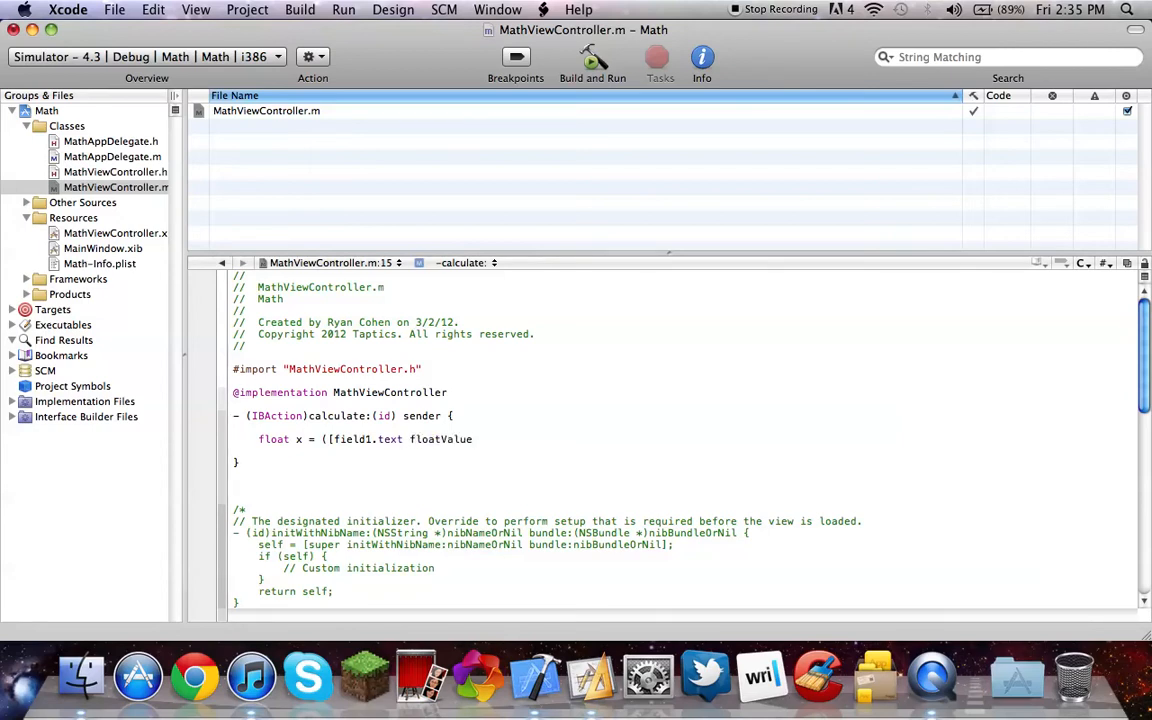
type(");")
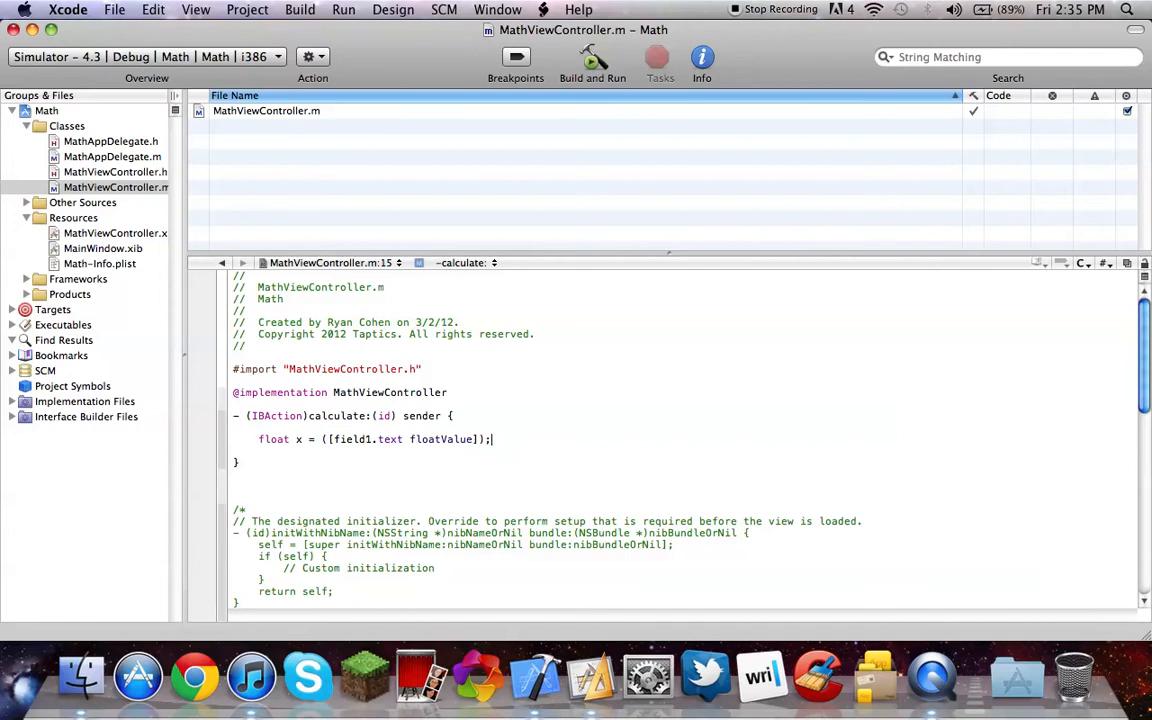
Step: Write float y = x + [value2.text floatValue]; fixing the field names to value1 and value2
type("float y = x")
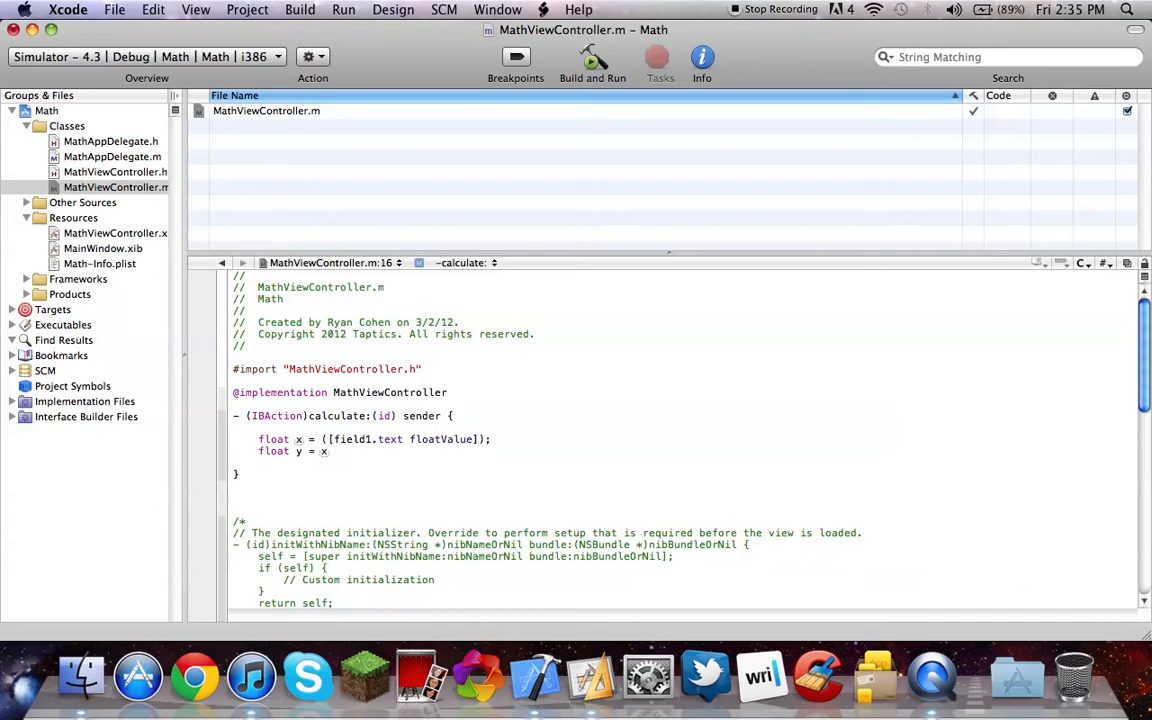
type("+(")
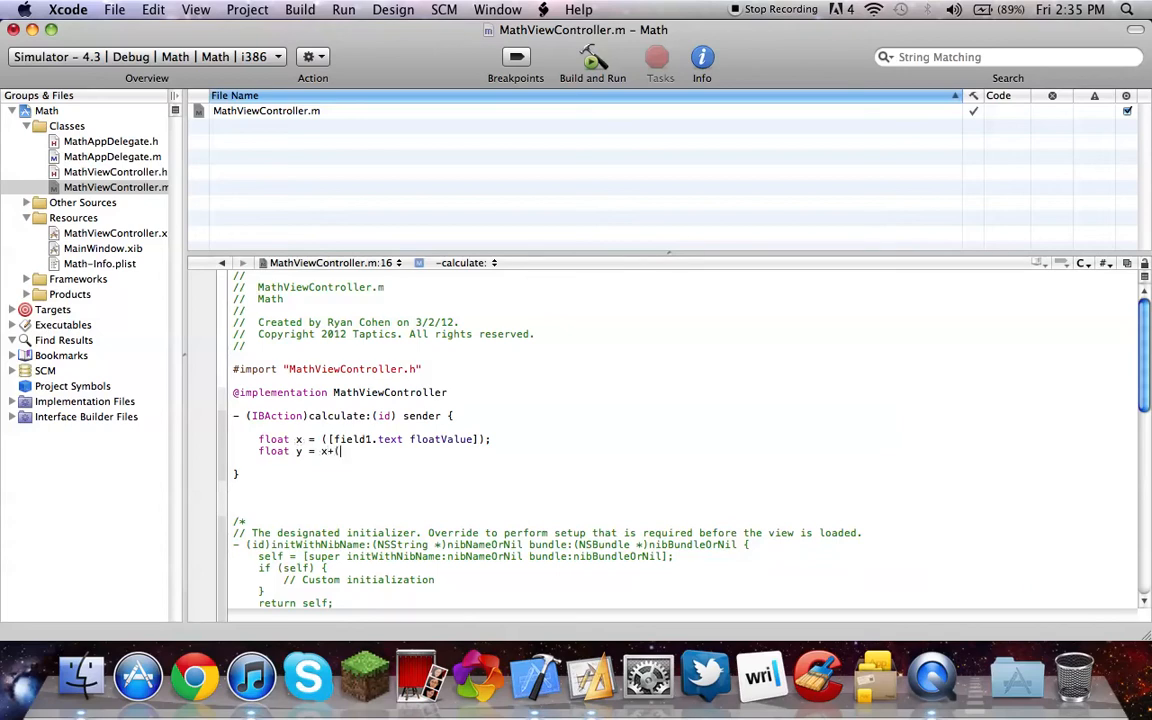
type("[field2.")
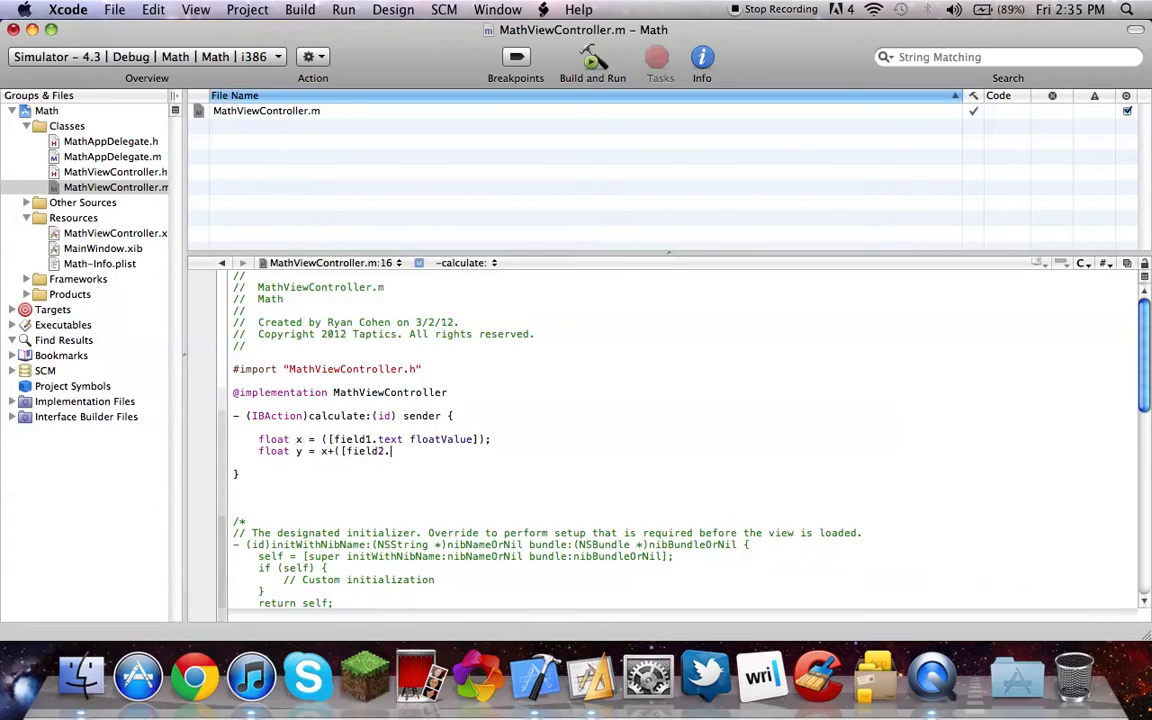
type("text")
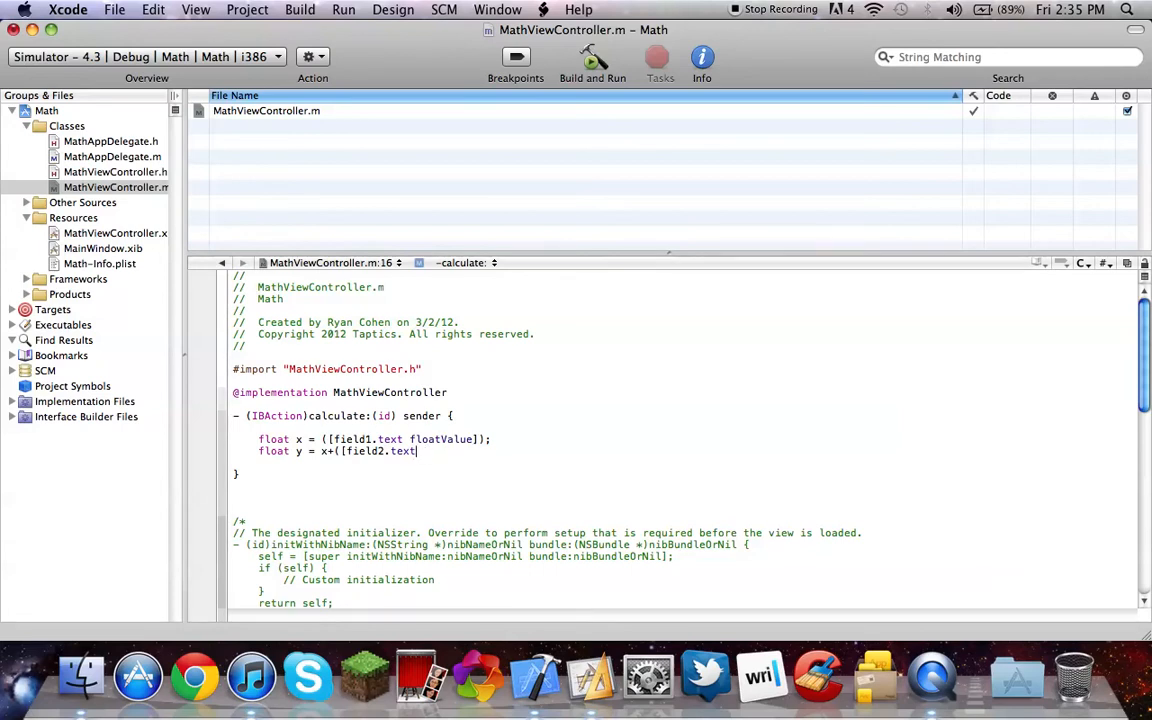
key("backspace")
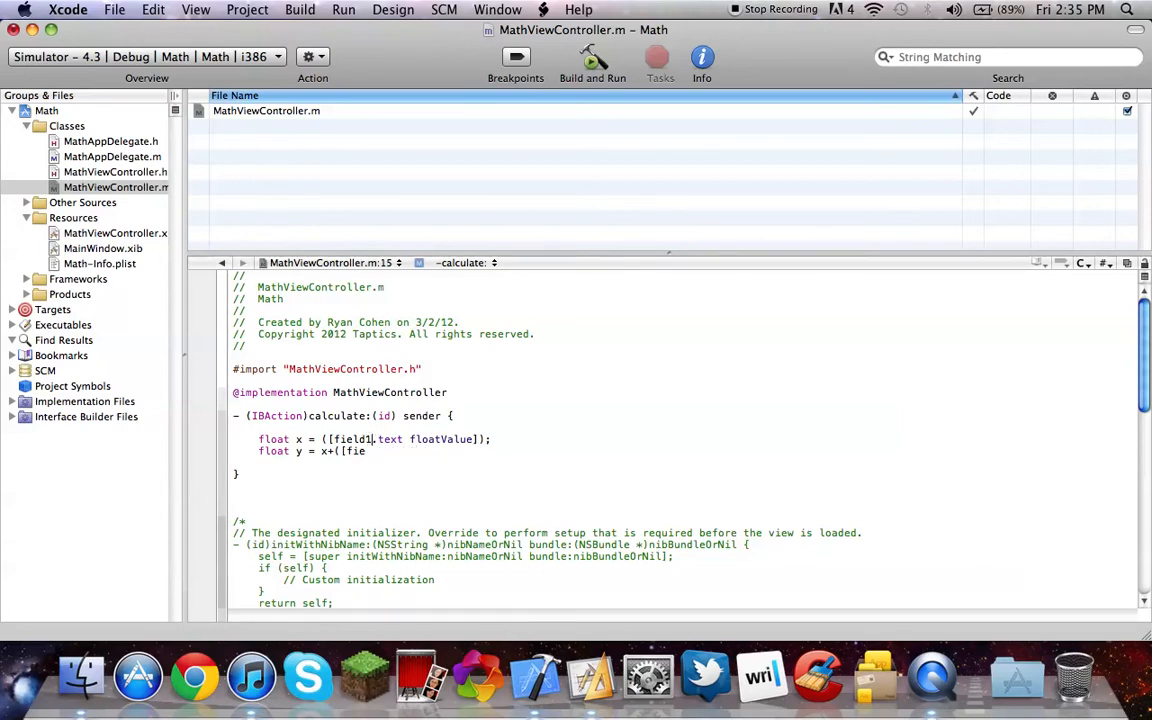
type("value1")
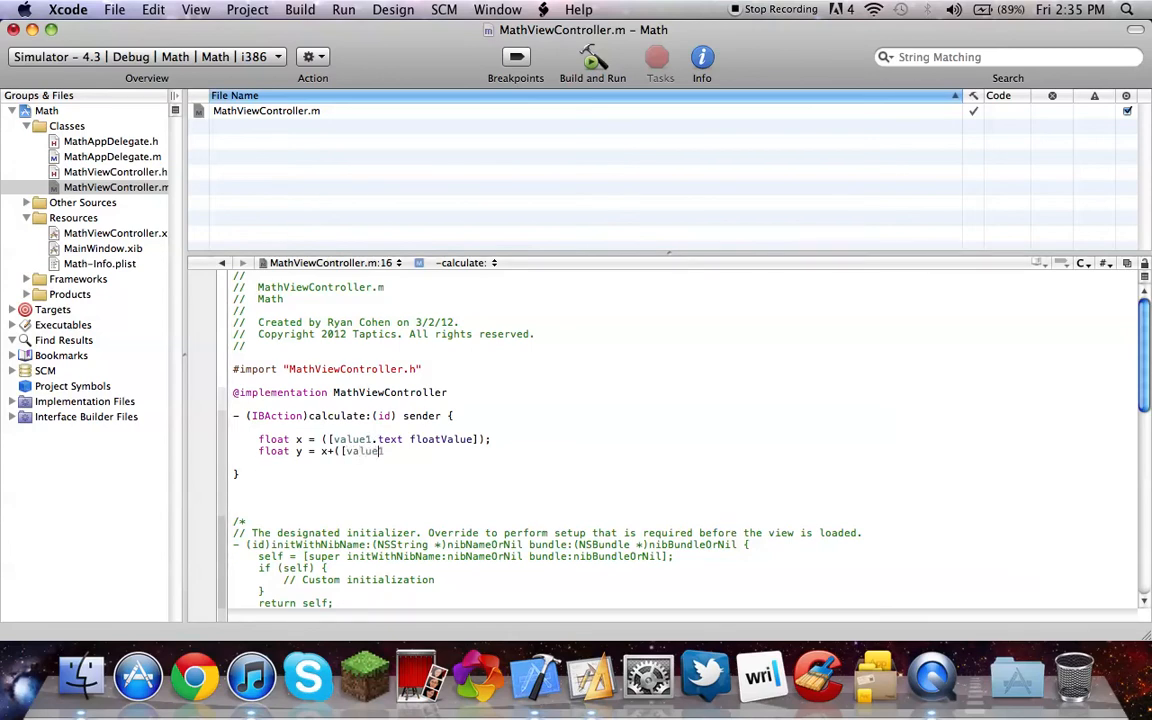
type("2.text floatValue]")
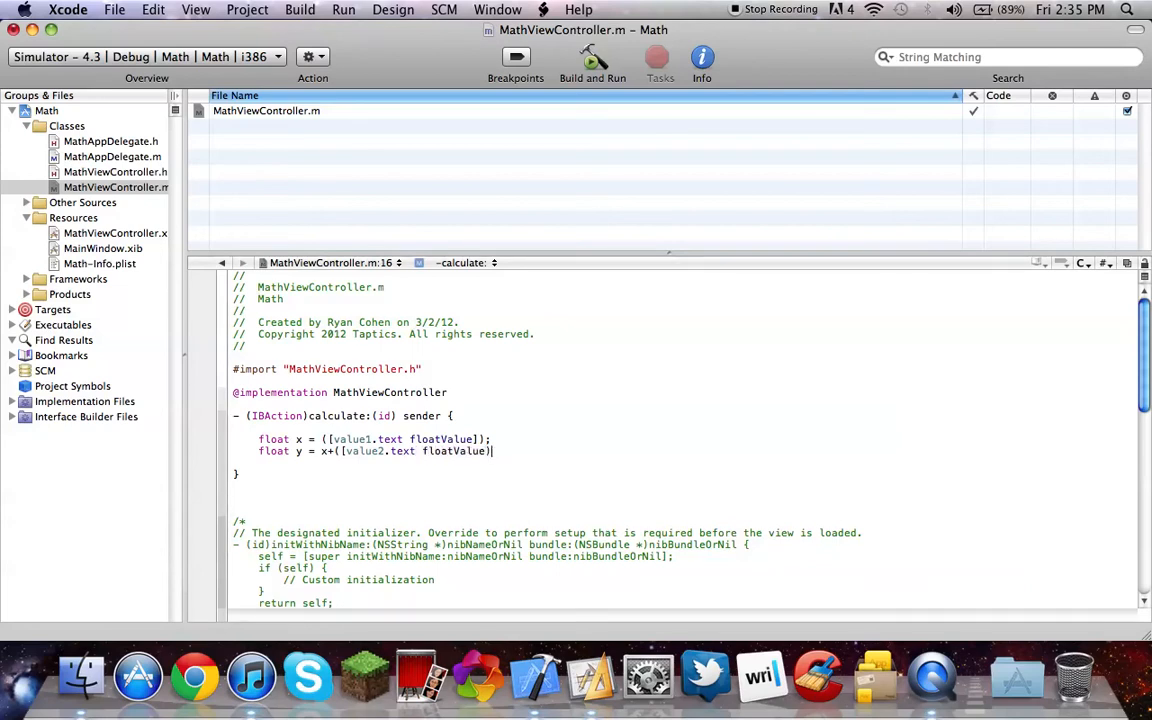
type(");")
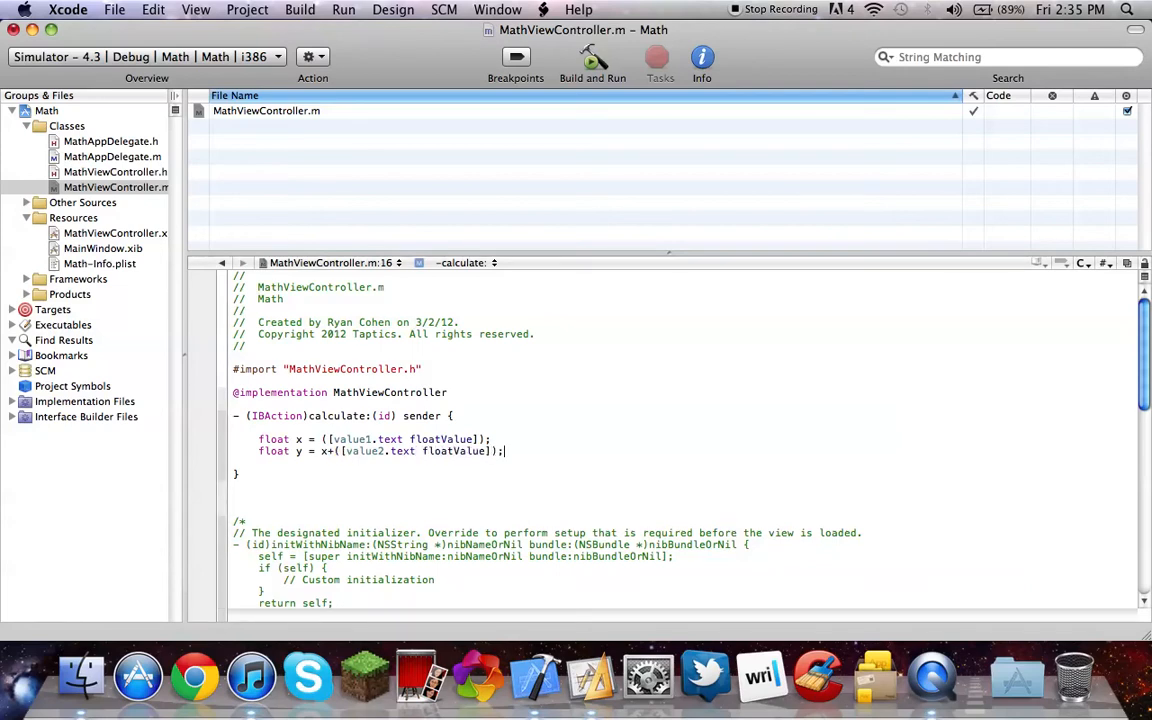
Step: Write label.text = [[NSString alloc] initWithFormat:@"%2.f", y];
type("label.")
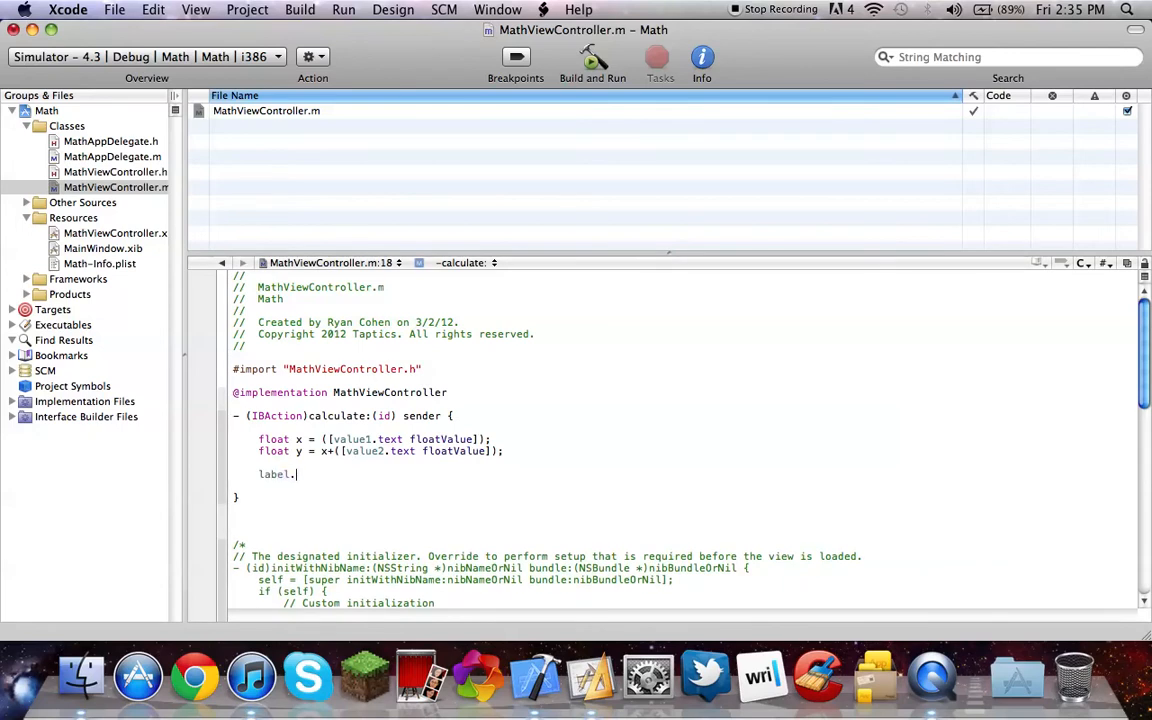
type(".text =")
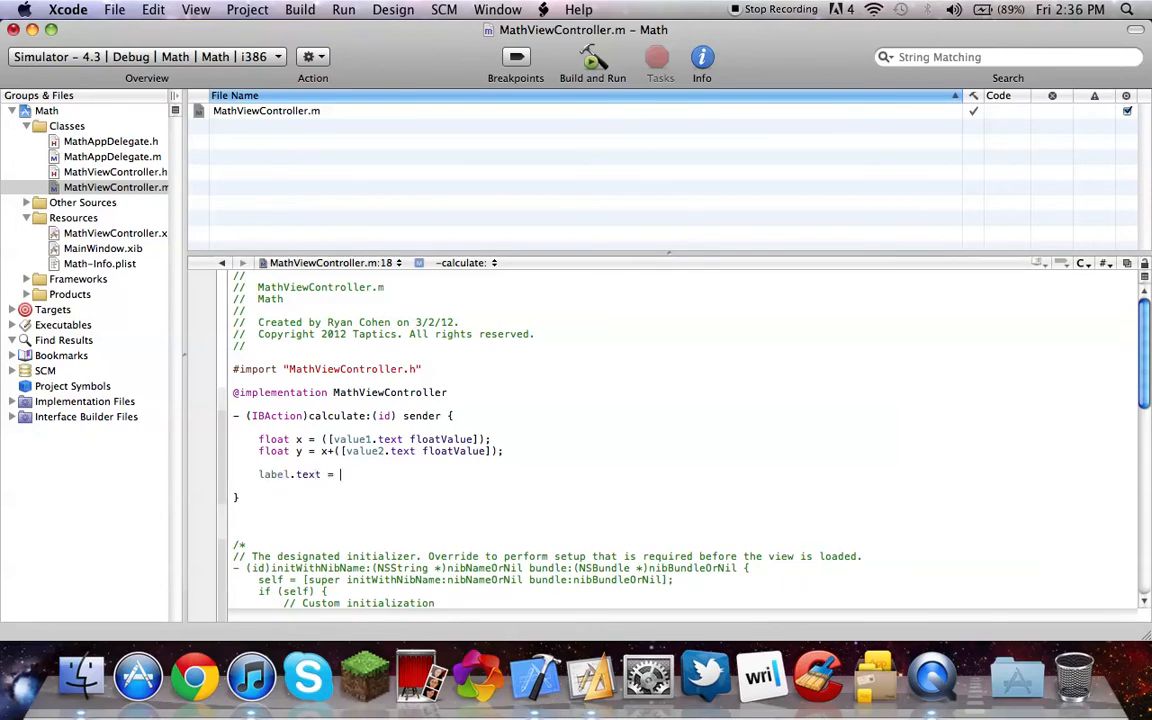
type("[[ns")
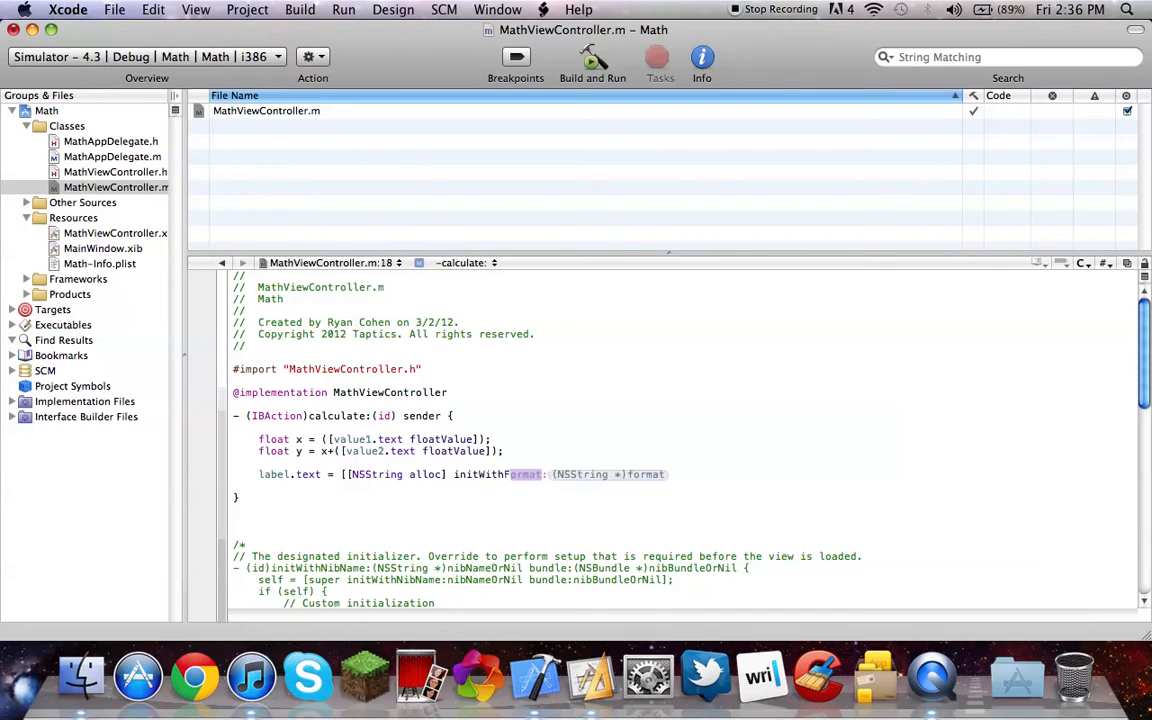
type(":@\"")
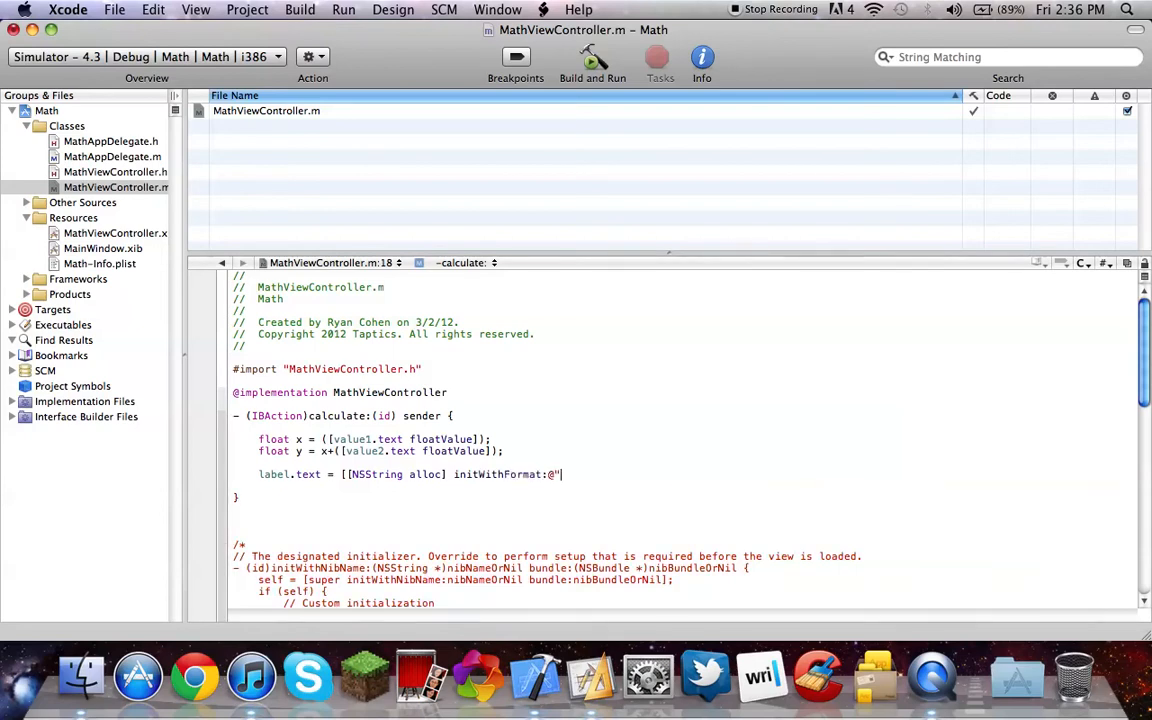
type("%2.f")
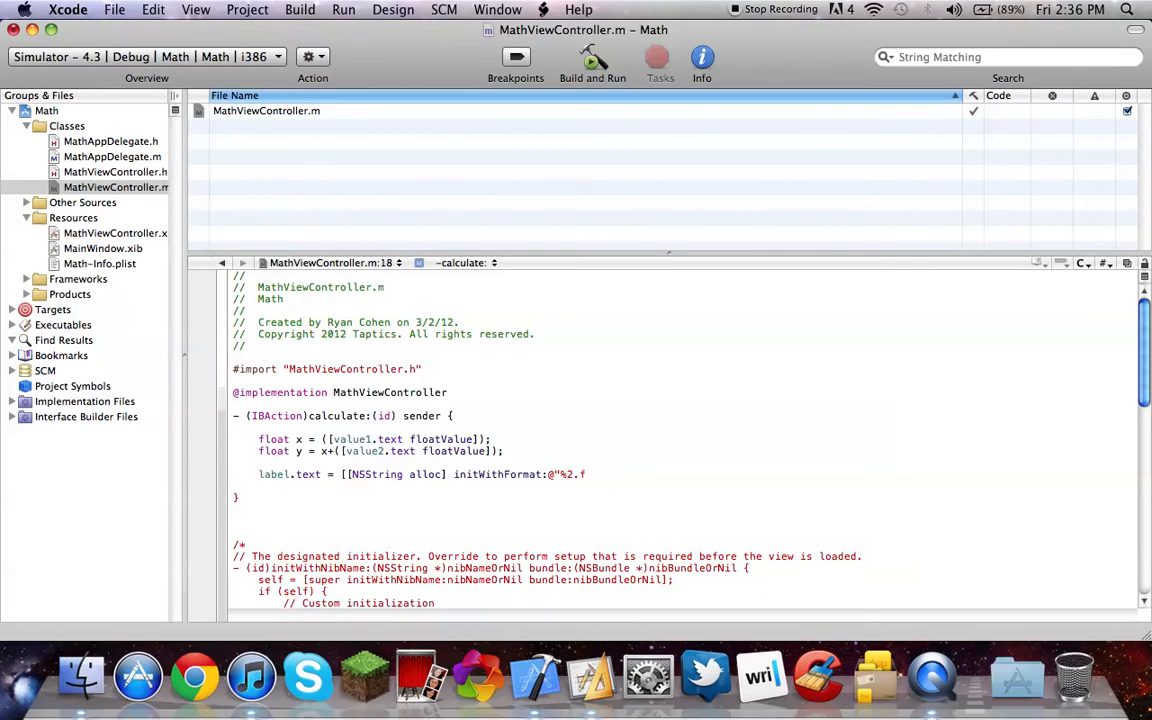
type("\",")
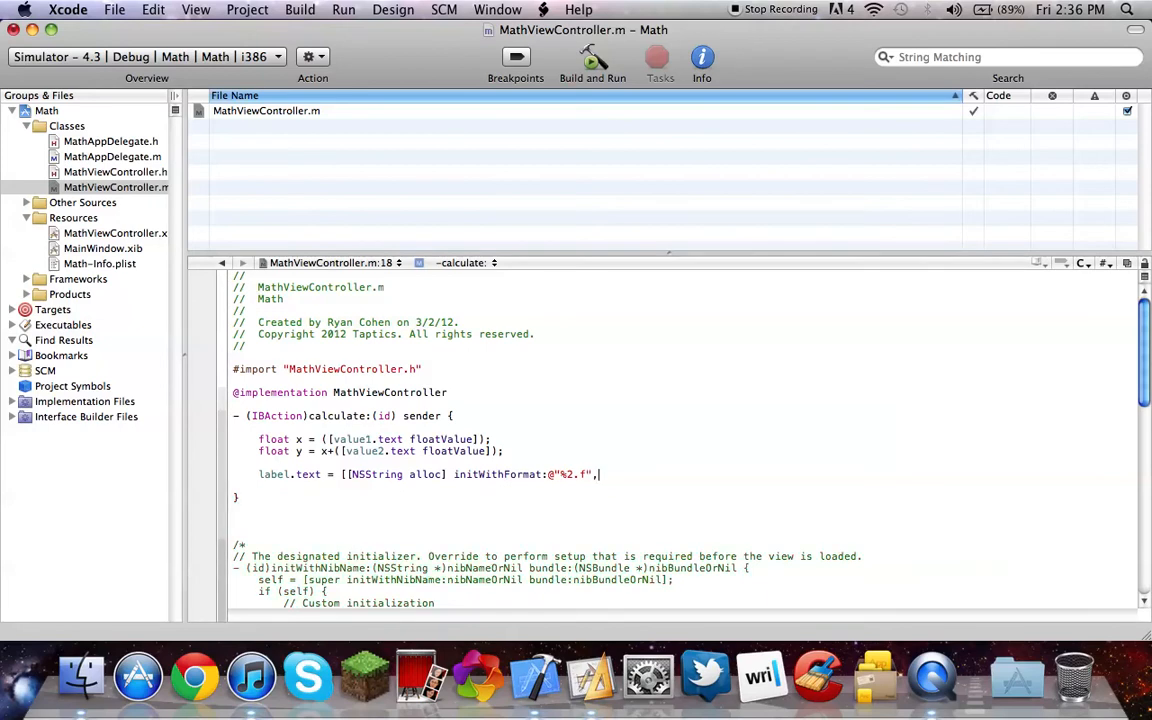
type("y")
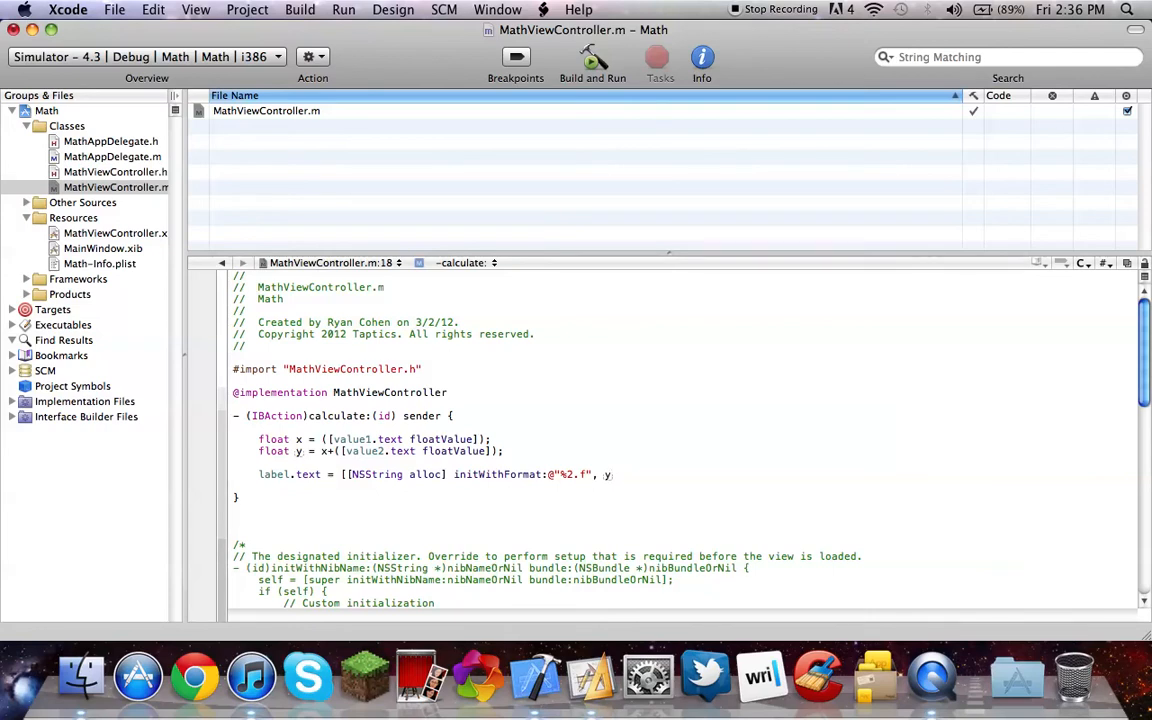
type("];")
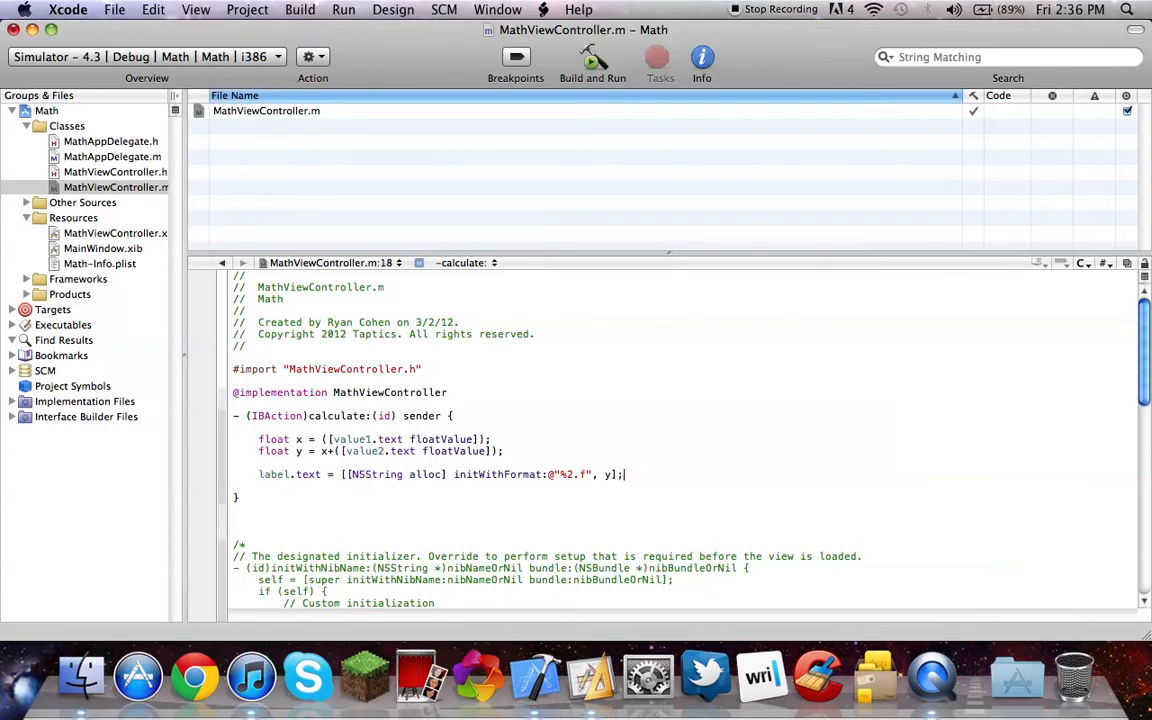
Step: Build and run the Math project successfully
left_click(592, 56)
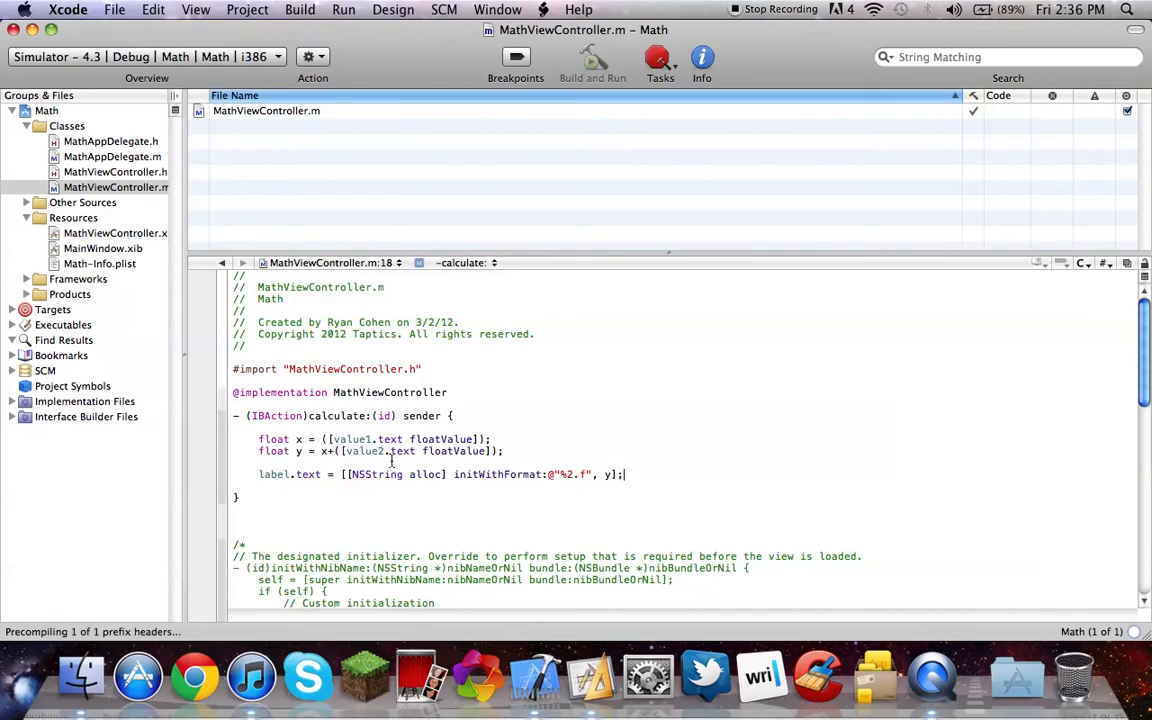
left_click(592, 58)
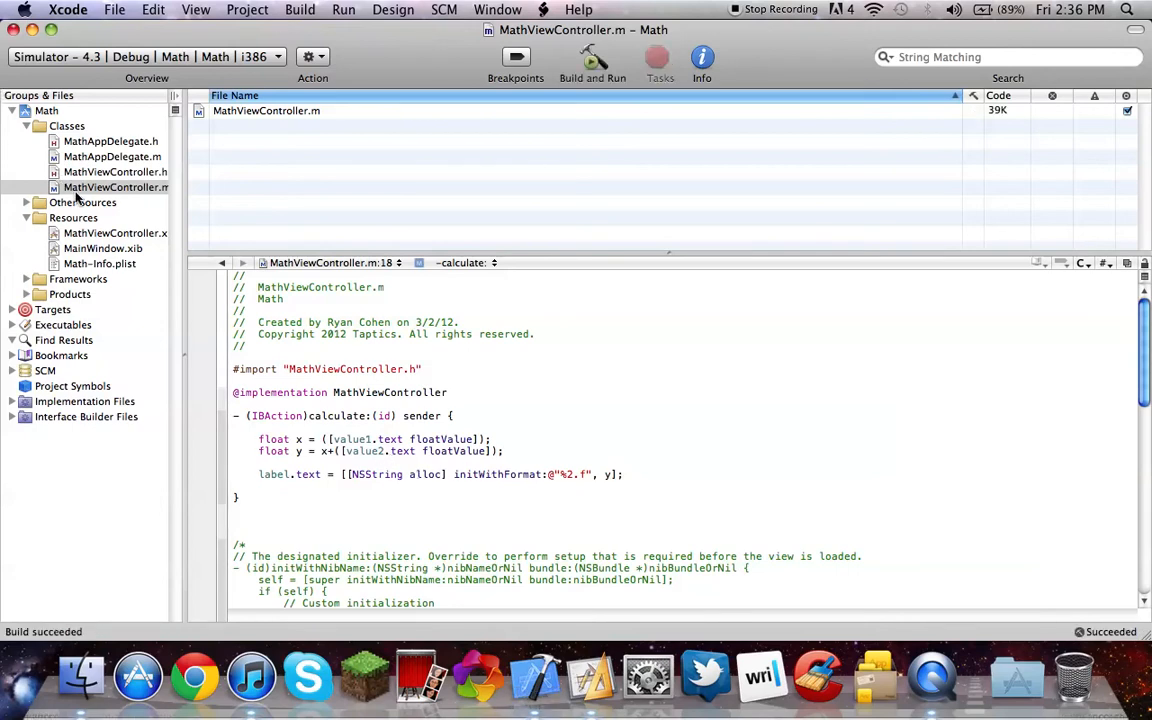
Step: In MathViewController.xib set the navigation title to Objective-C - Math
left_click(72, 218)
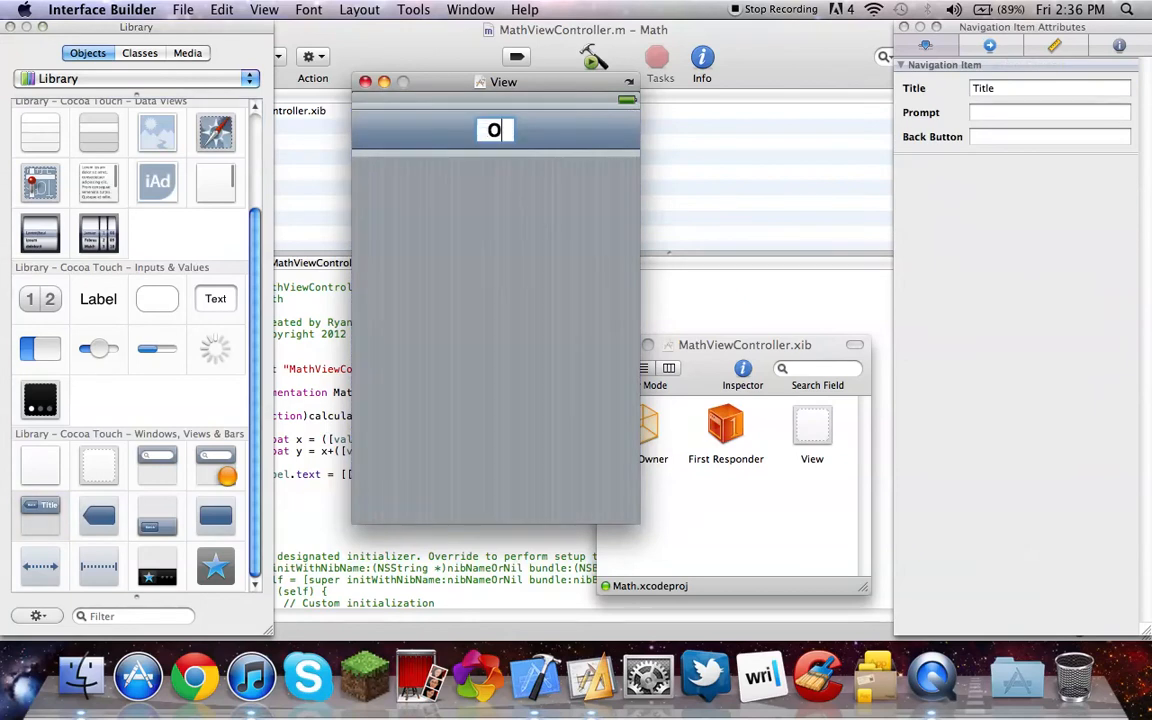
type("bjective-C - Math")
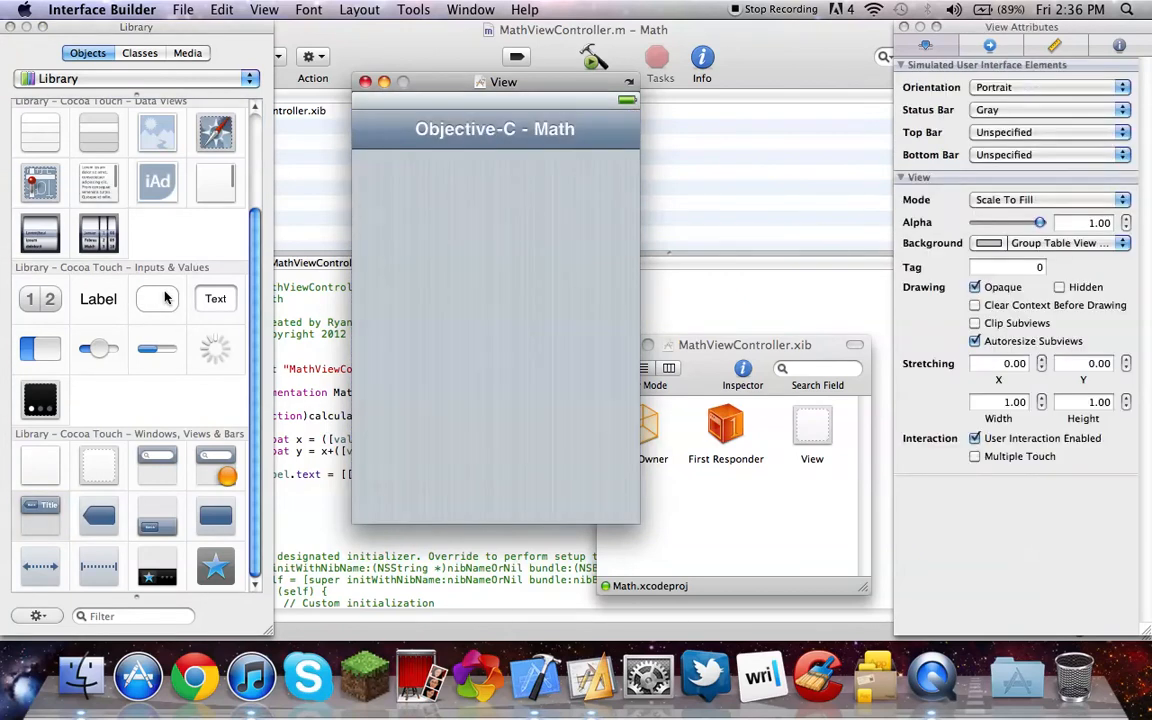
Step: Place two full-width text fields below the title
left_click_drag(216, 298, 412, 204)
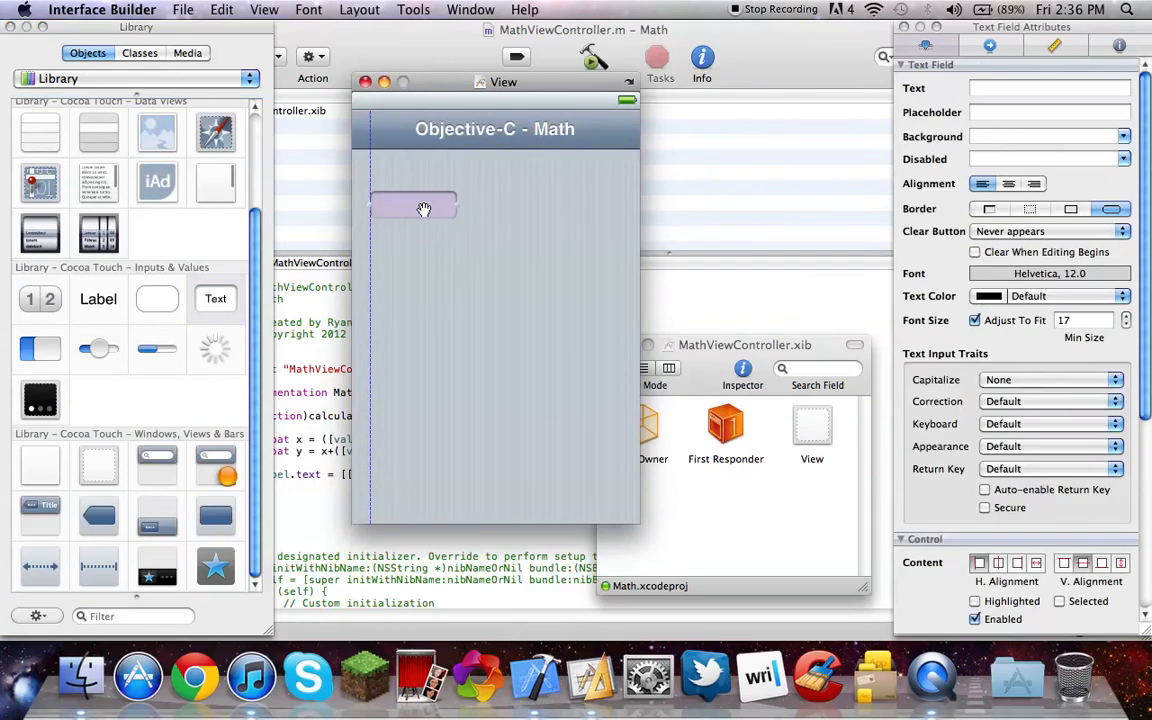
left_click_drag(456, 206, 618, 206)
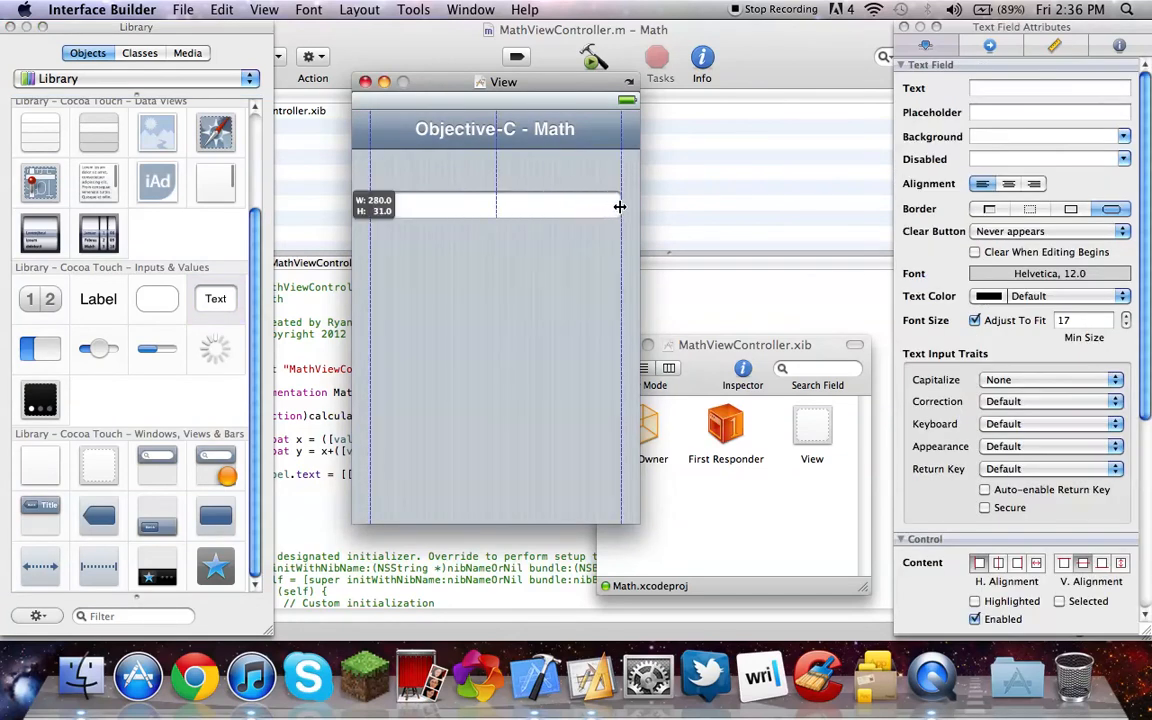
left_click_drag(620, 206, 500, 250)
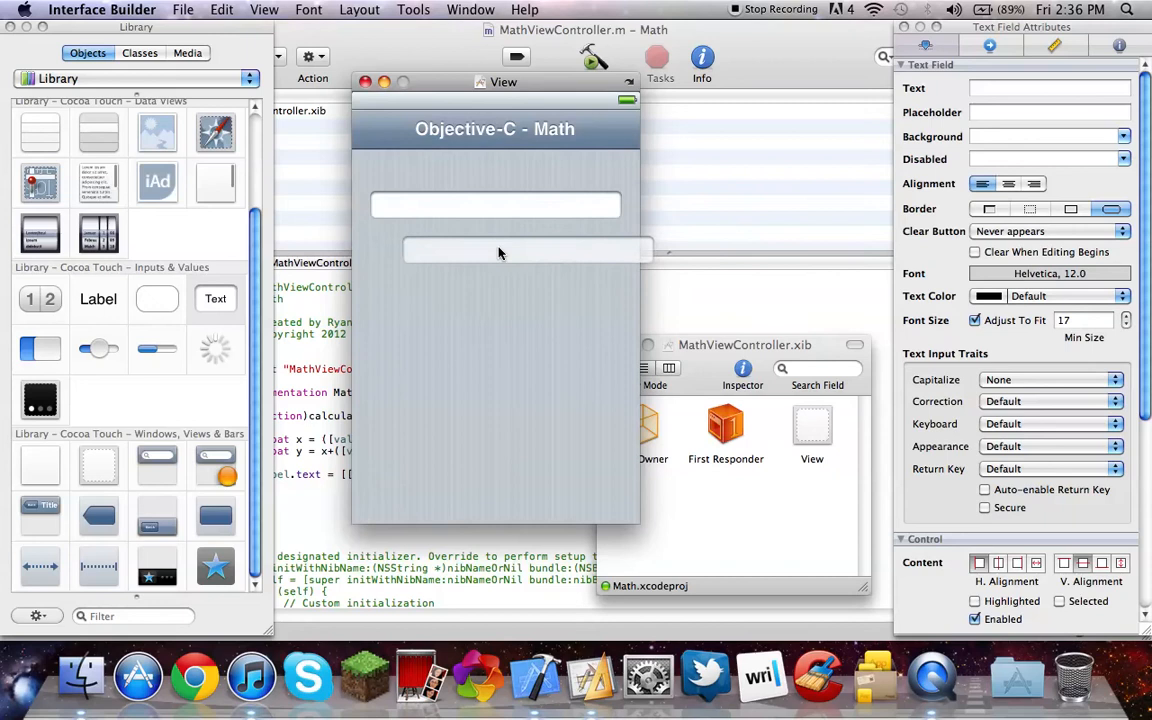
left_click(496, 250)
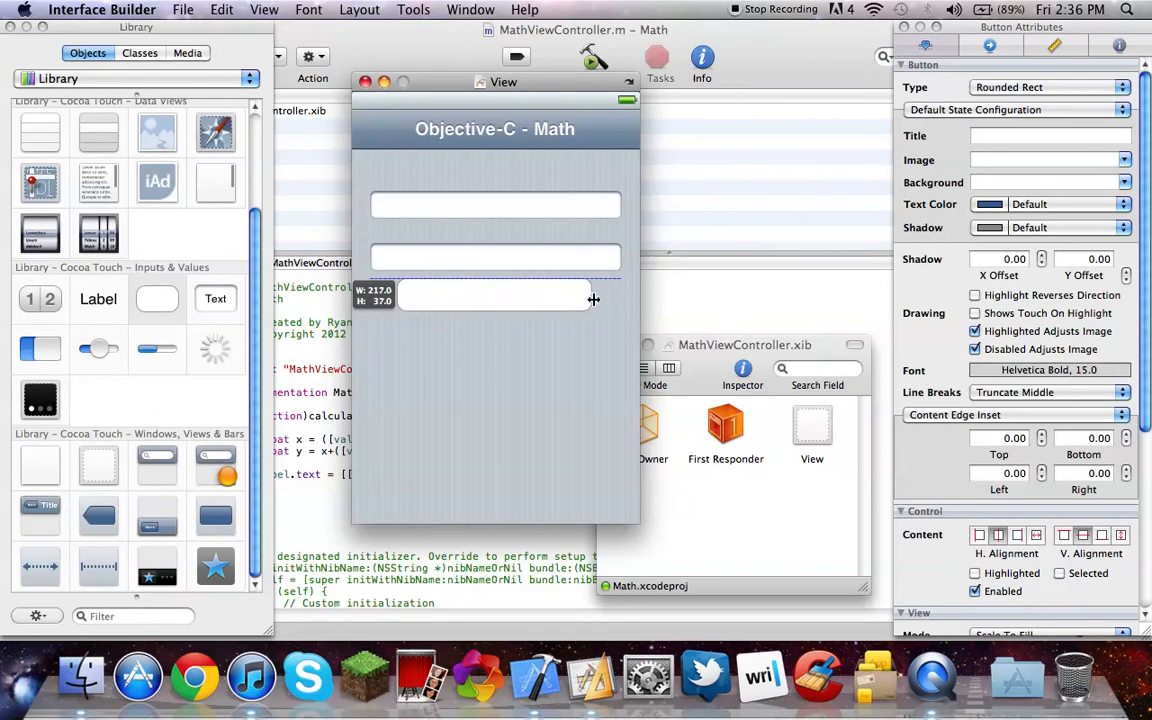
Step: Add a Round Rect Button titled Calculate and select the x label between the fields
type("Calculate")
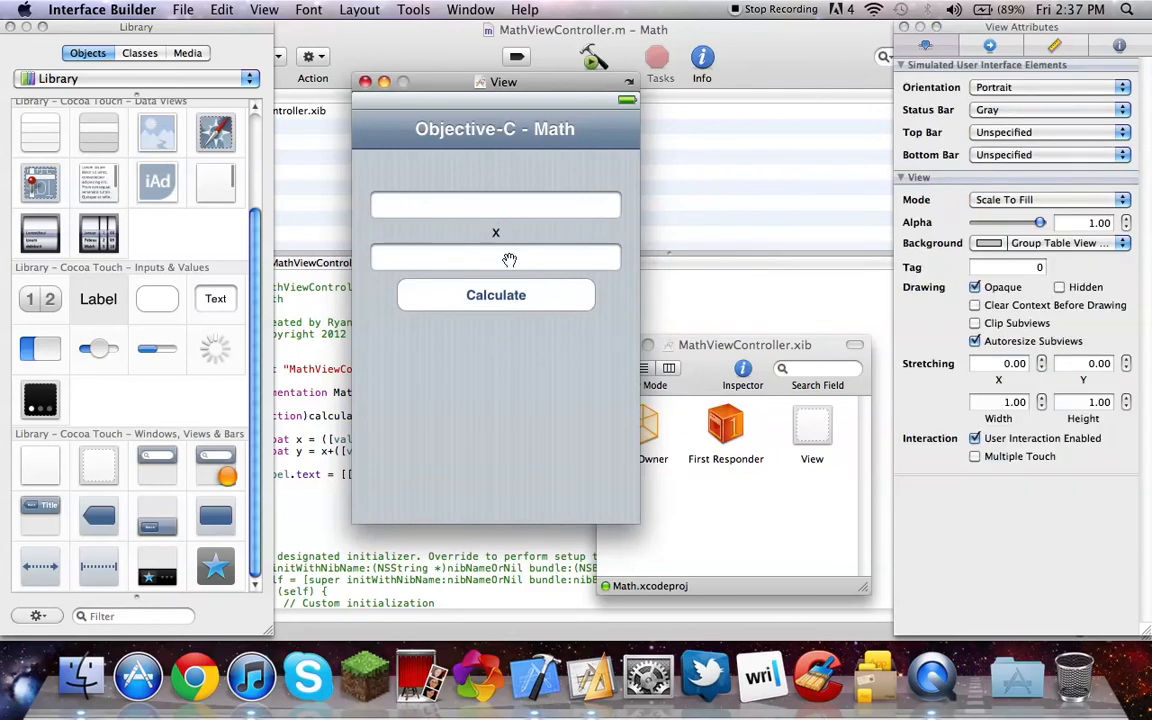
left_click(496, 232)
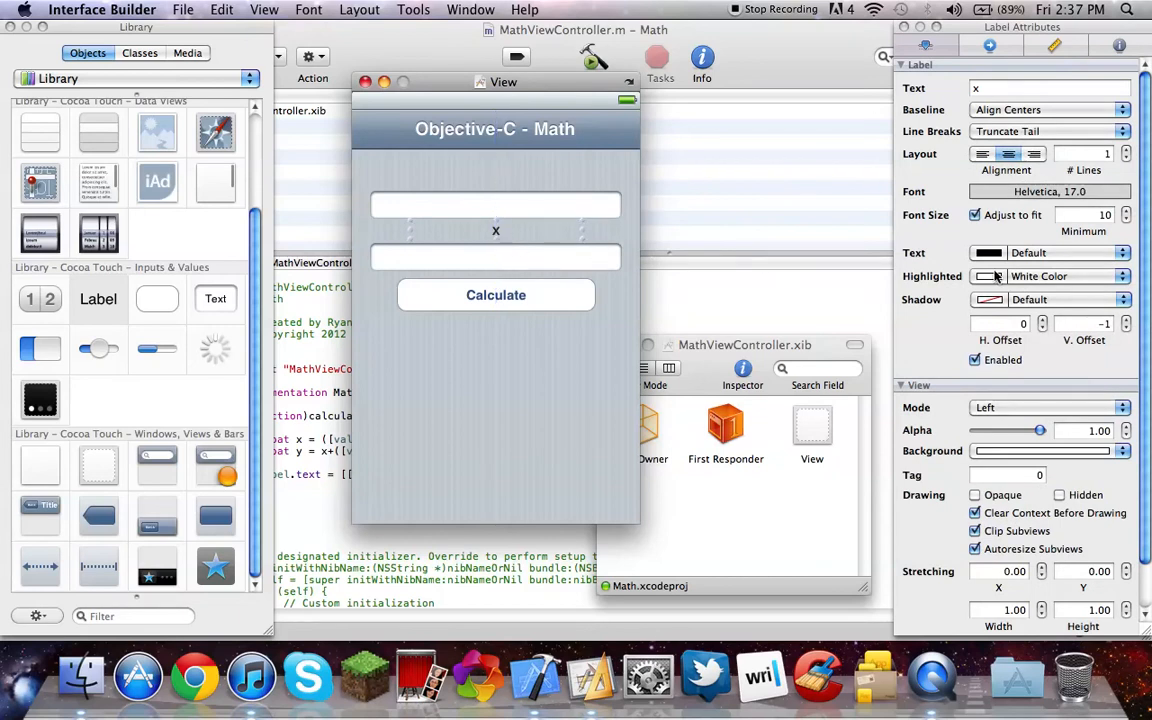
Step: Set the x label's font to Helvetica Bold 21 in the Fonts panel
left_click(1048, 192)
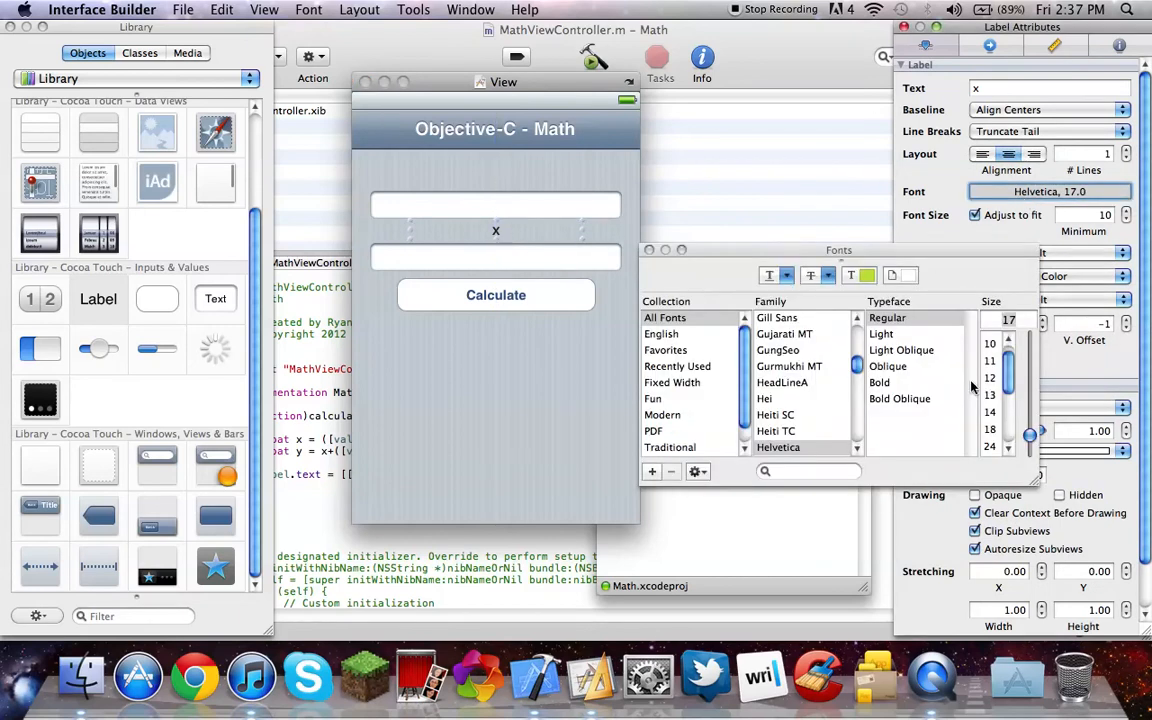
left_click_drag(1030, 440, 1030, 436)
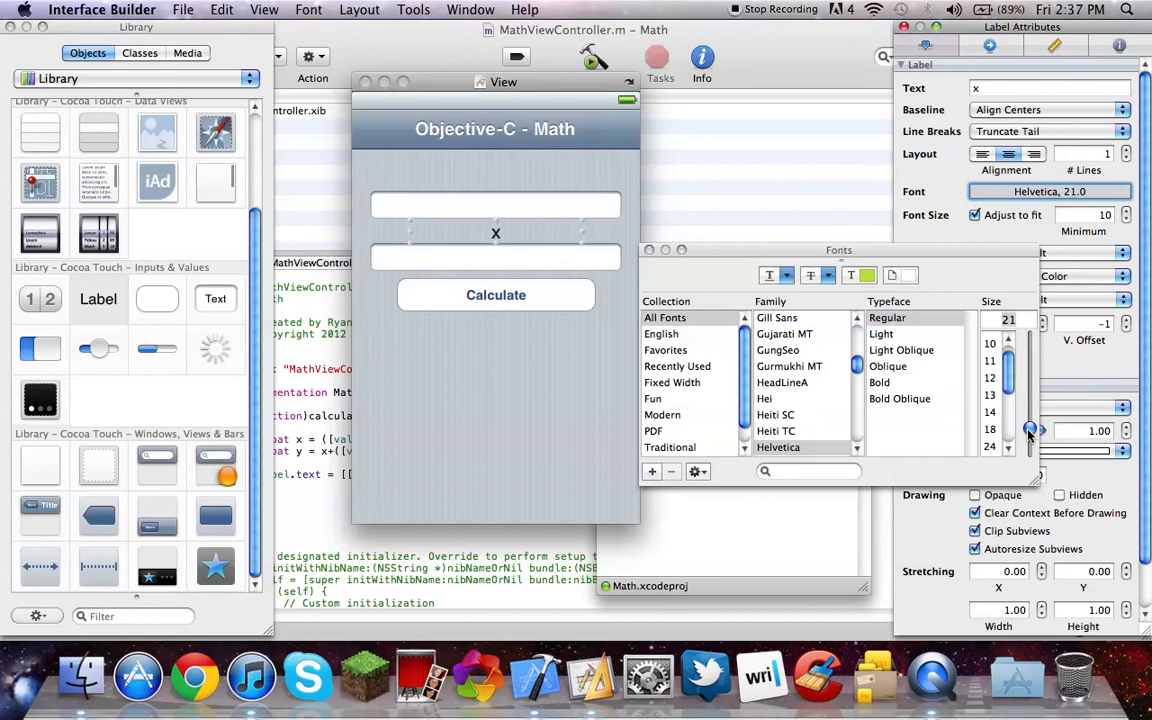
left_click(880, 382)
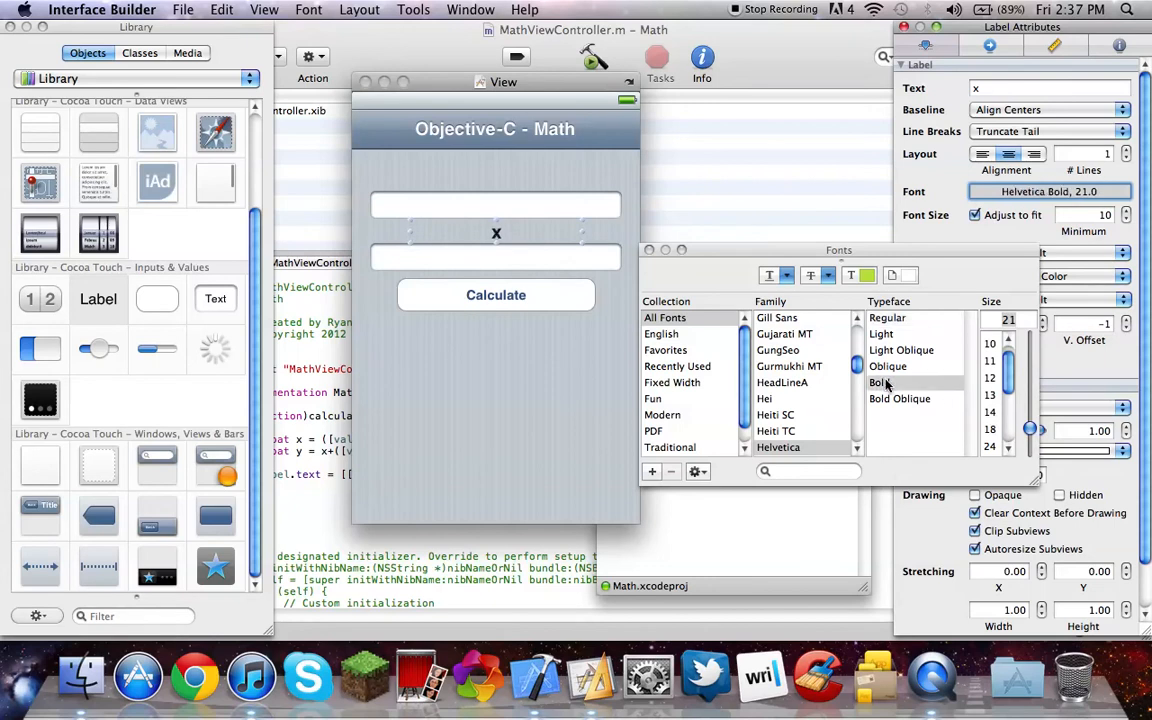
left_click(880, 382)
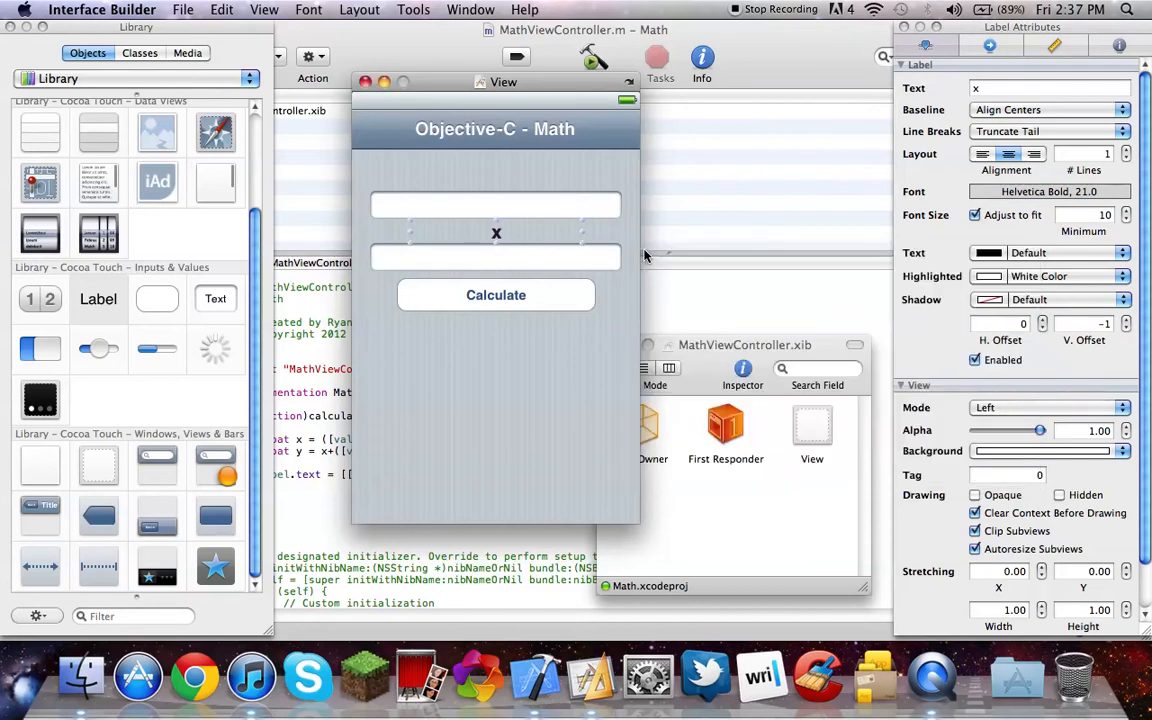
Step: Add a 0 result label above the first text field and select all controls
left_click(496, 232)
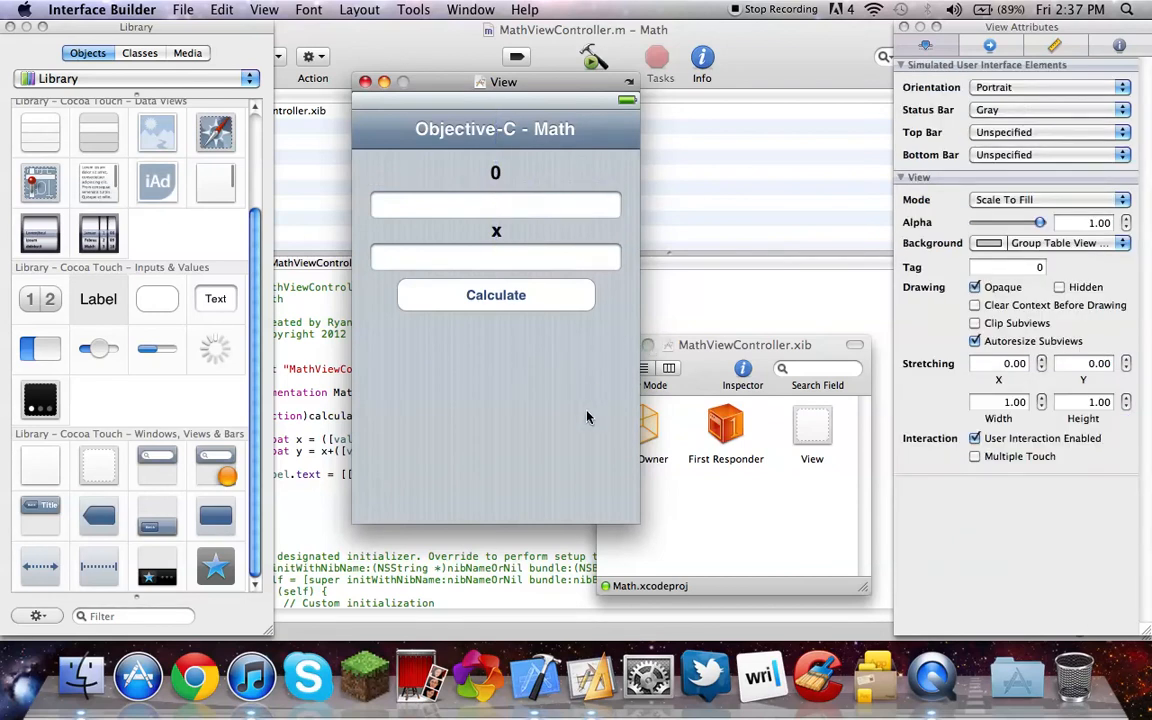
left_click(496, 204)
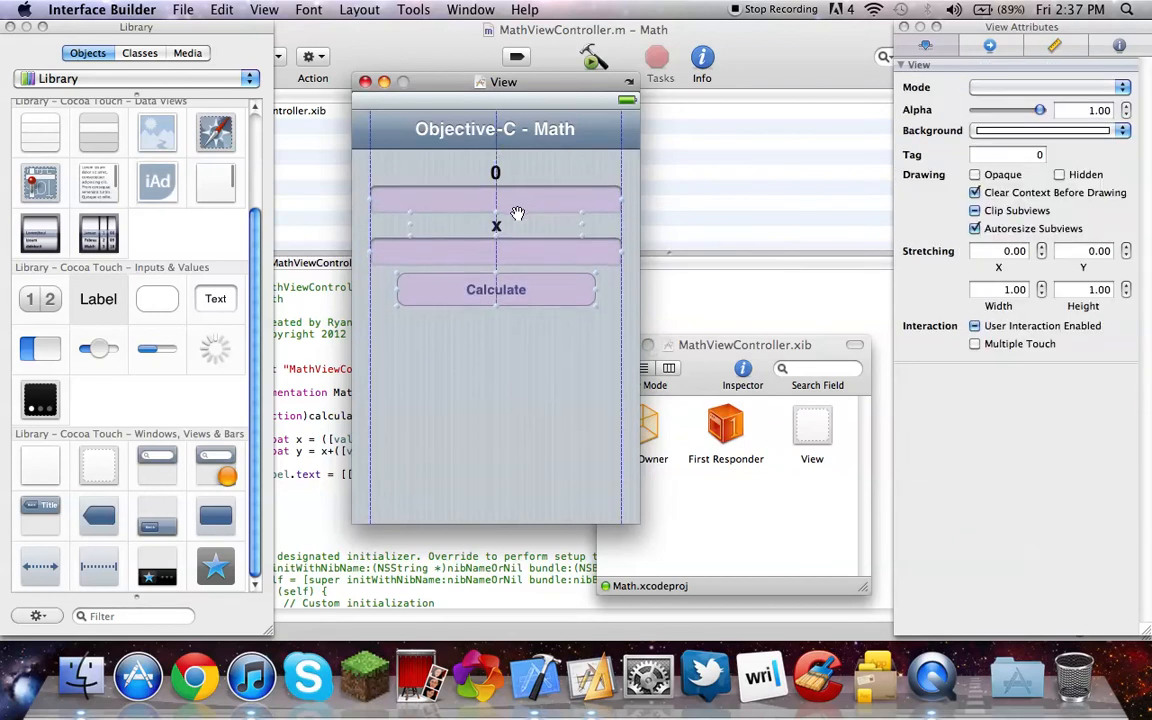
Step: Nudge the controls up and connect File's Owner label and value outlets to the 0 label and text fields
left_click(496, 170)
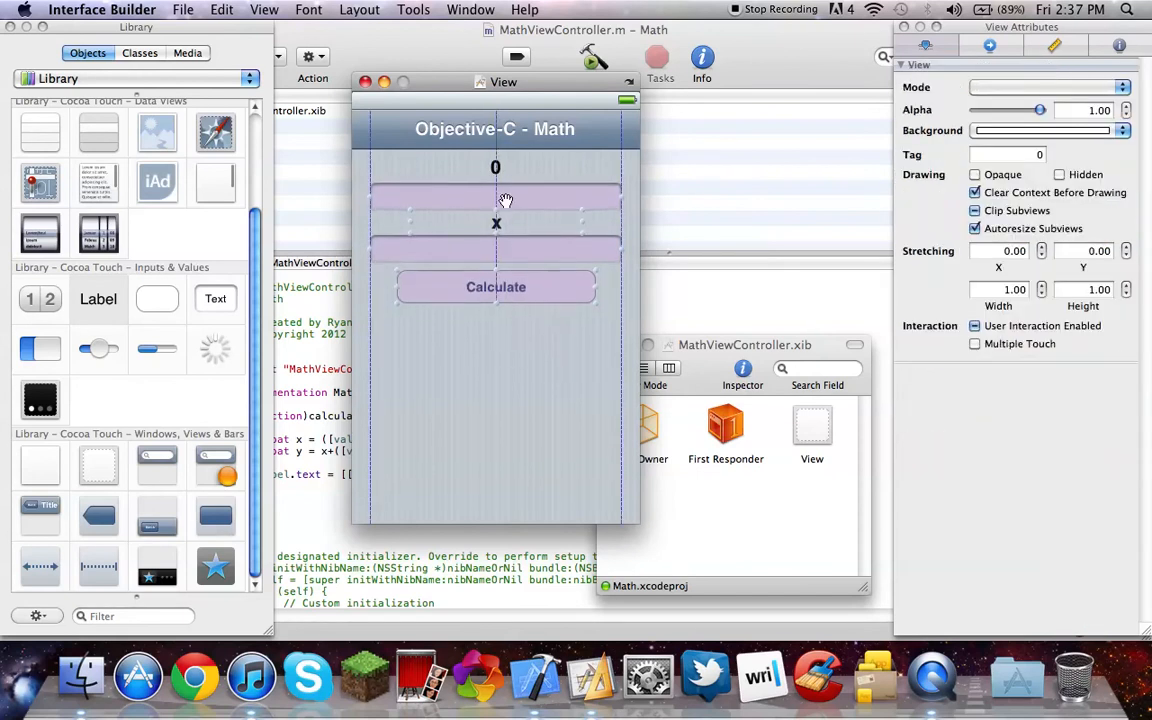
left_click(638, 428)
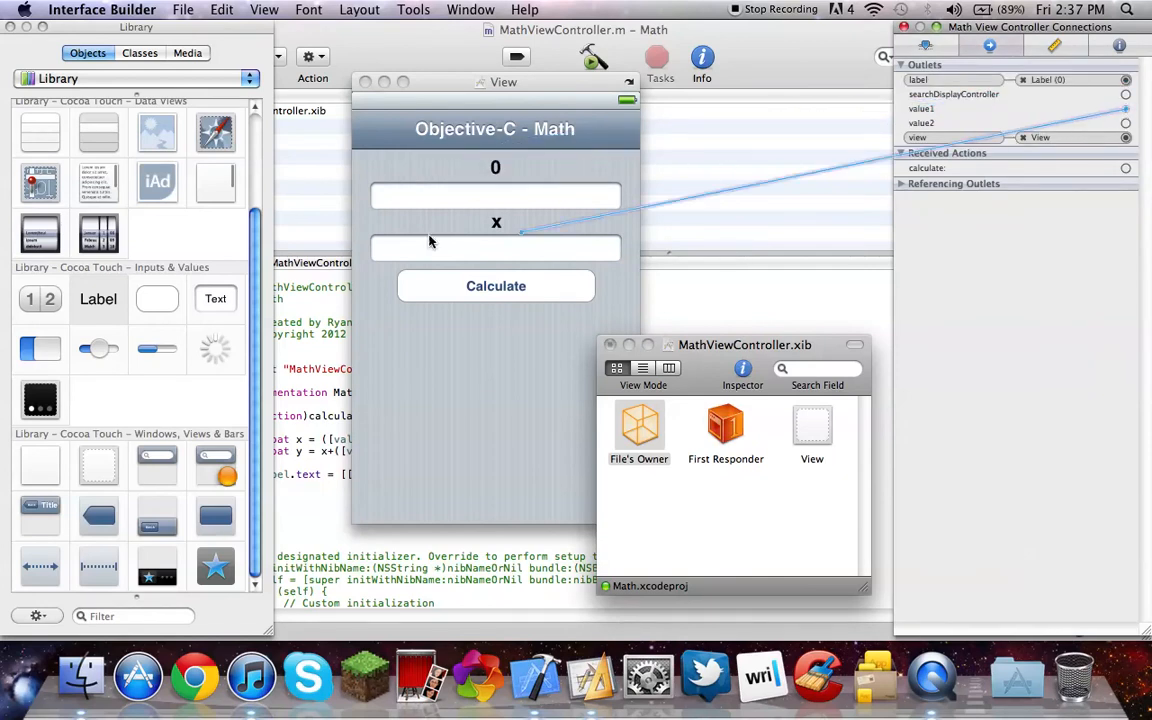
left_click_drag(496, 248, 1124, 108)
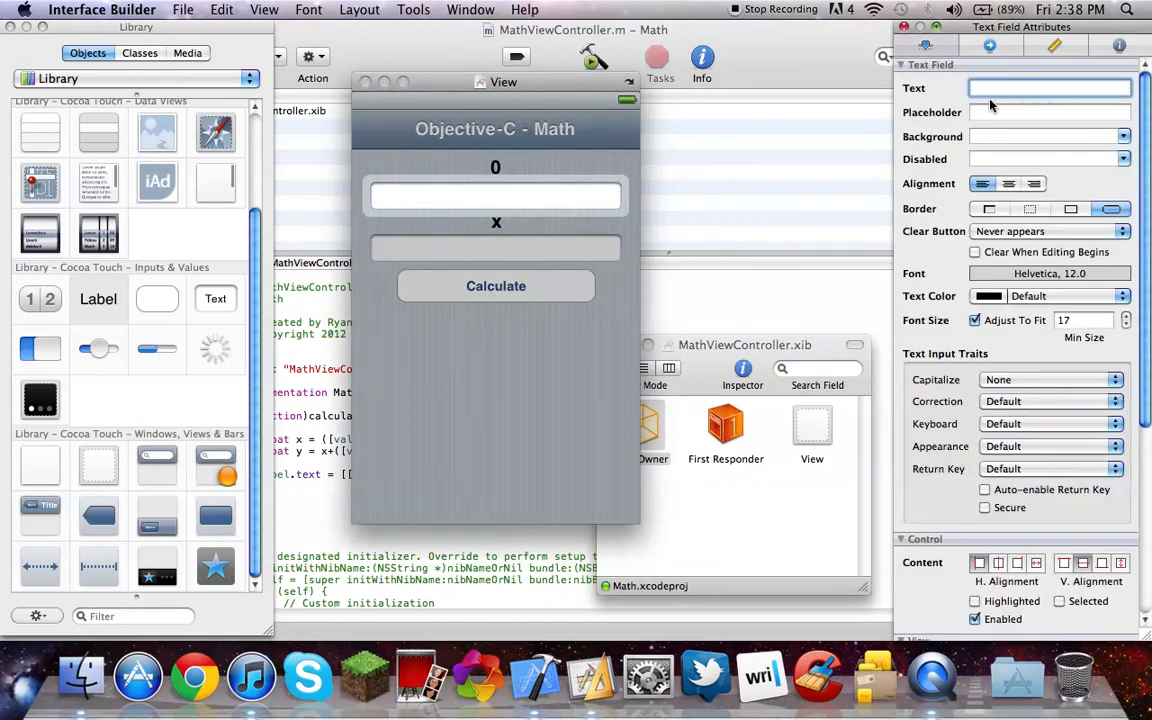
Step: Set the text fields' placeholders to Value 1 and Value 2, then reselect File's Owner
type("Value 1")
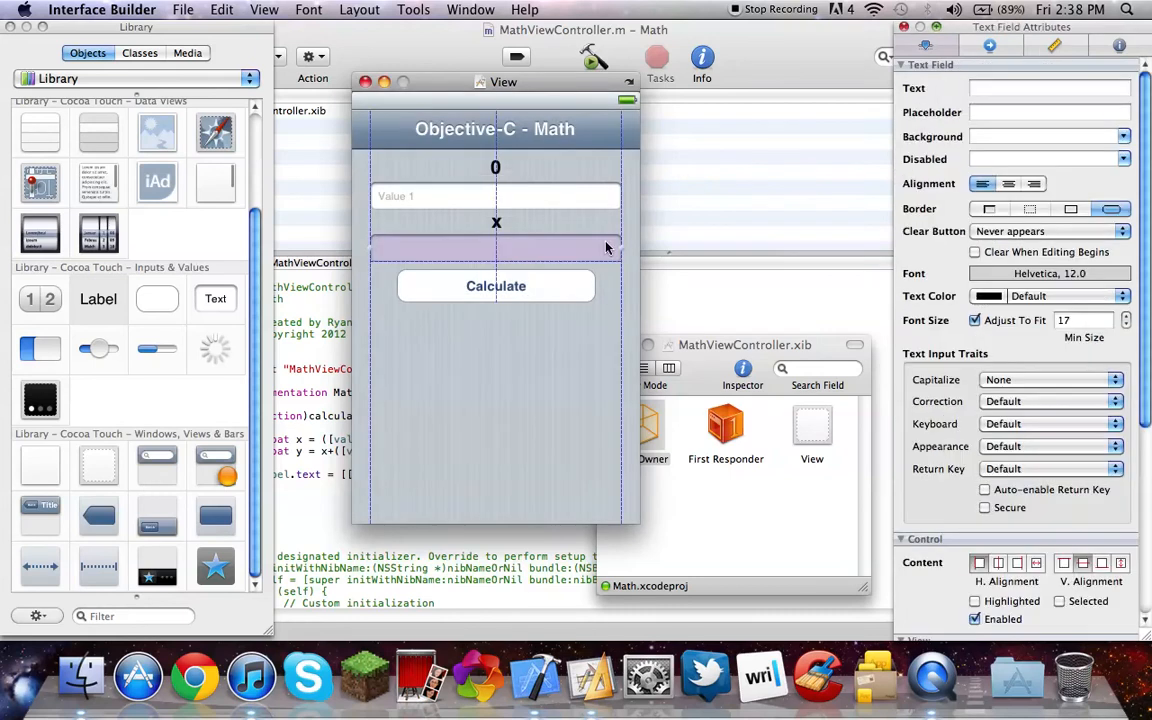
left_click(1048, 112)
type("Value 2")
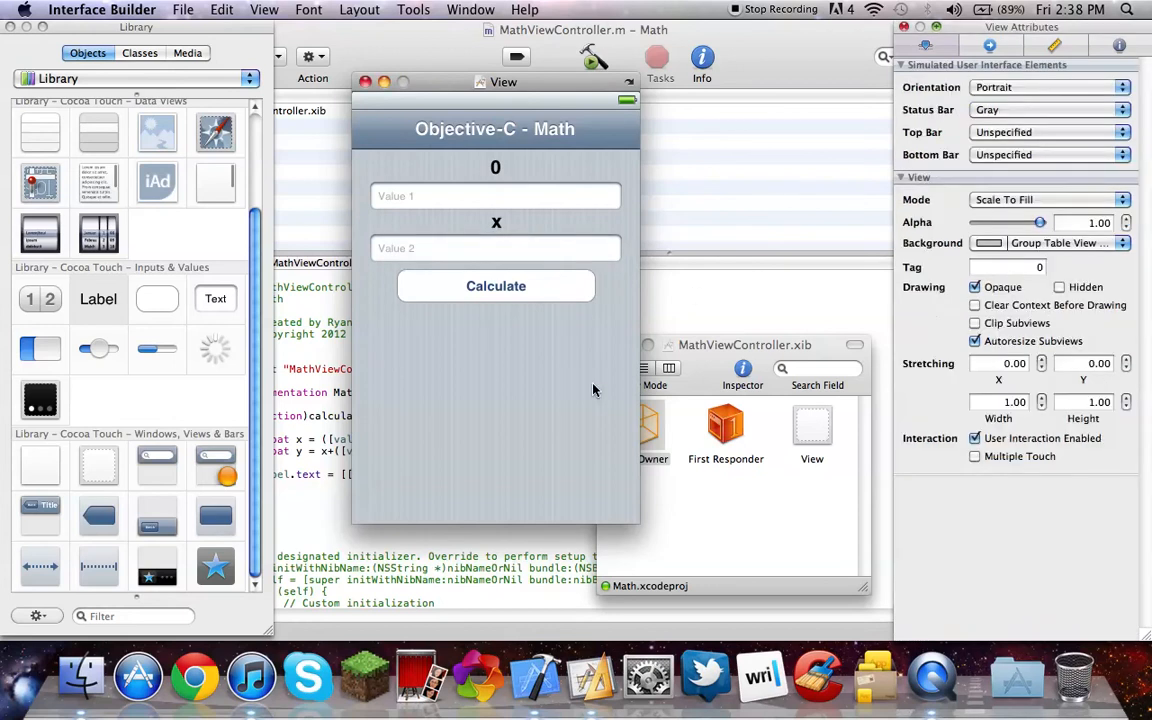
left_click(638, 428)
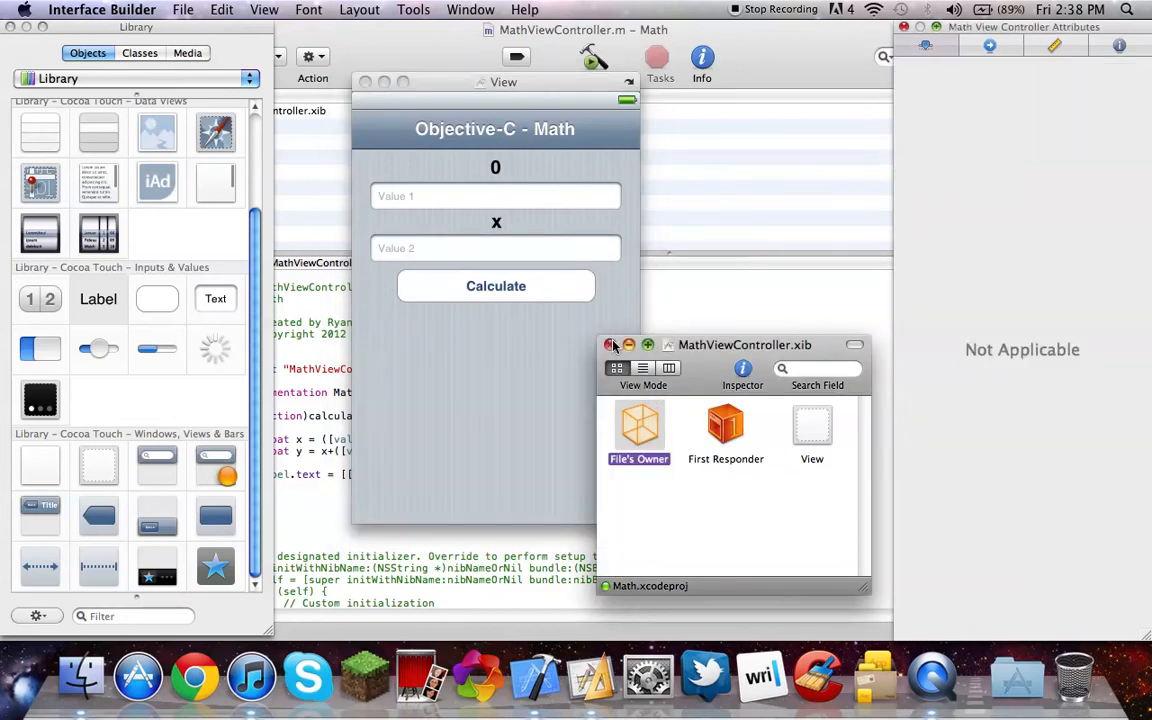
Step: Run the Math app in iOS Simulator, enter 5 and 5 to get 10, then try 700
left_click(592, 56)
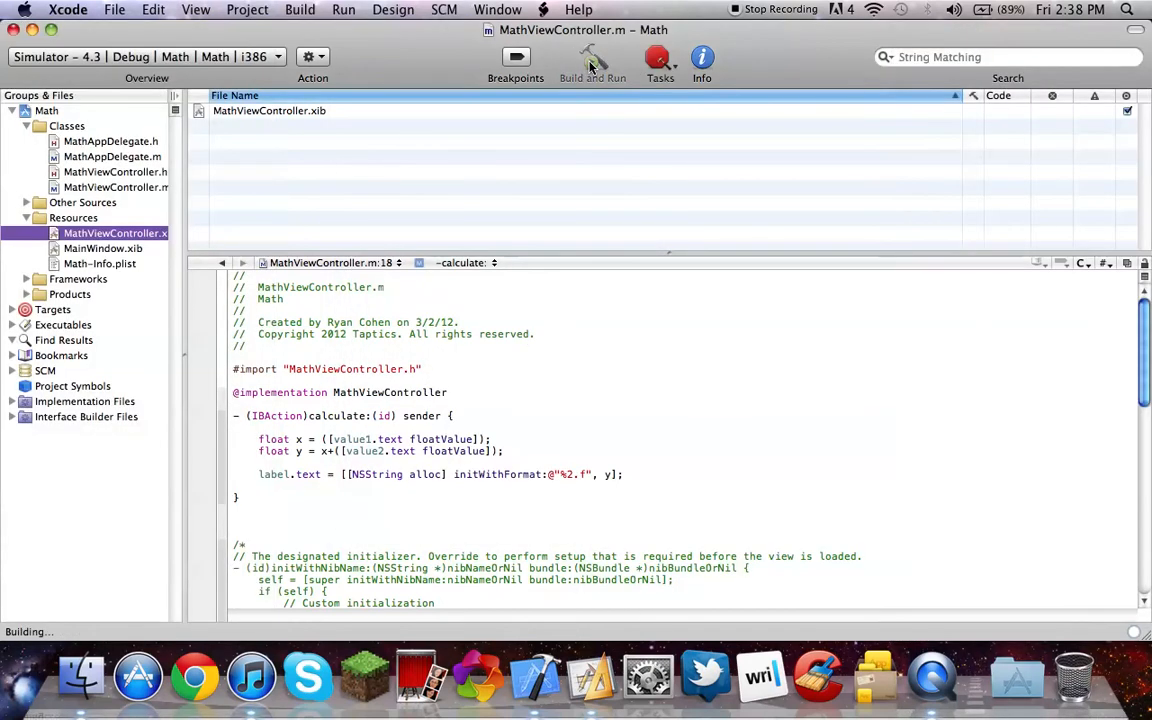
left_click(592, 62)
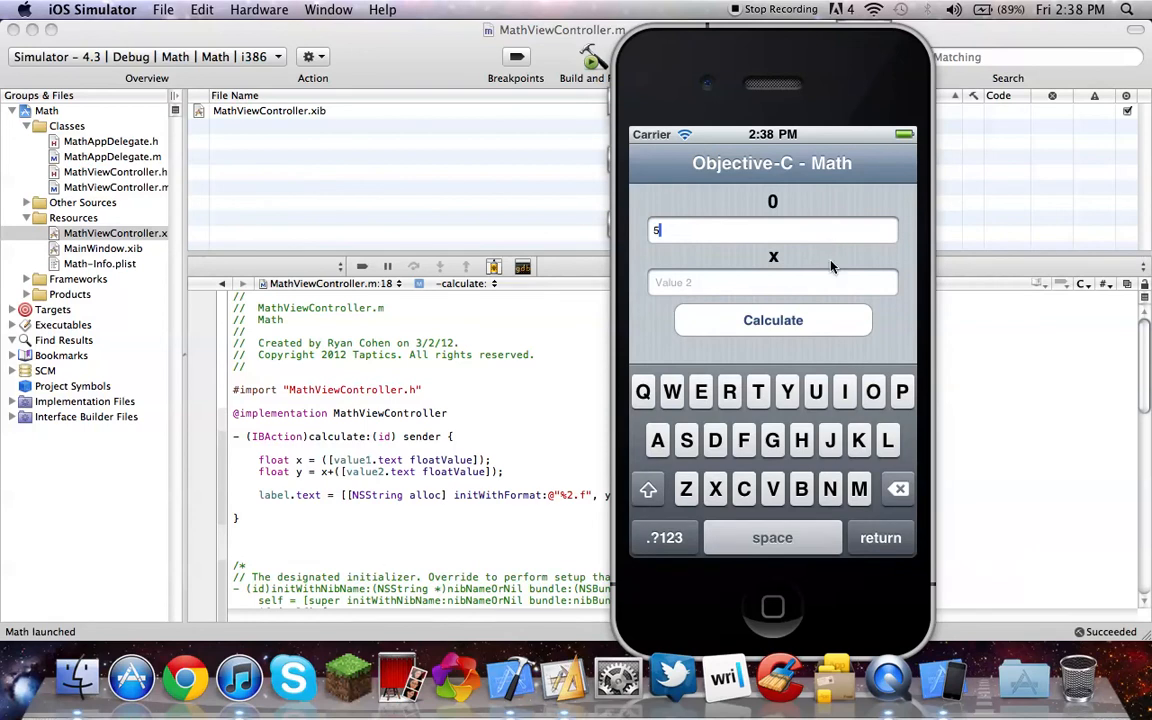
type("5")
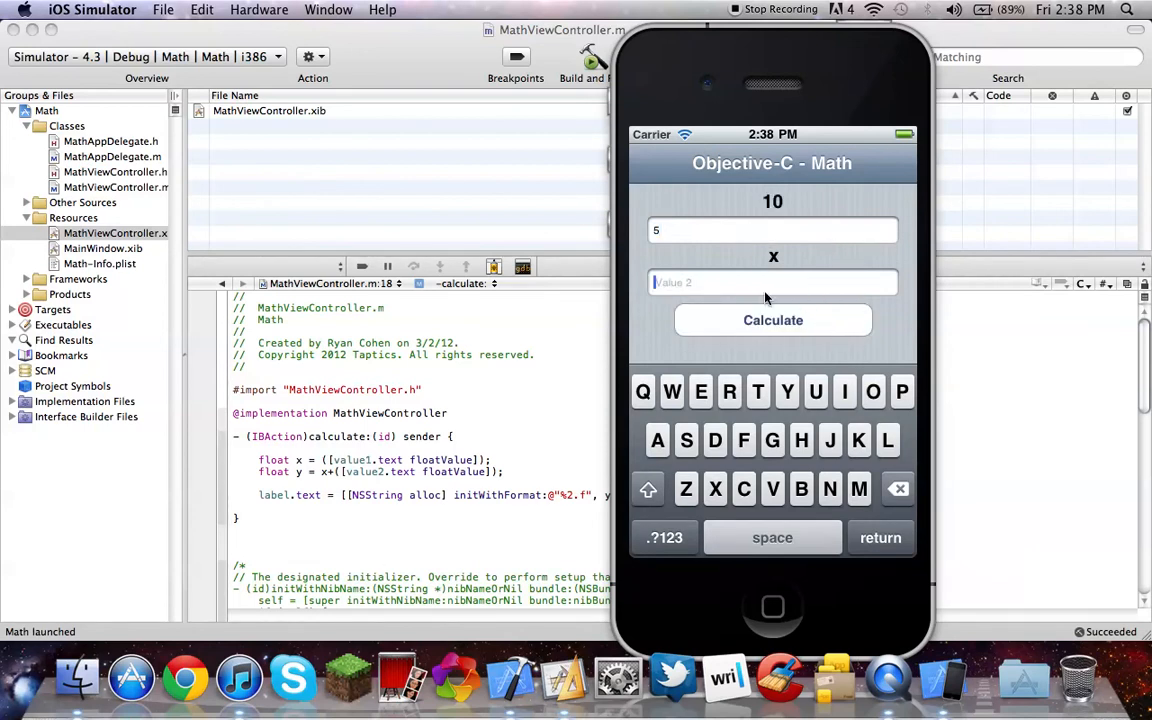
left_click(772, 320)
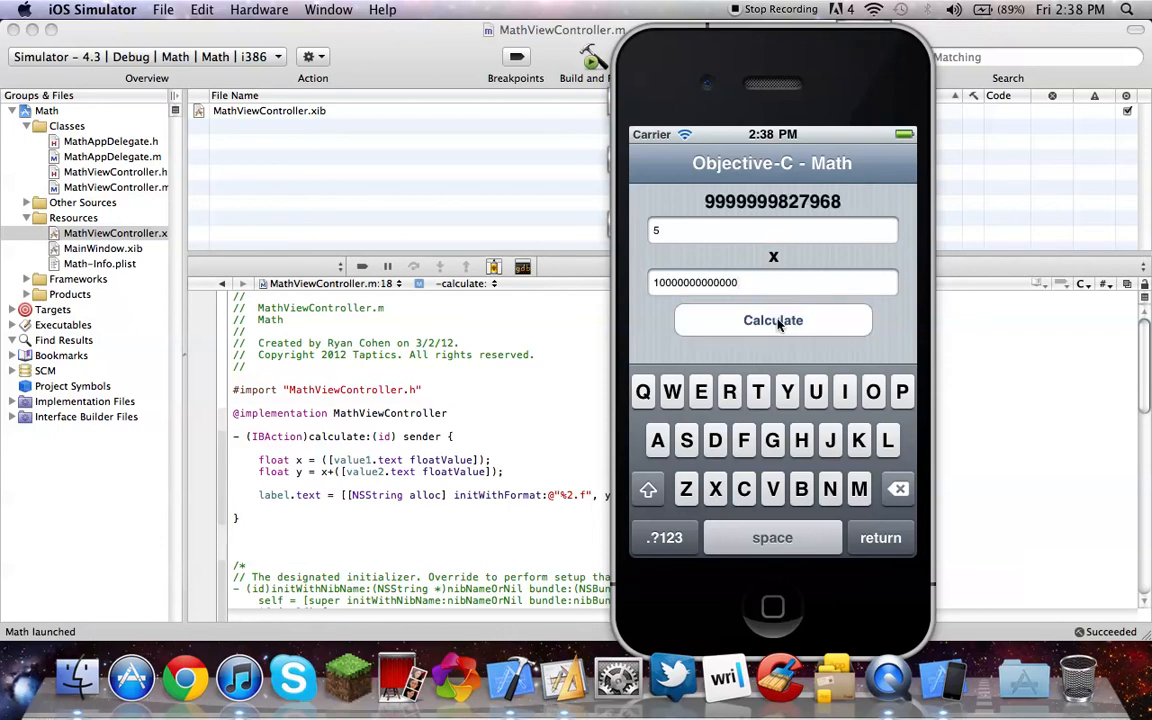
mouse_move(772, 288)
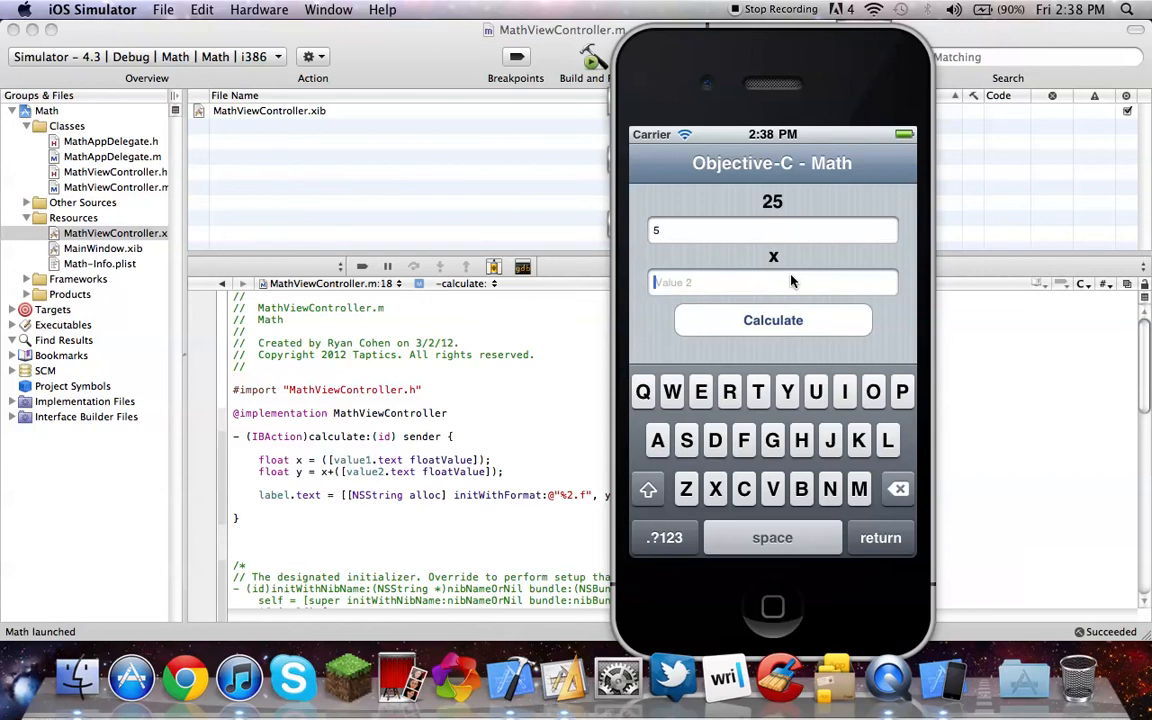
type("700")
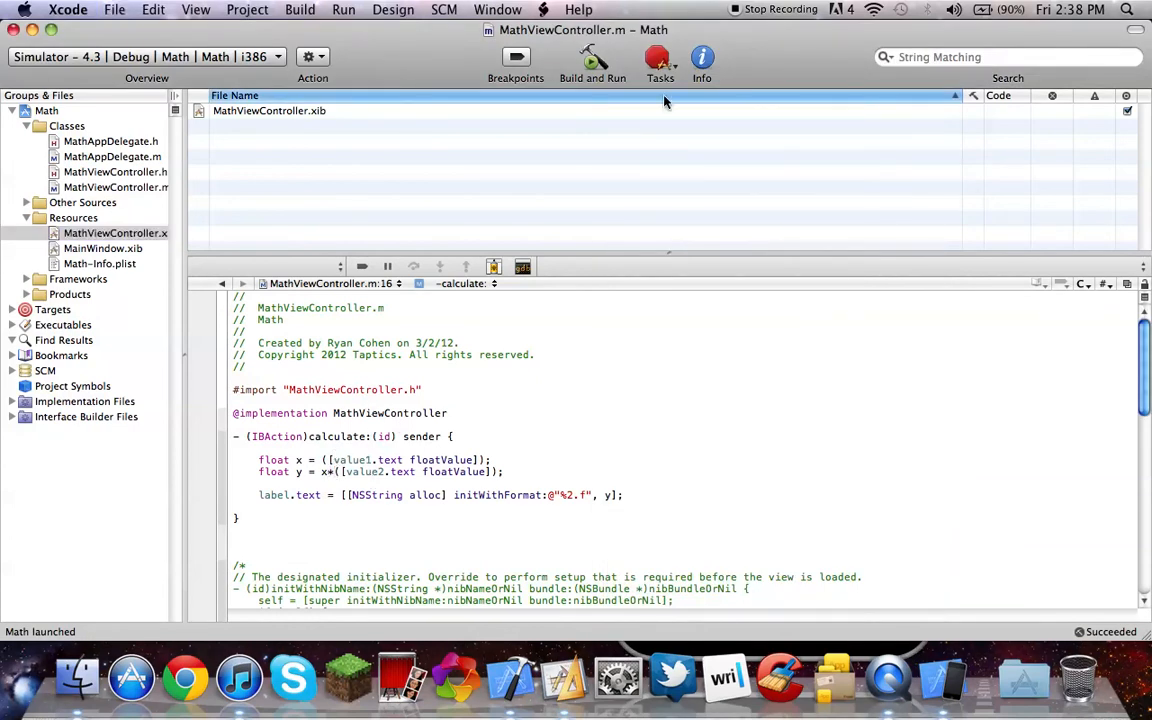
mouse_move(772, 660)
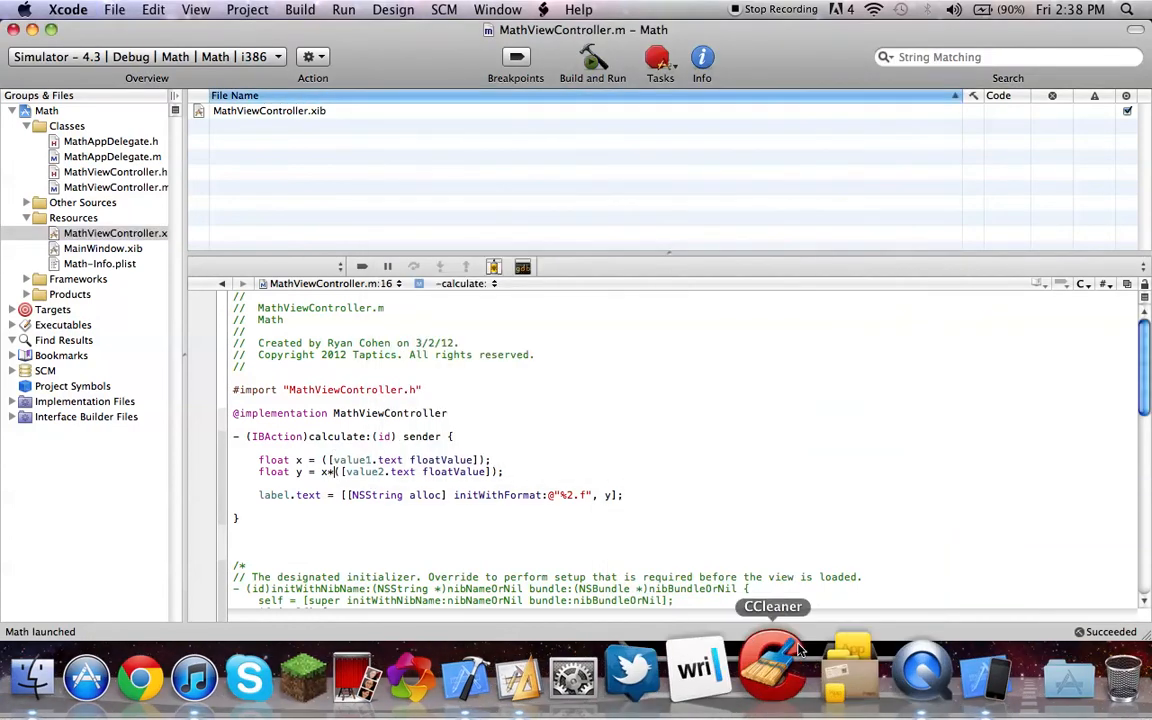
Step: Relaunch the Math app and enter 9 and 13 so Calculate shows the product 117
left_click(592, 56)
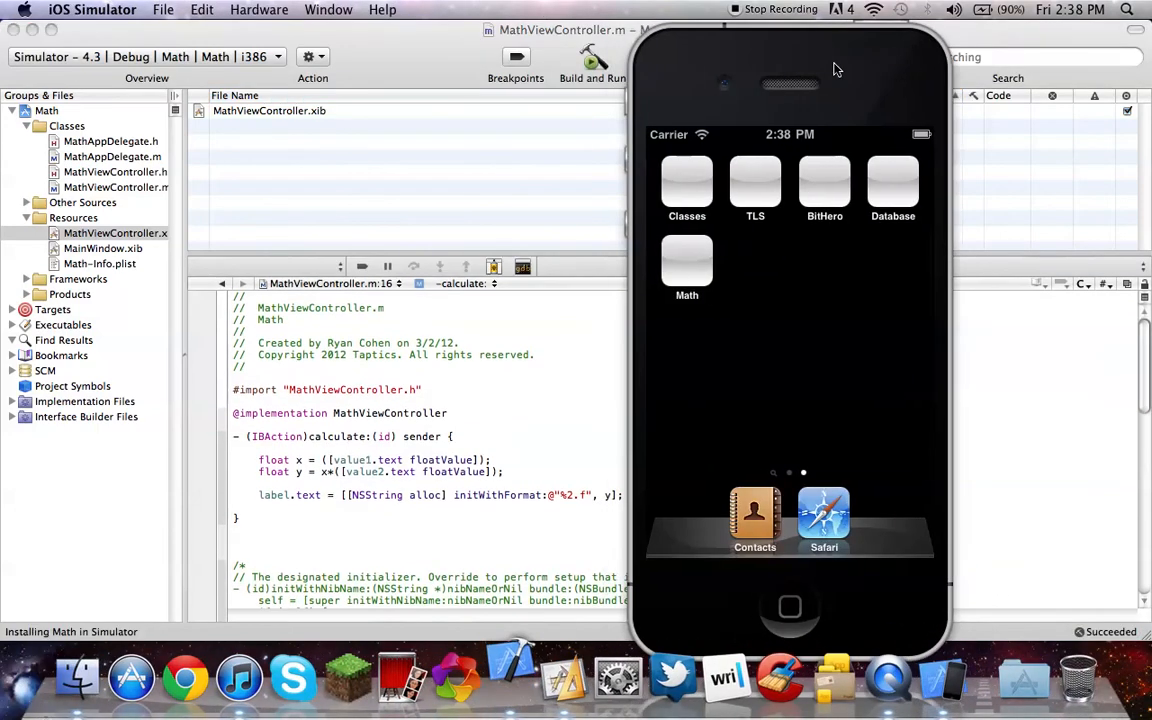
left_click(688, 264)
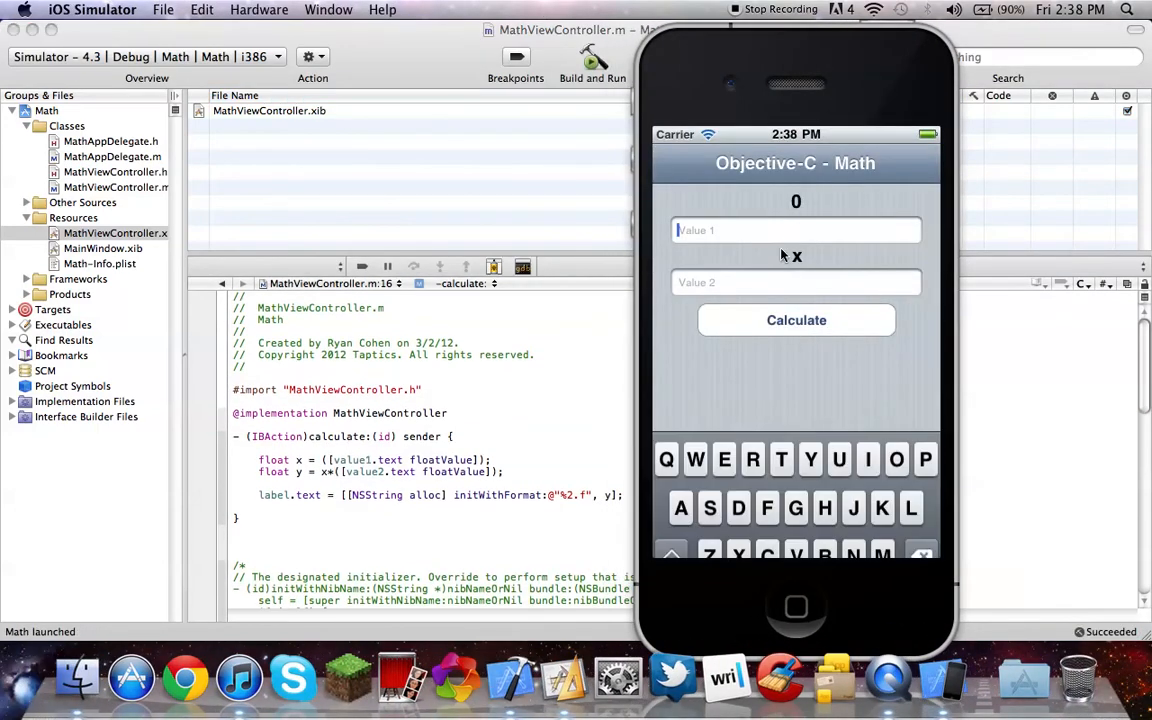
type("9")
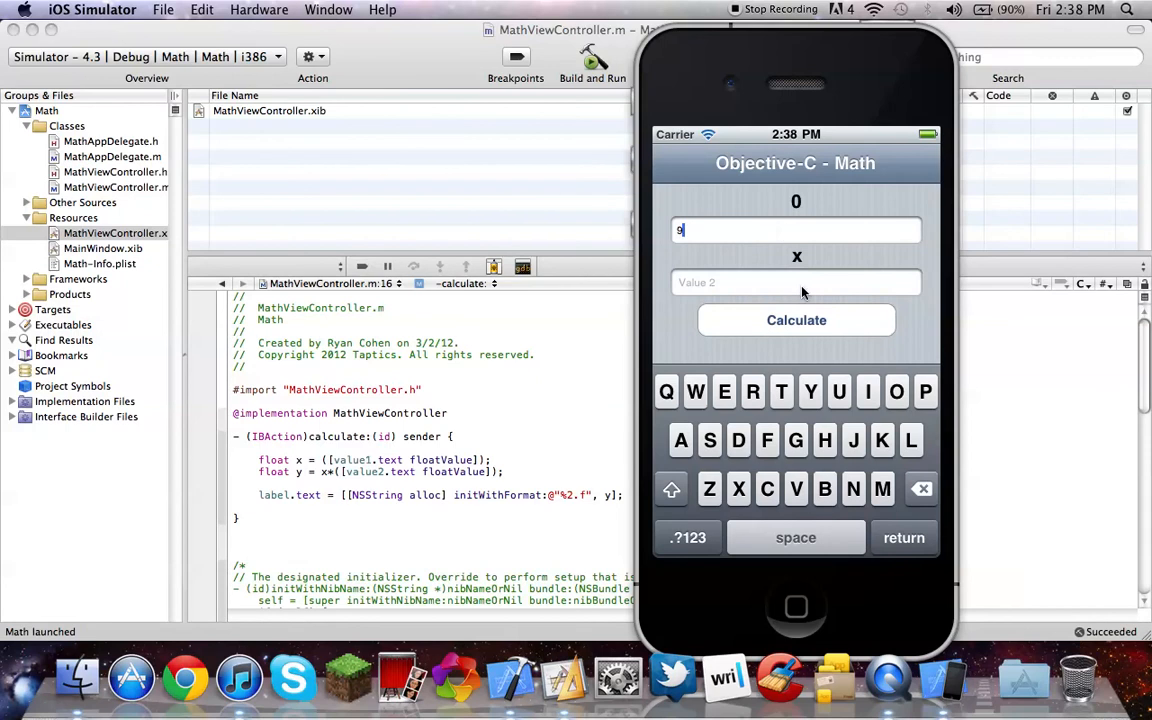
left_click(796, 282)
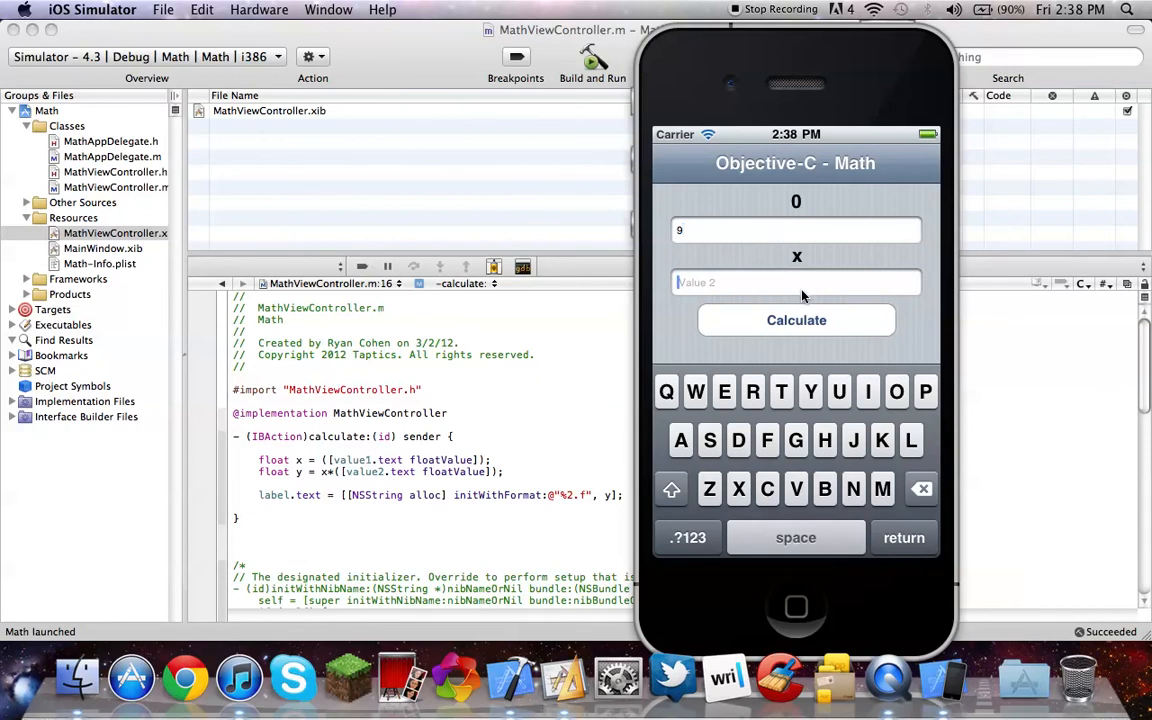
type("9")
type("1")
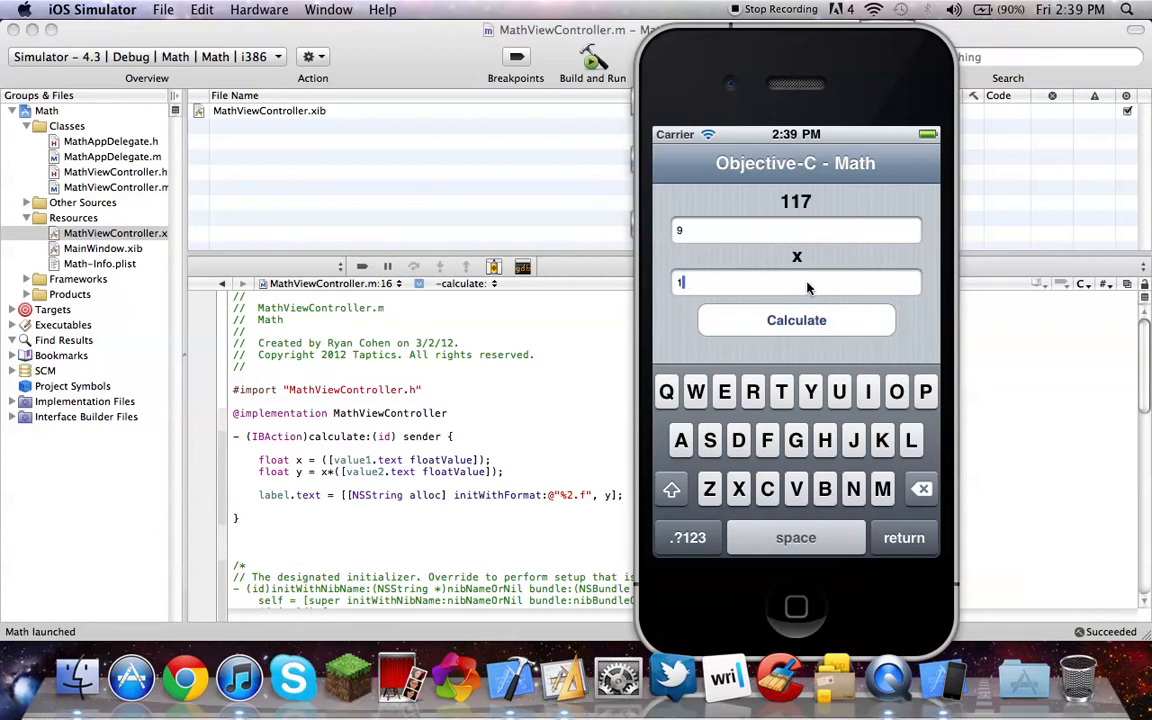
type("3")
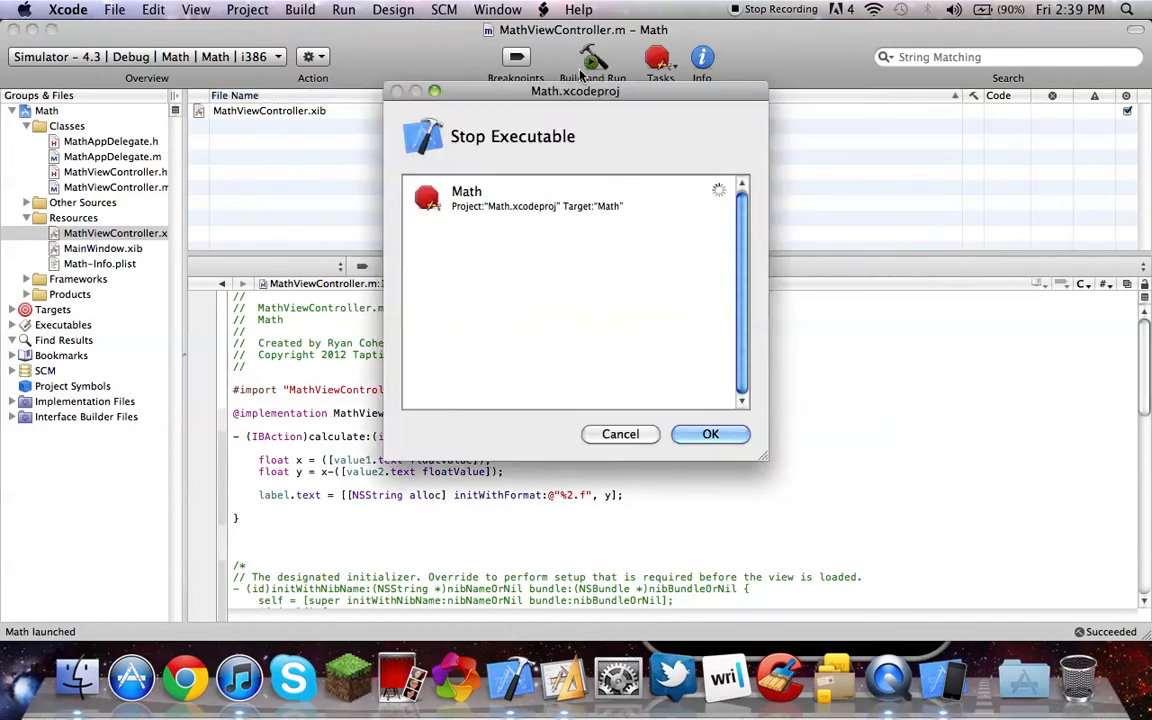
Step: Confirm stopping, then recalculate with a negative value -5 to get -10 in the relaunched app
left_click(710, 432)
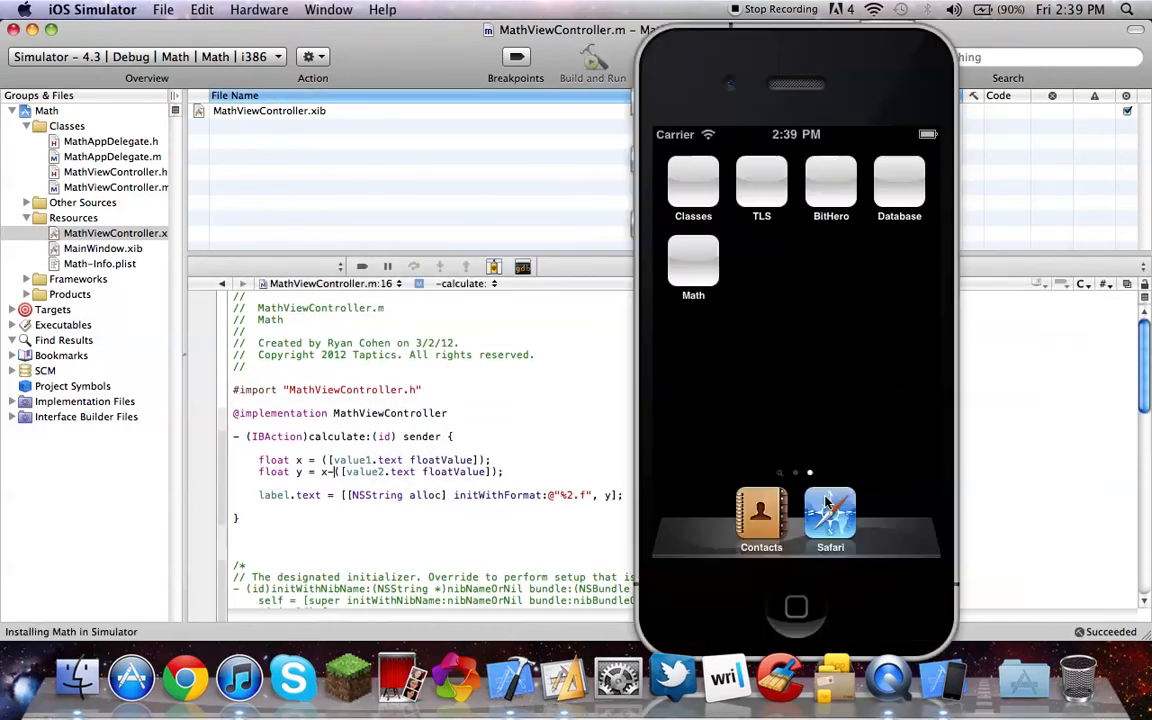
left_click(692, 260)
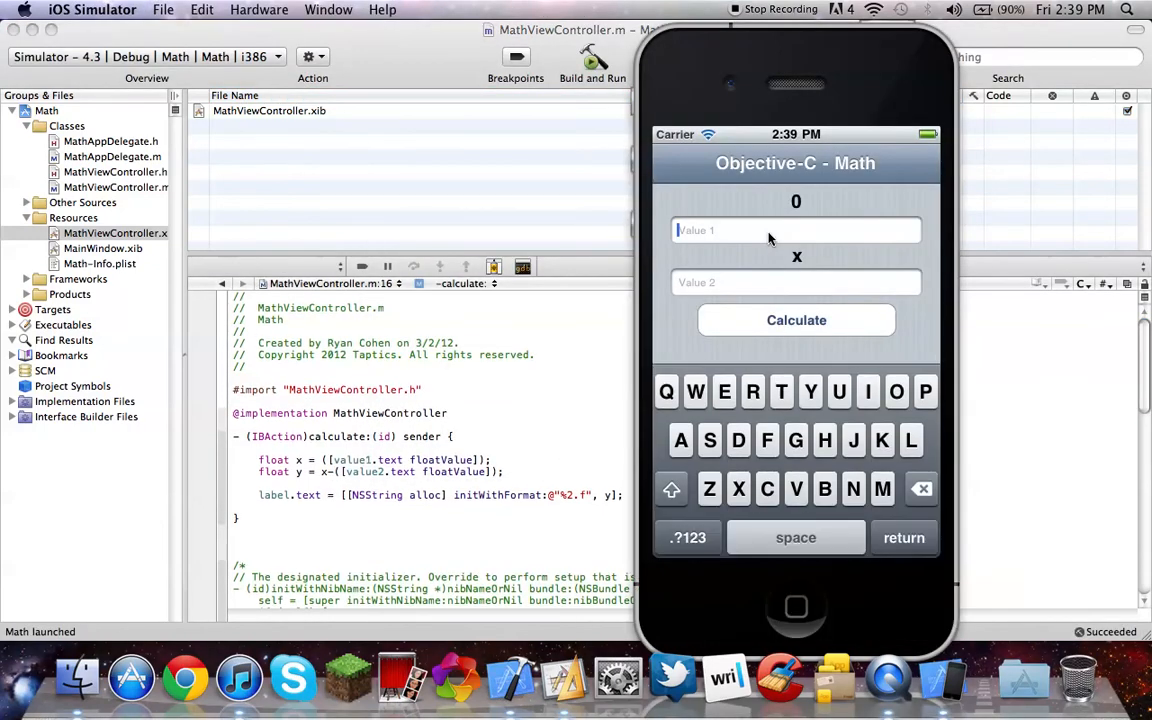
type("3")
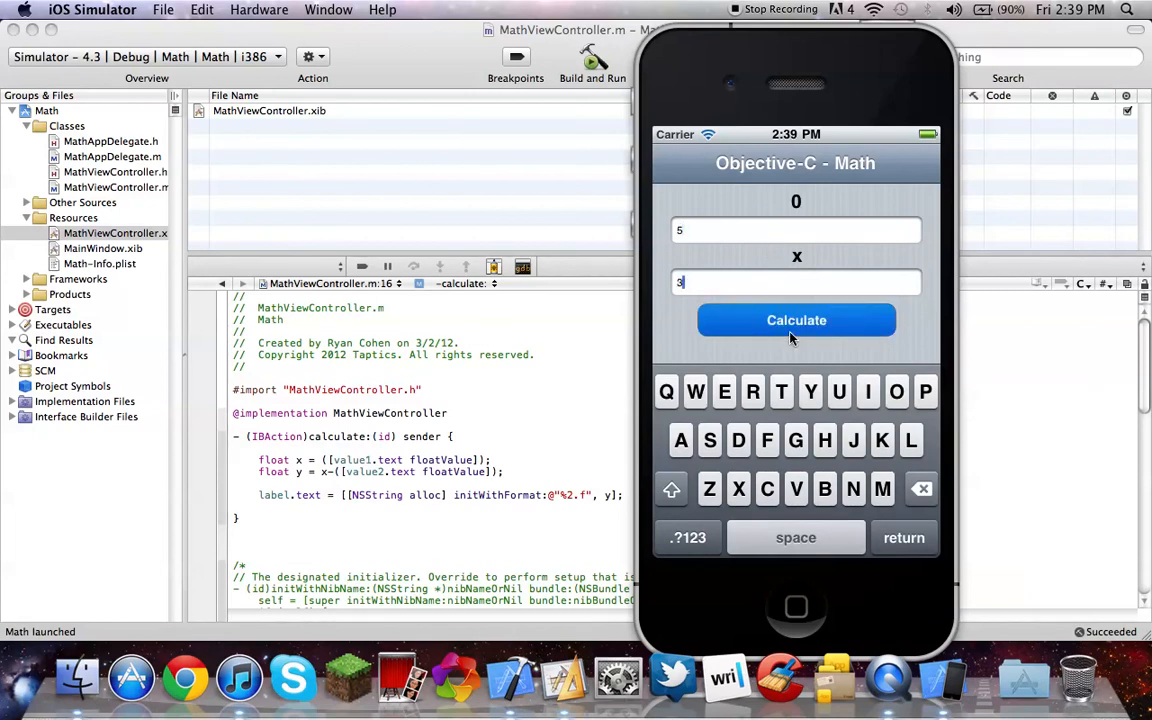
left_click(796, 320)
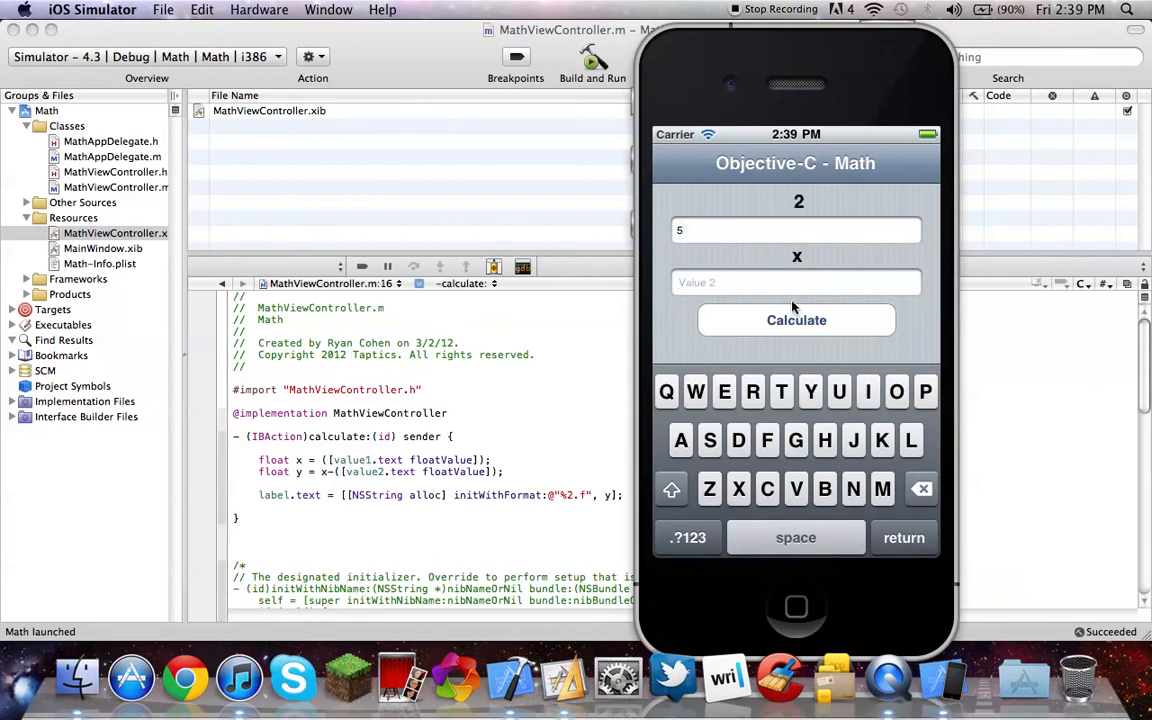
type("90")
type("-5")
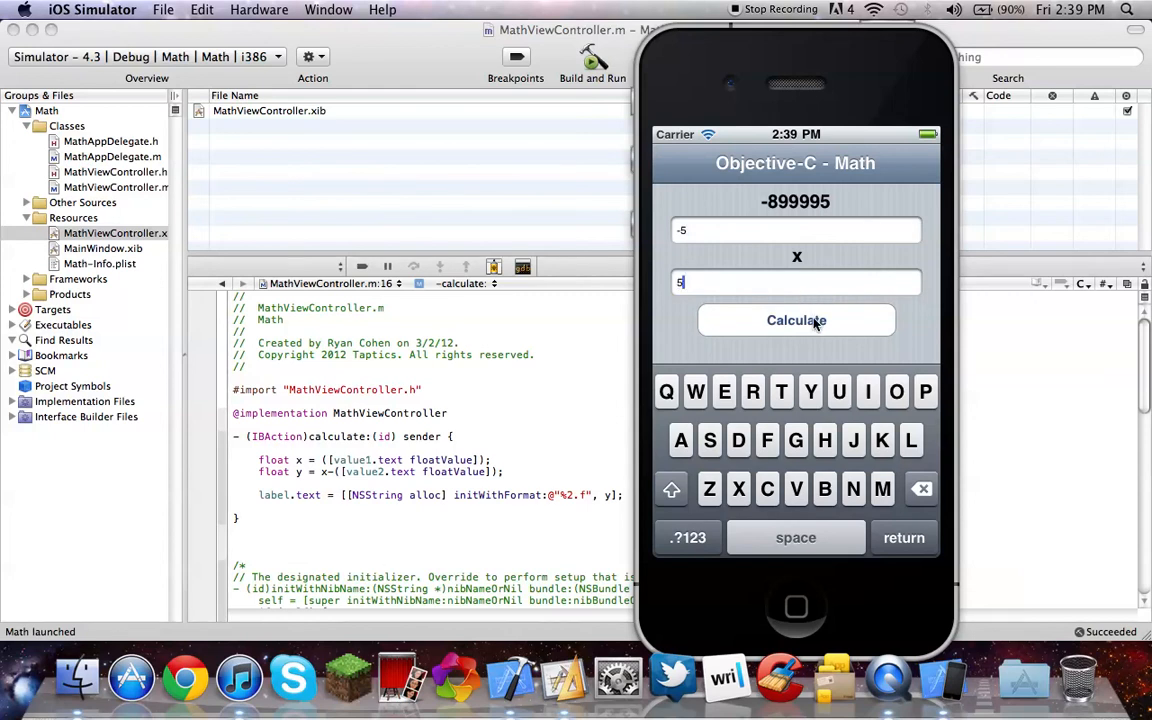
left_click(796, 320)
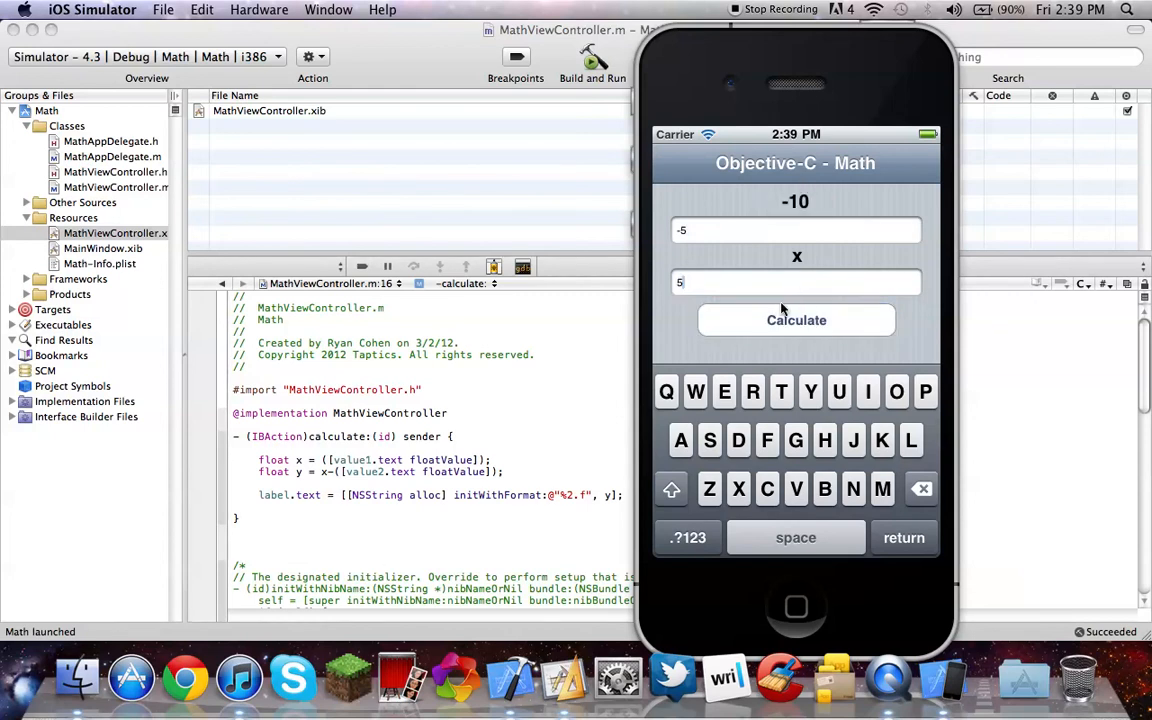
mouse_move(196, 304)
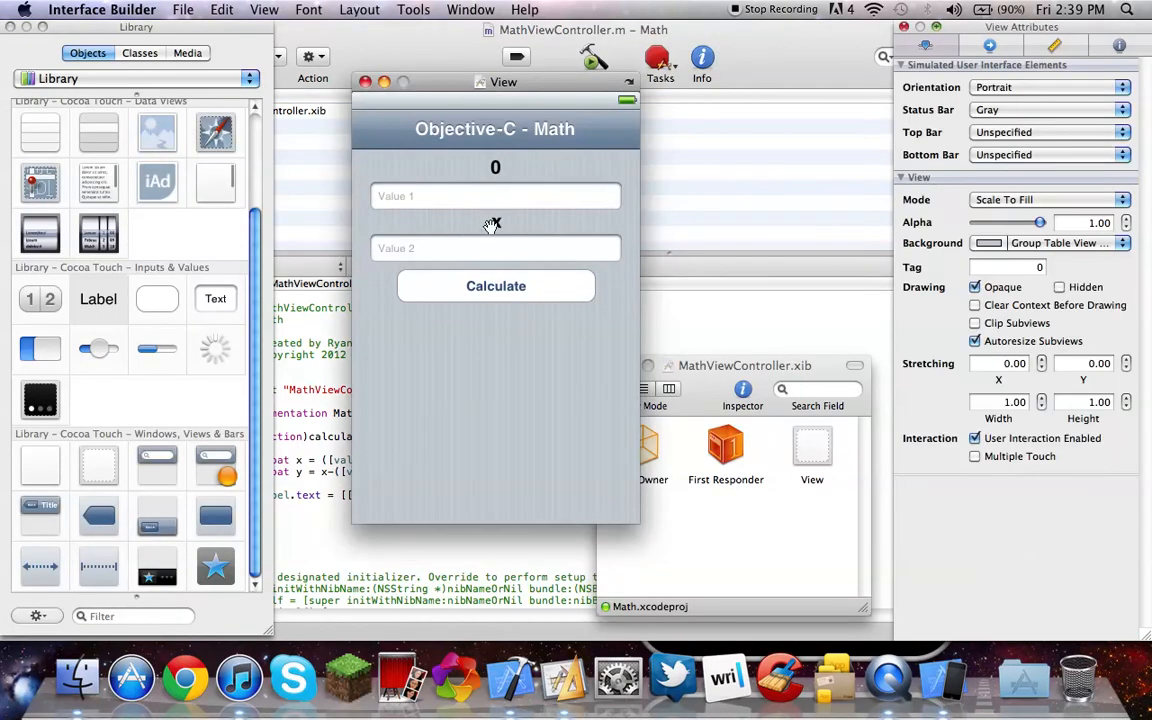
Step: Replace the operator label's x text with 'math symbol' in the View window
left_click(496, 222)
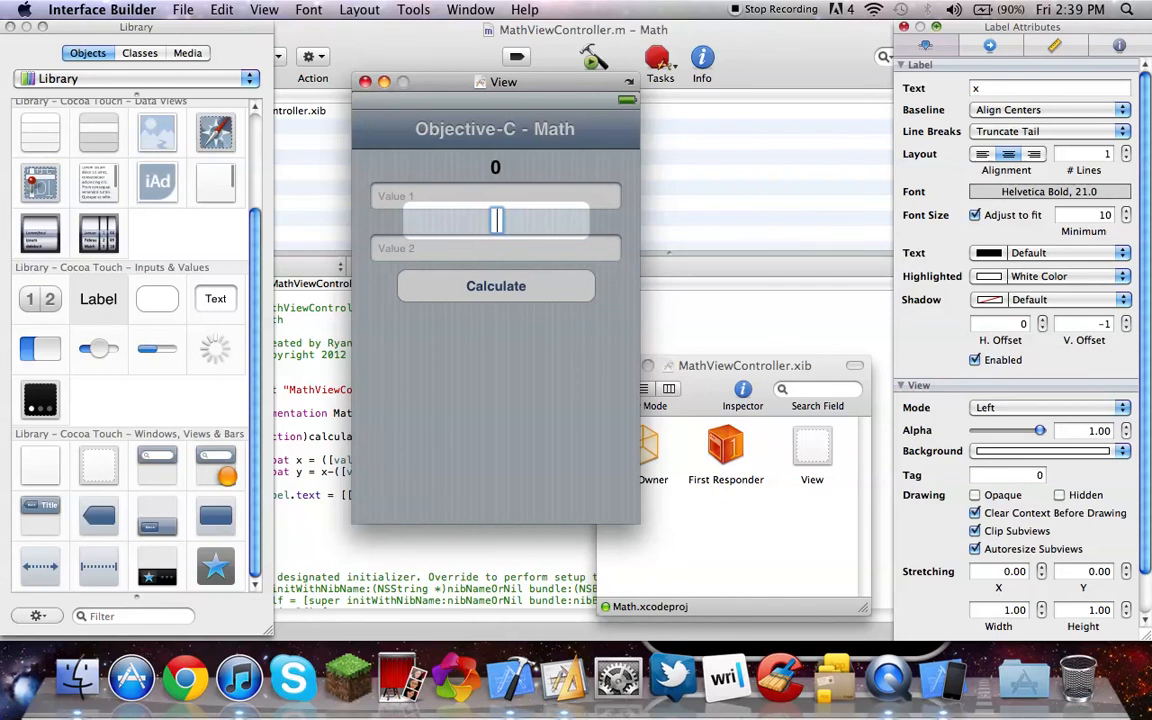
type("math symbol")
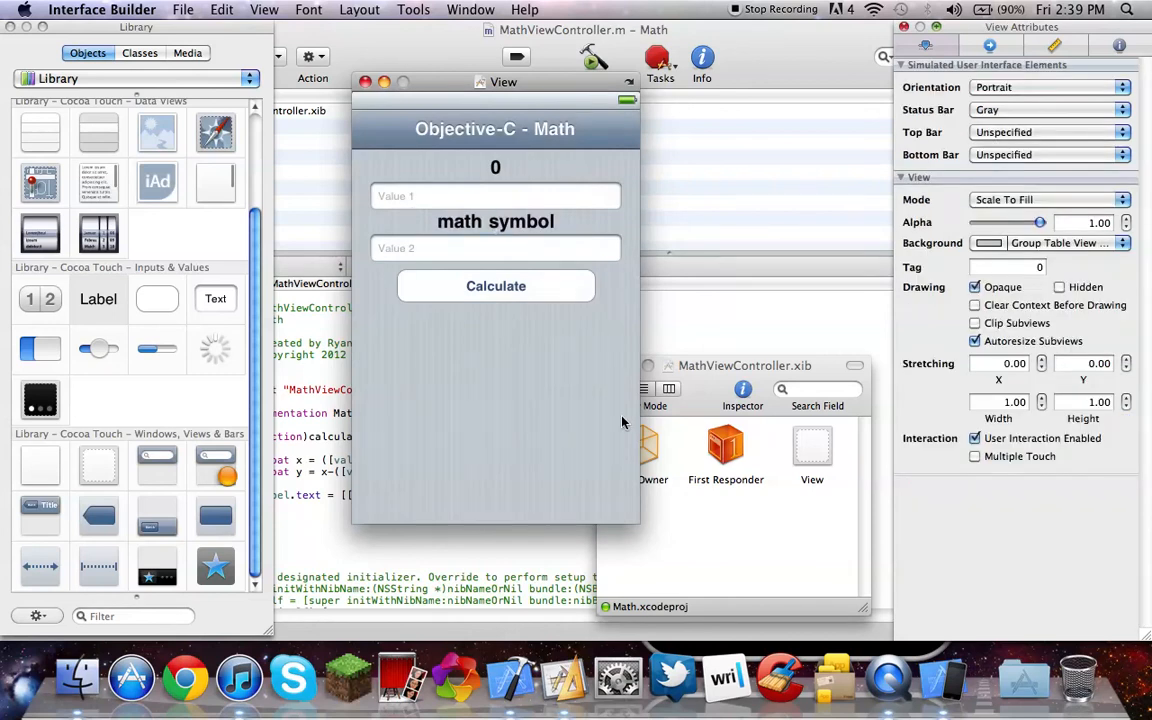
left_click(496, 220)
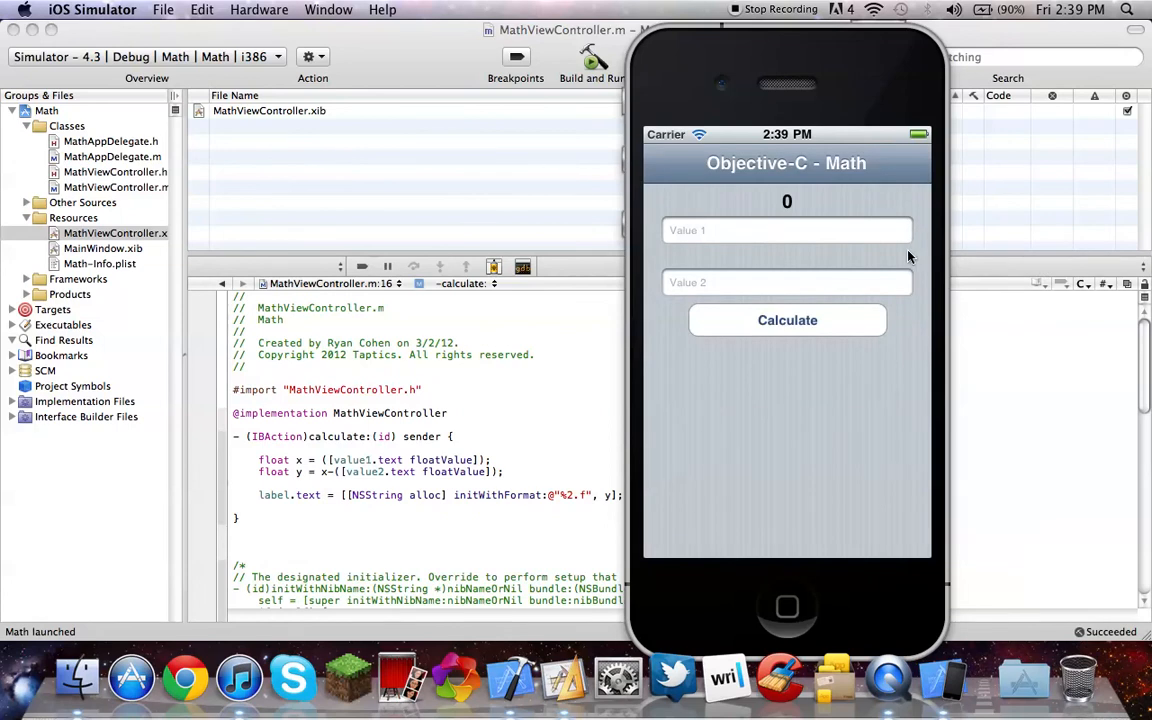
Step: Calculate with 5 and 900 to get the subtraction result -895
left_click(788, 230)
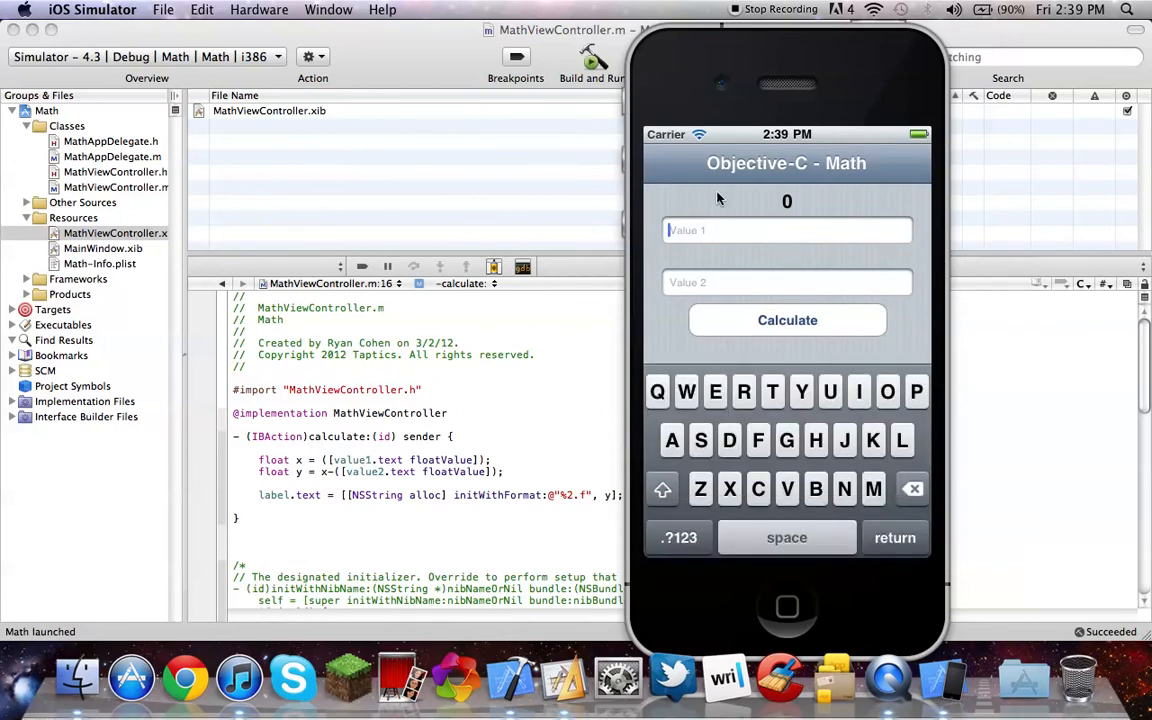
type("5")
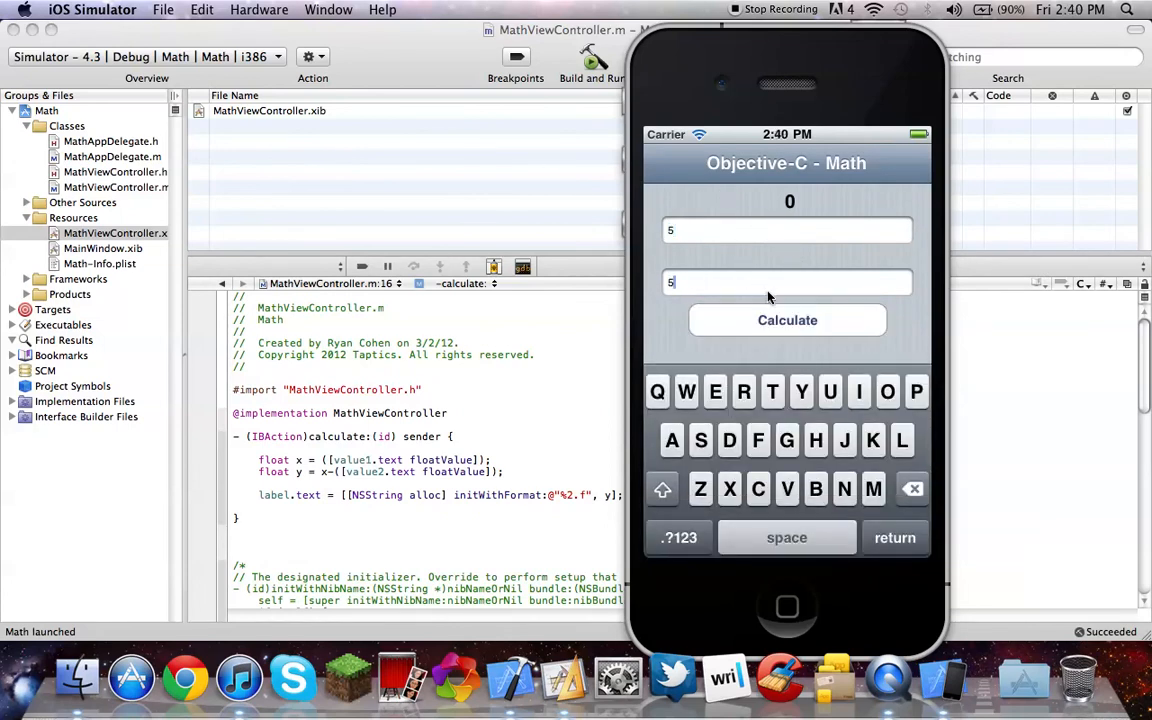
type("900")
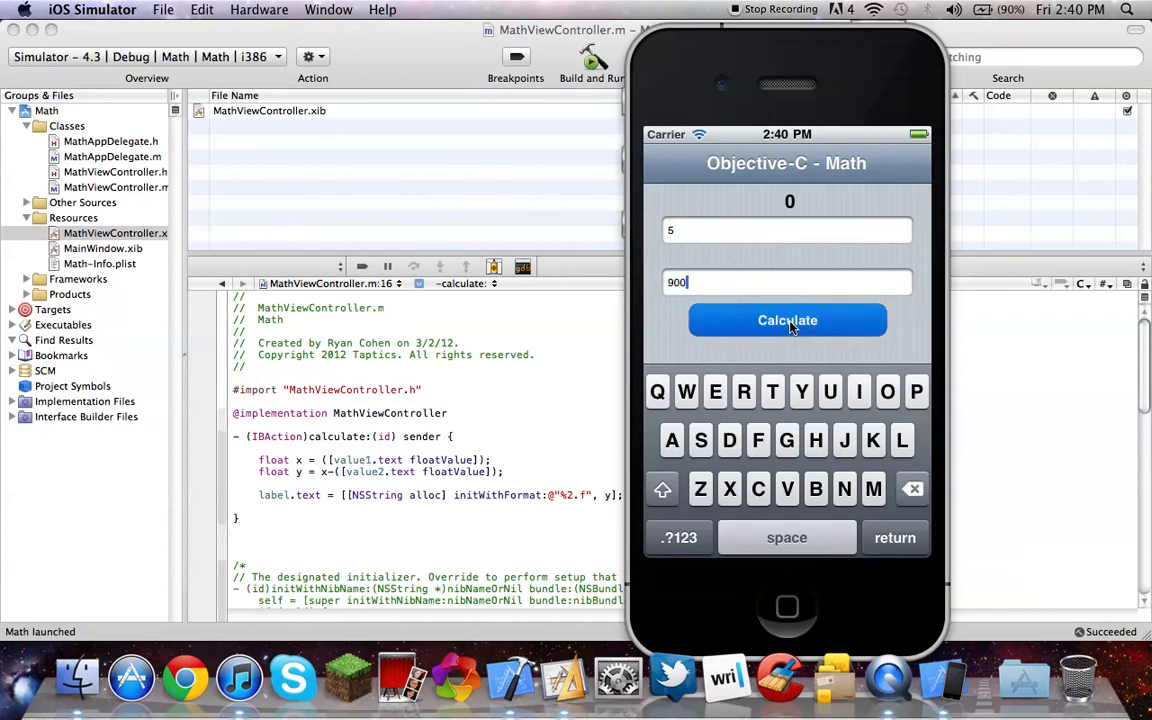
left_click(788, 320)
type("(-9")
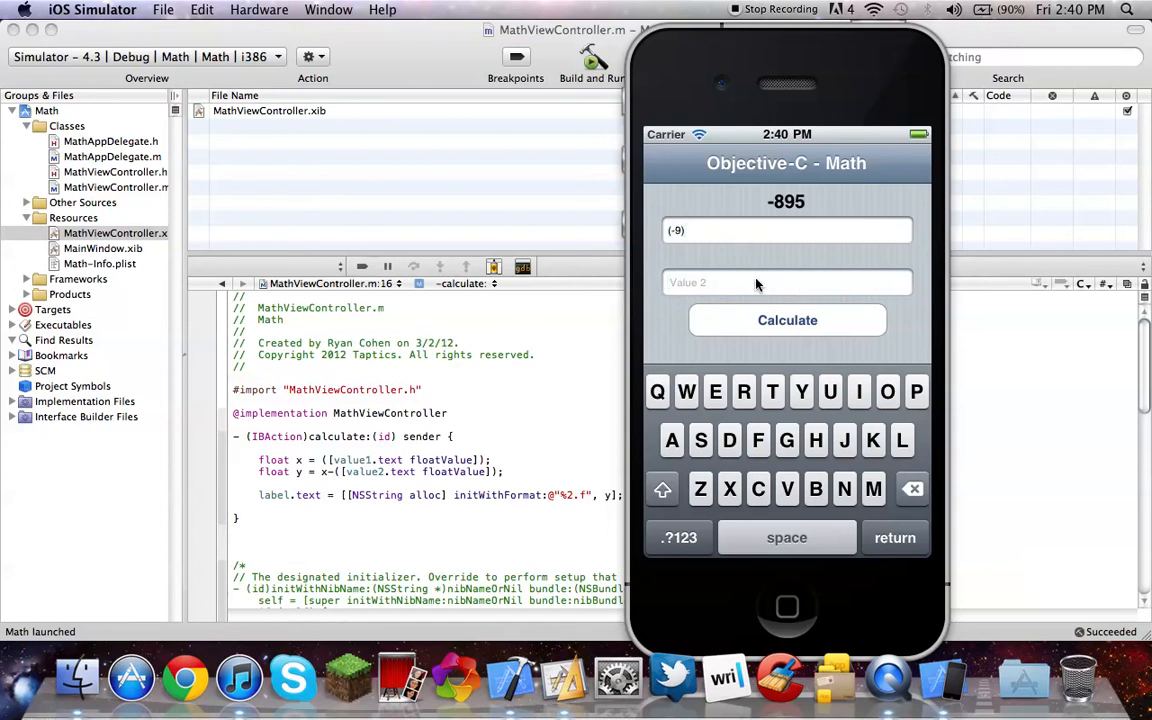
Step: Recalculate with negative values to get -13, then quit iOS Simulator to end the run
type("4")
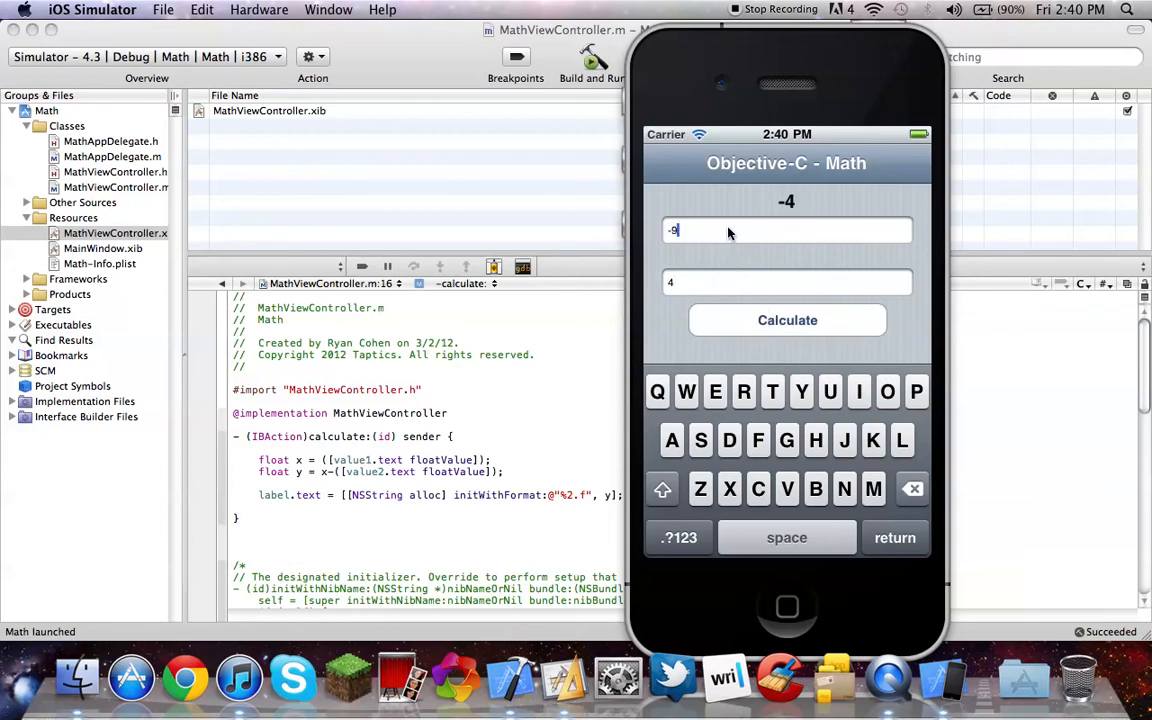
left_click(788, 320)
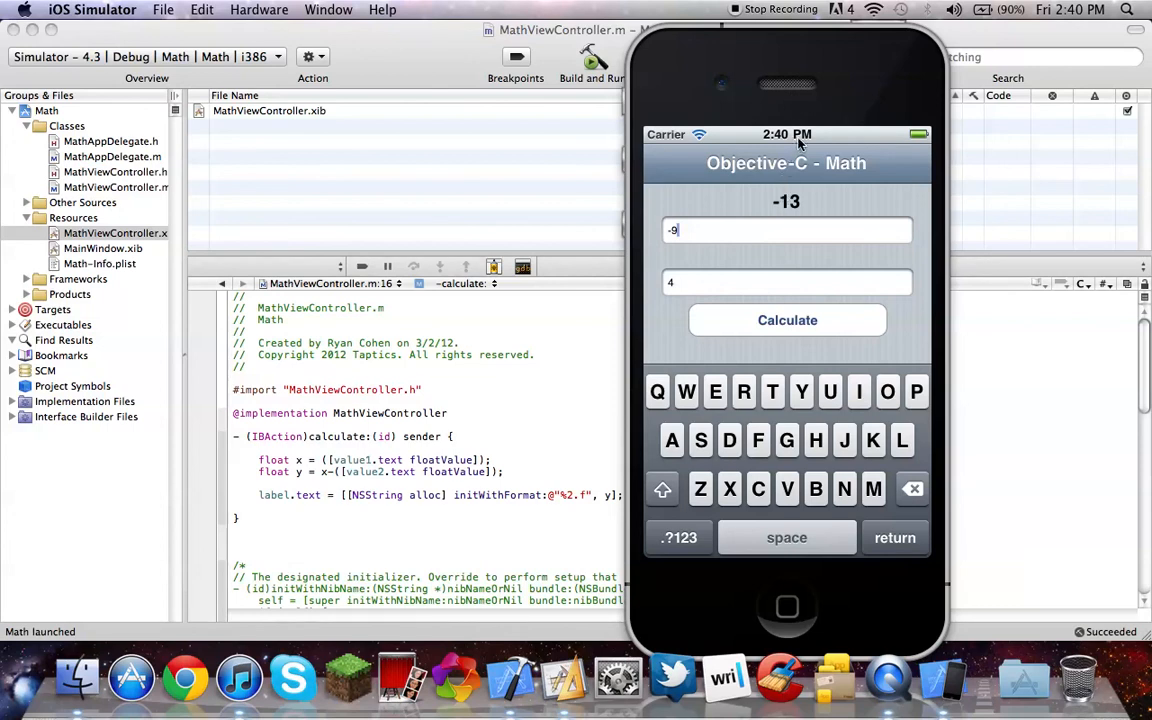
left_click(780, 8)
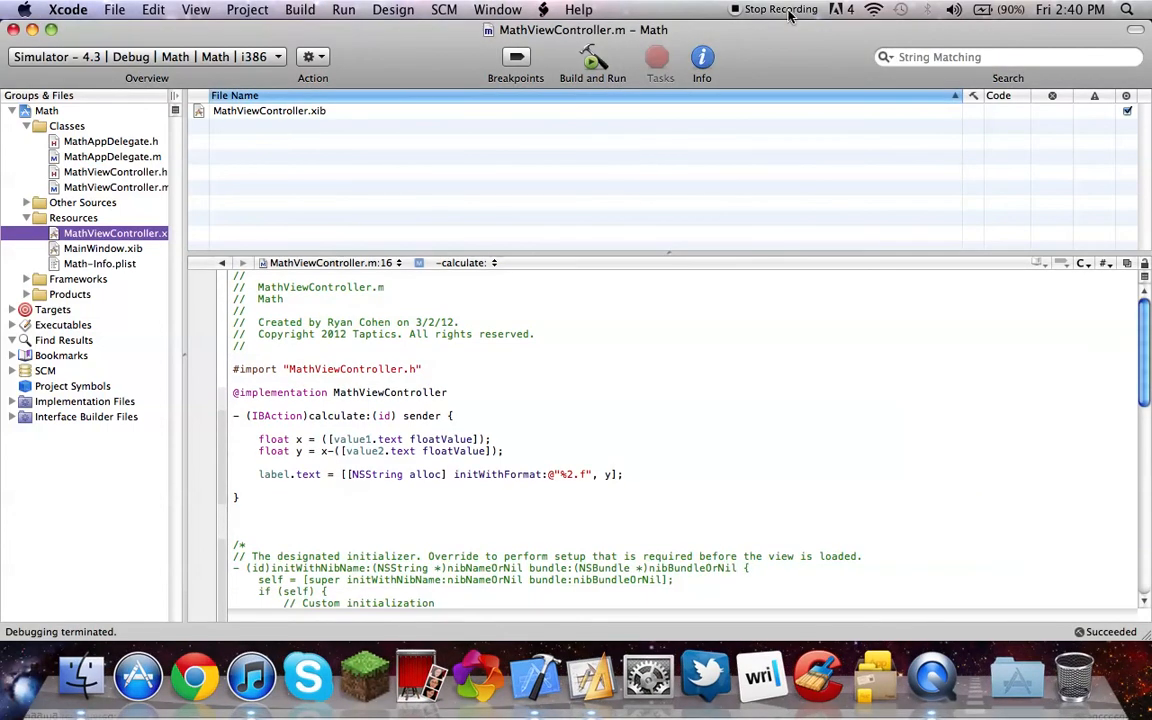